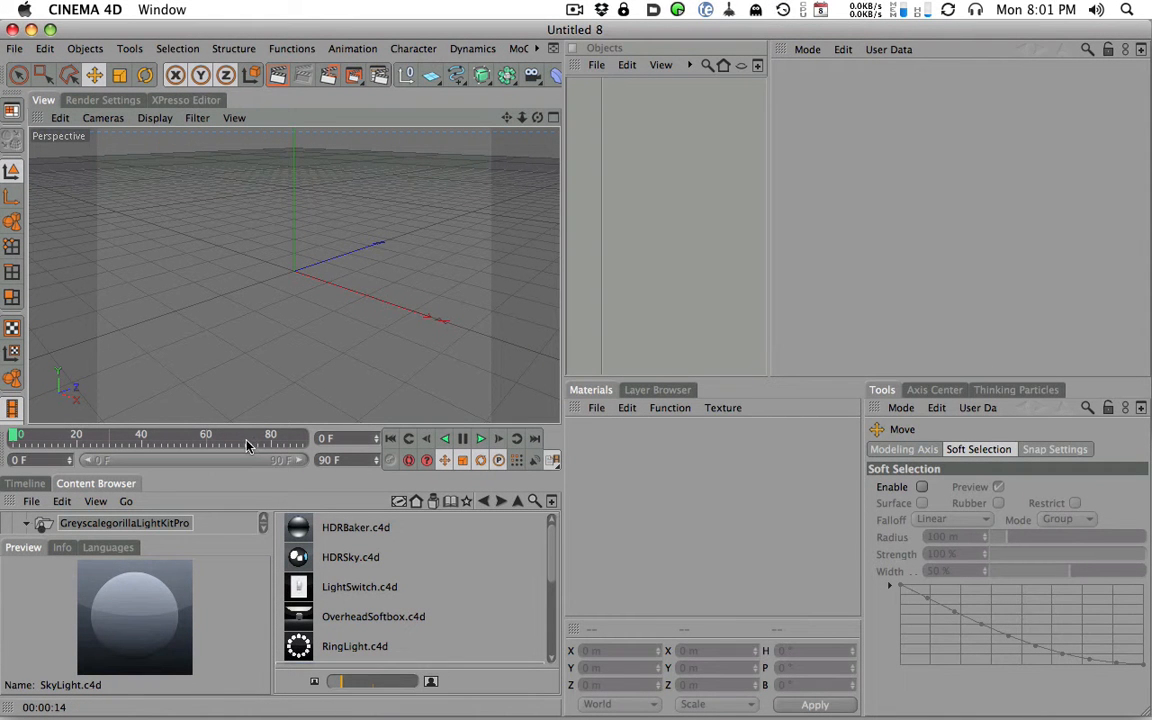
pyautogui.moveTo(155, 467)
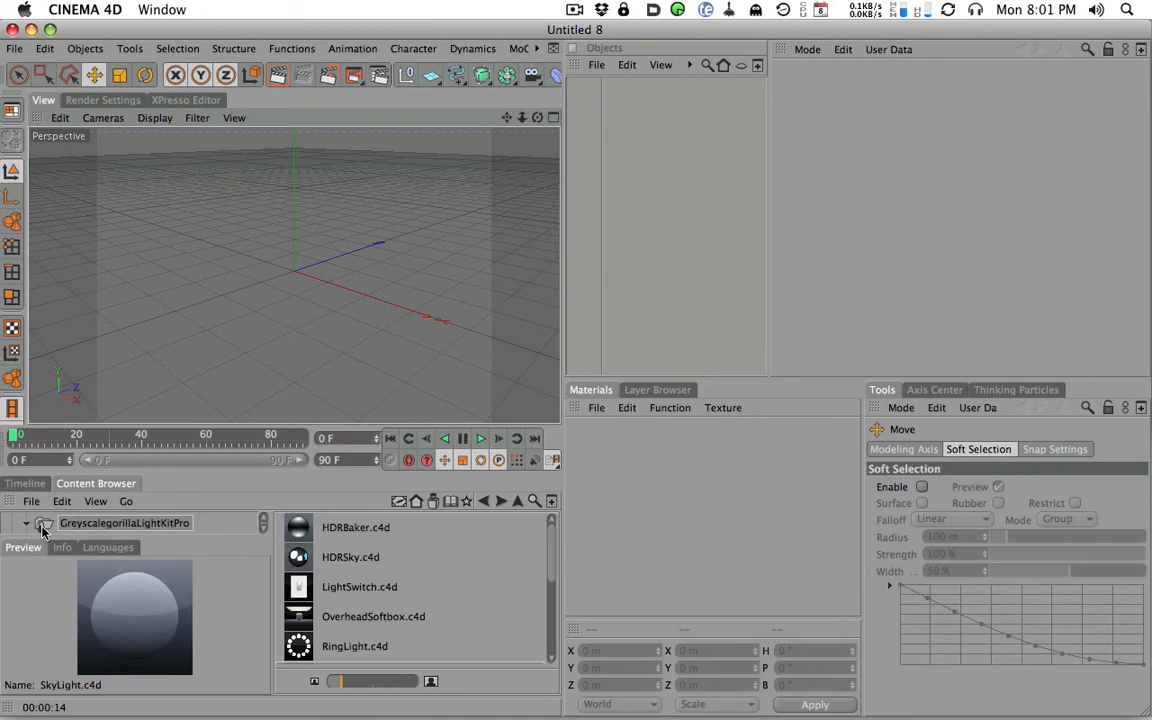
pyautogui.moveTo(95, 485)
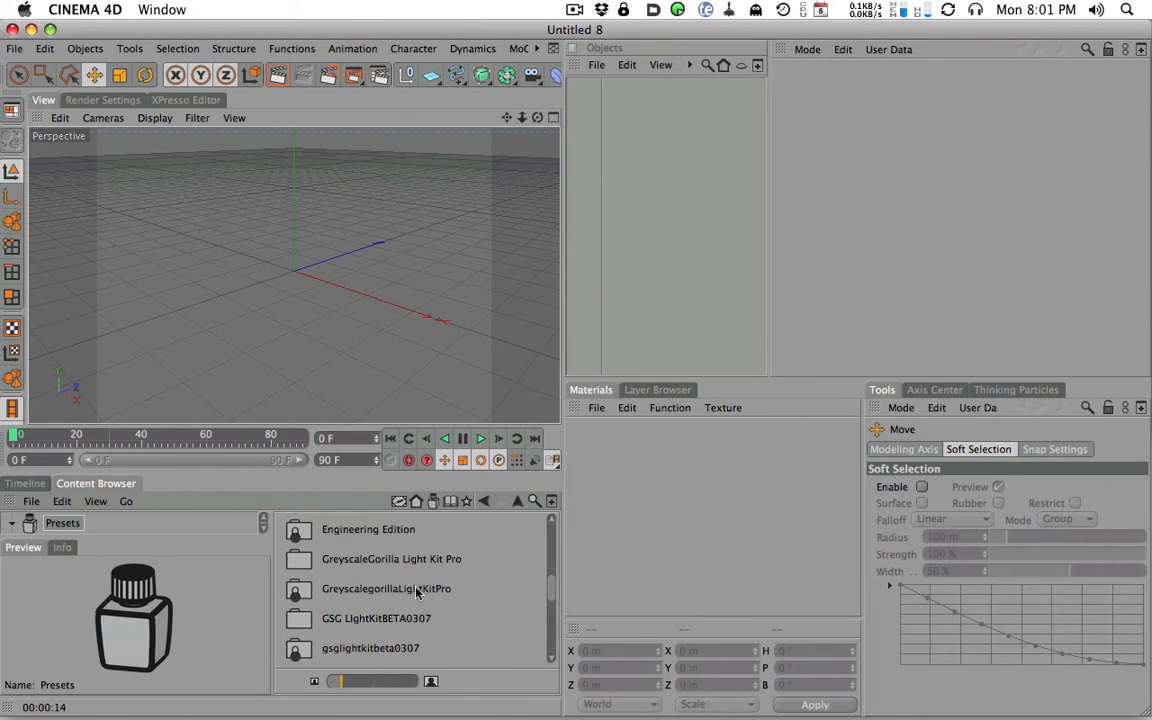
# Open GreyscalegorillaLightKitPro and scroll past the light presets to the _Objects and _Studios folders
pyautogui.doubleClick(386, 588)
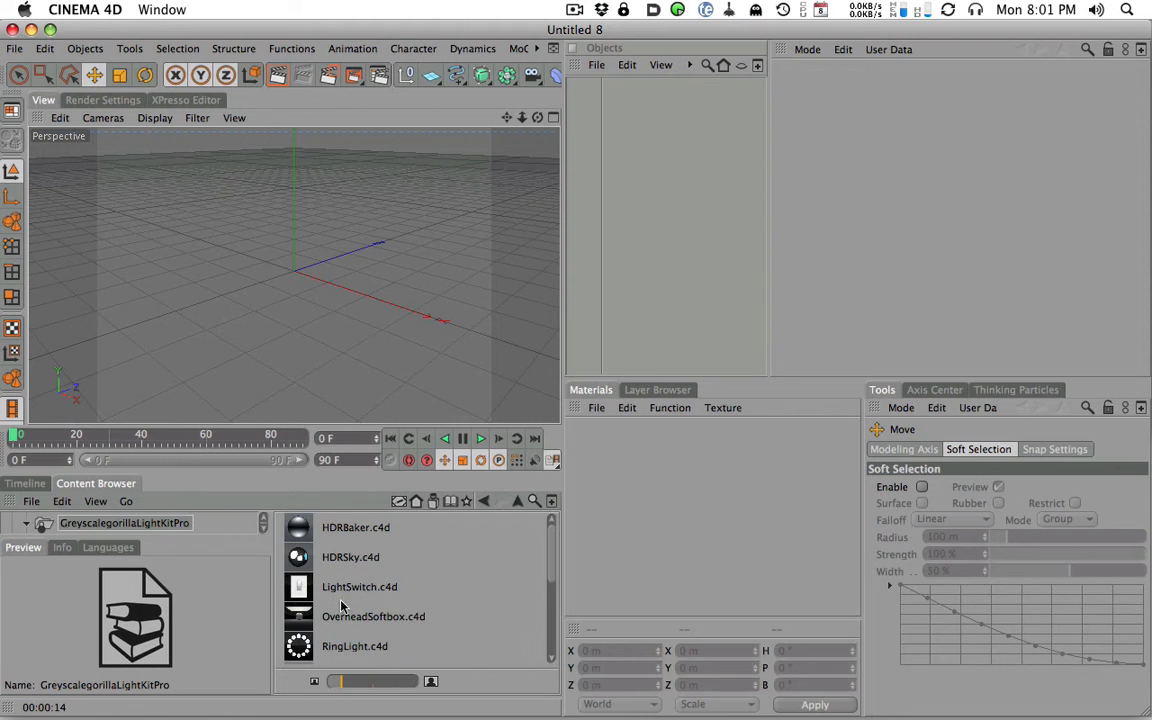
pyautogui.scroll(-3)
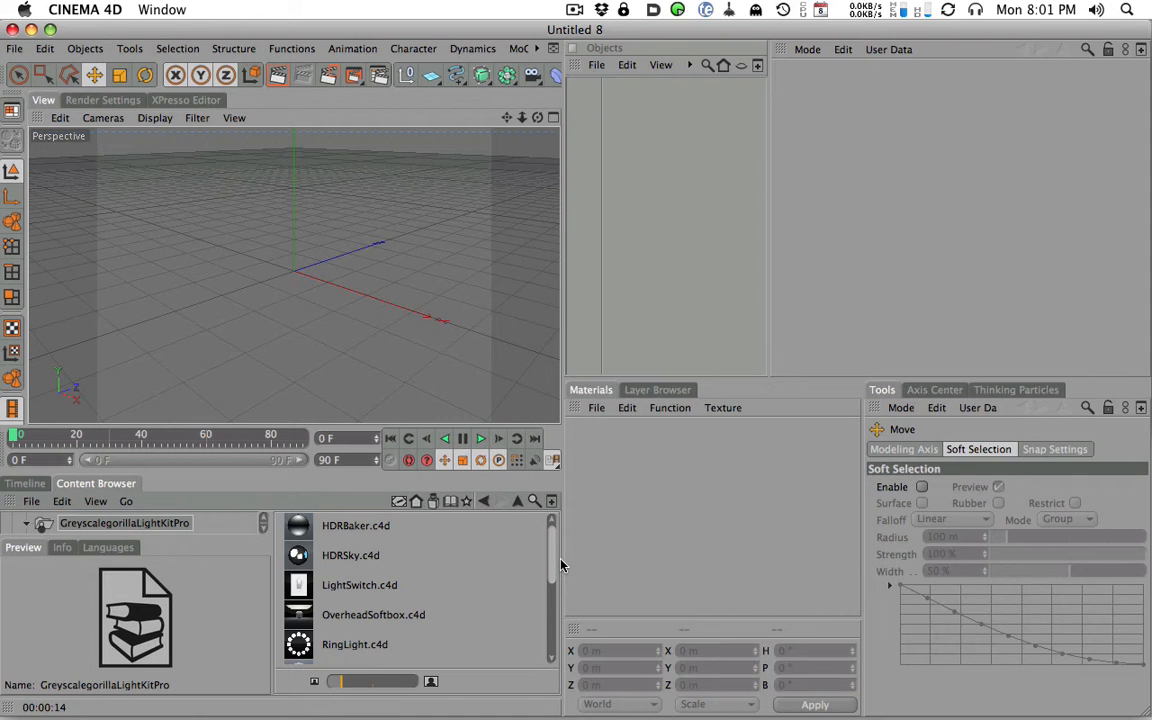
pyautogui.scroll(-3)
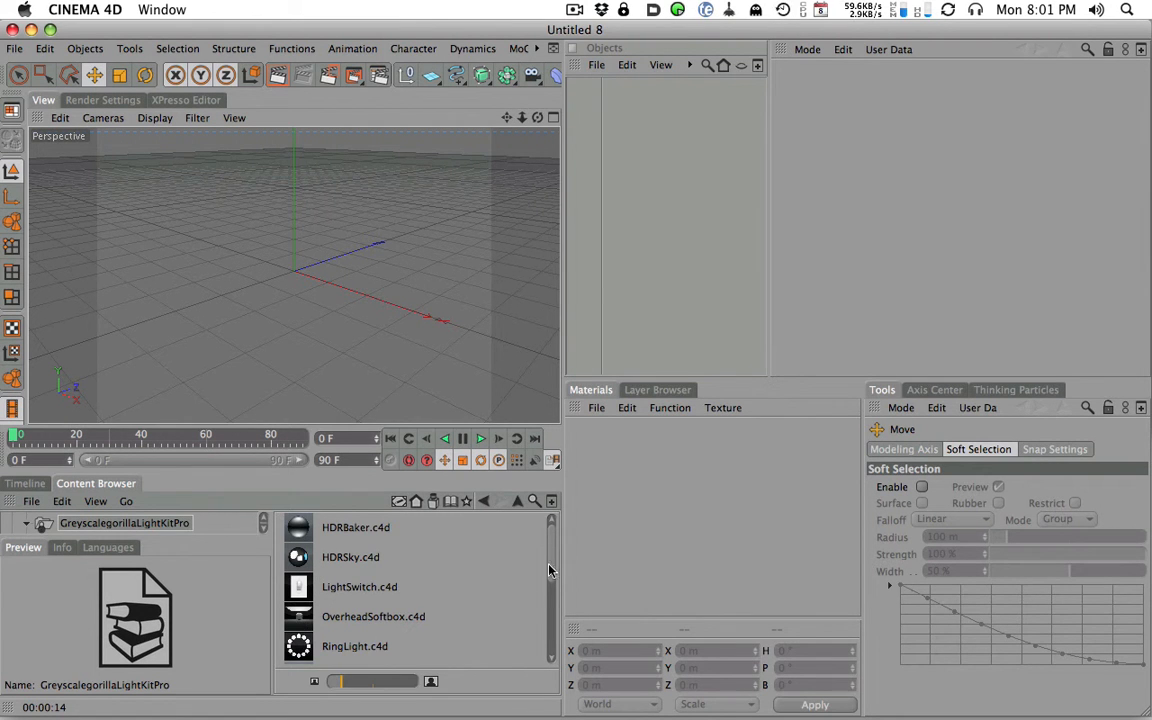
pyautogui.scroll(-3)
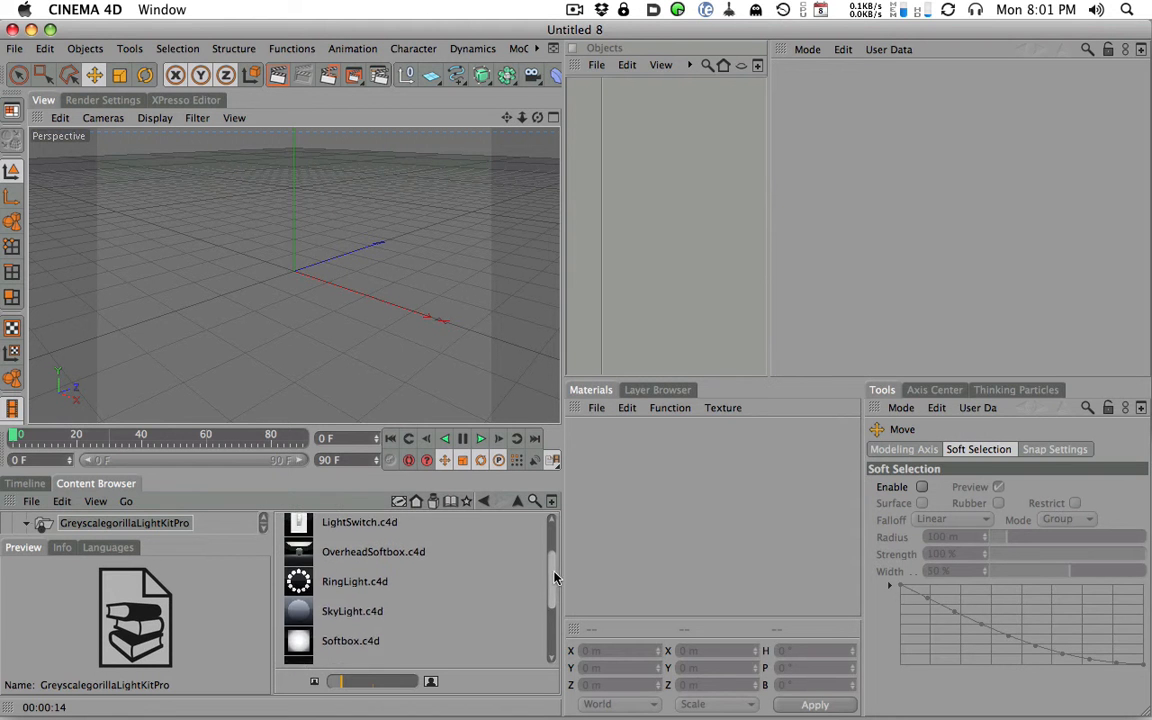
pyautogui.scroll(-3)
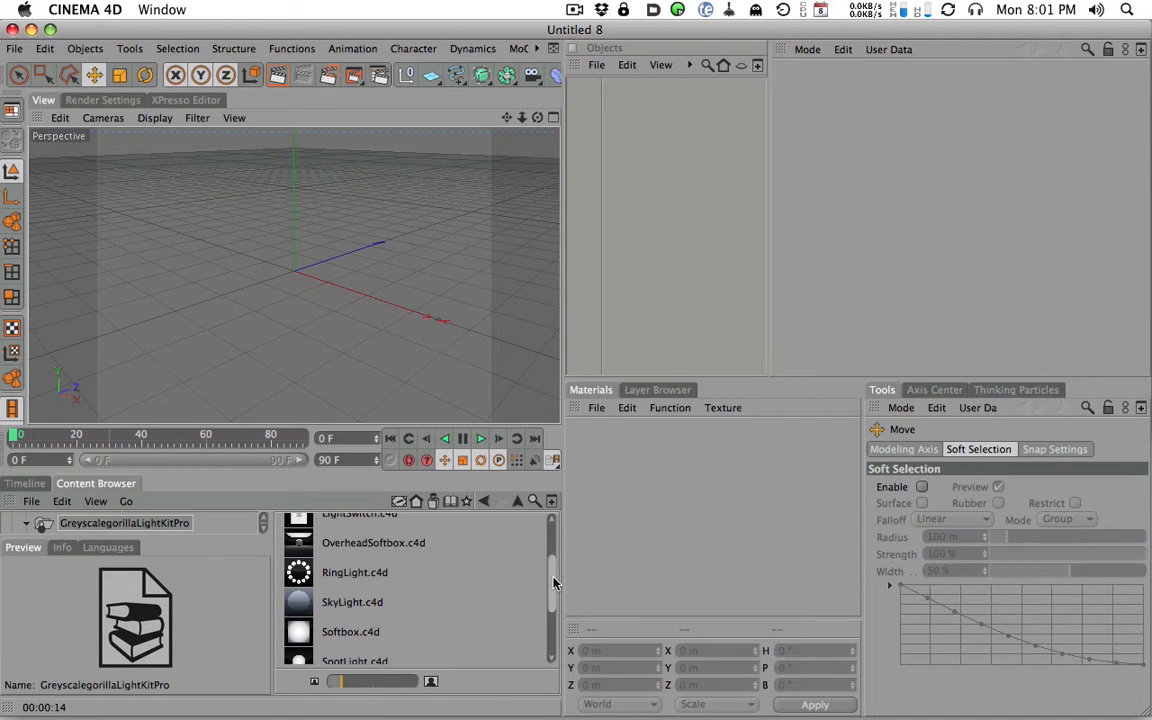
pyautogui.scroll(-3)
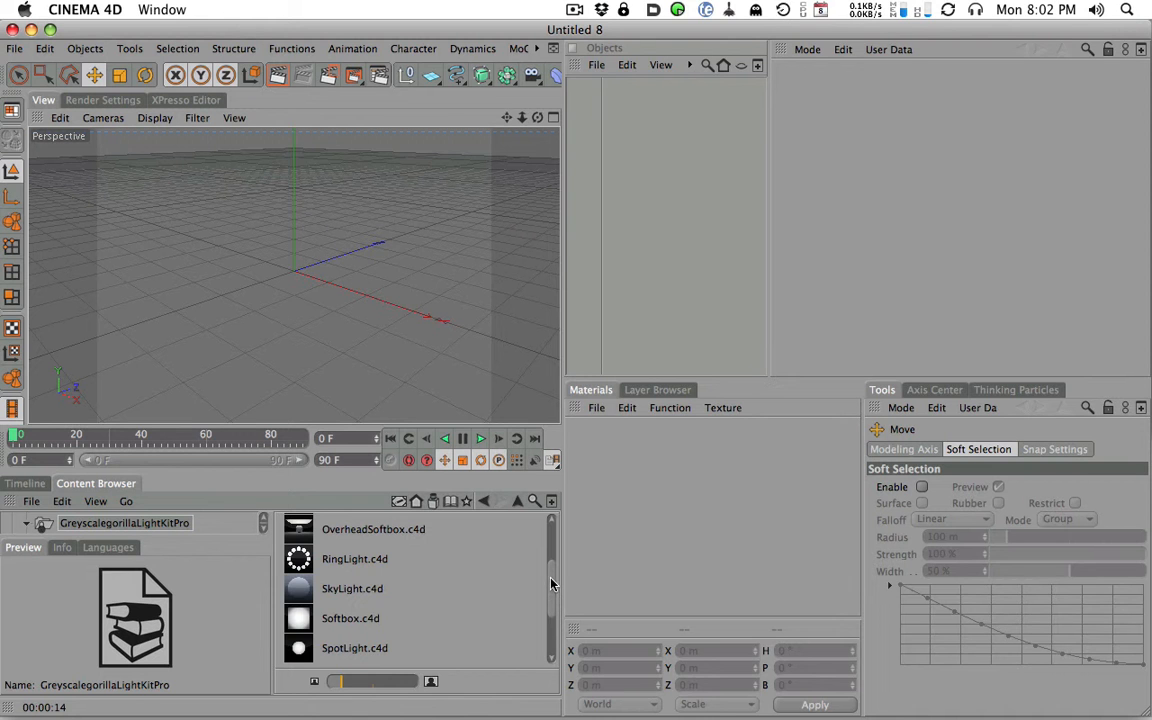
pyautogui.moveTo(458, 526)
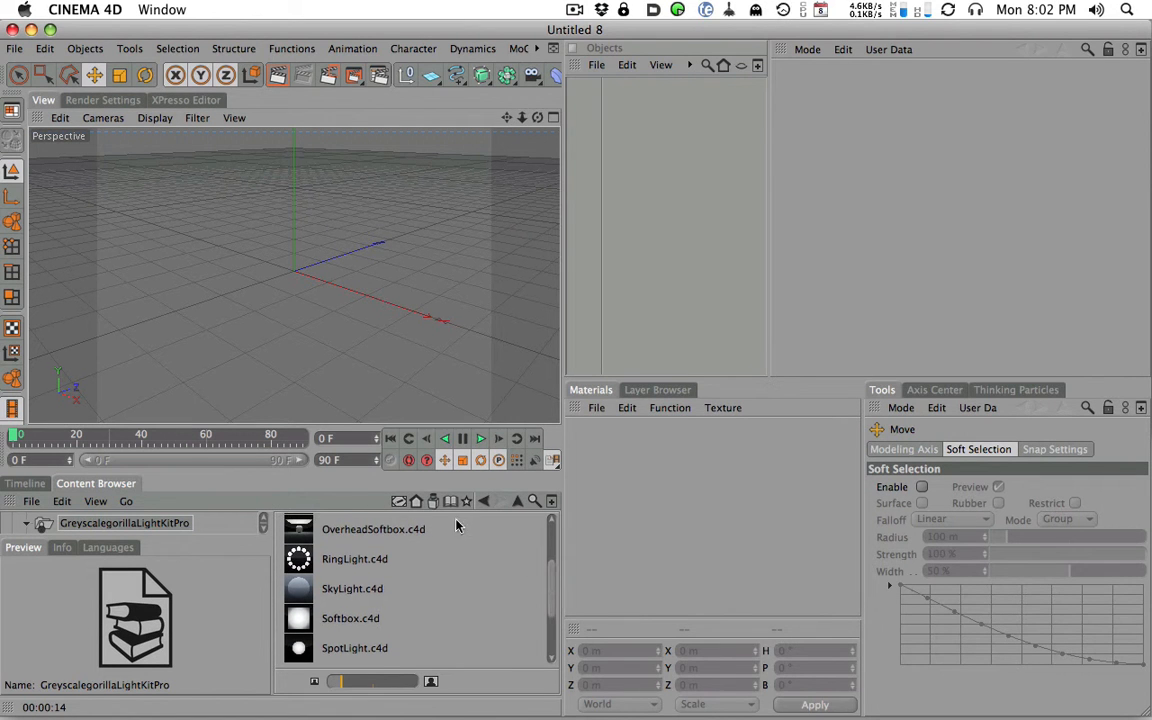
pyautogui.scroll(-3)
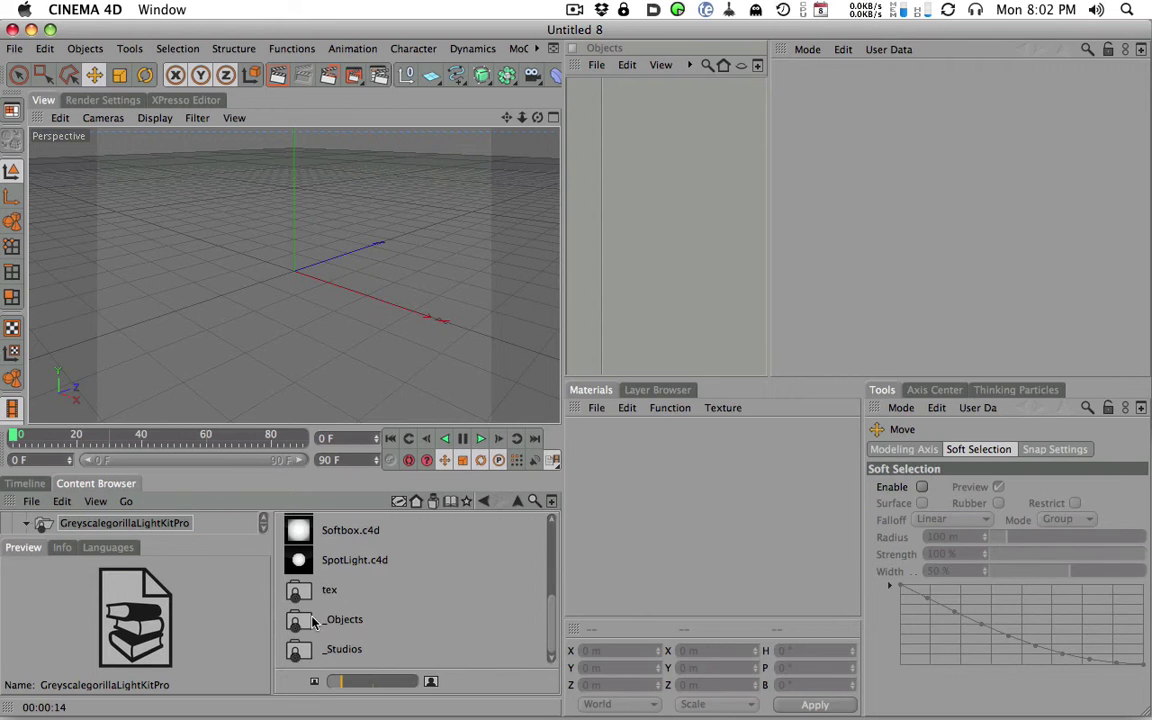
pyautogui.moveTo(303, 659)
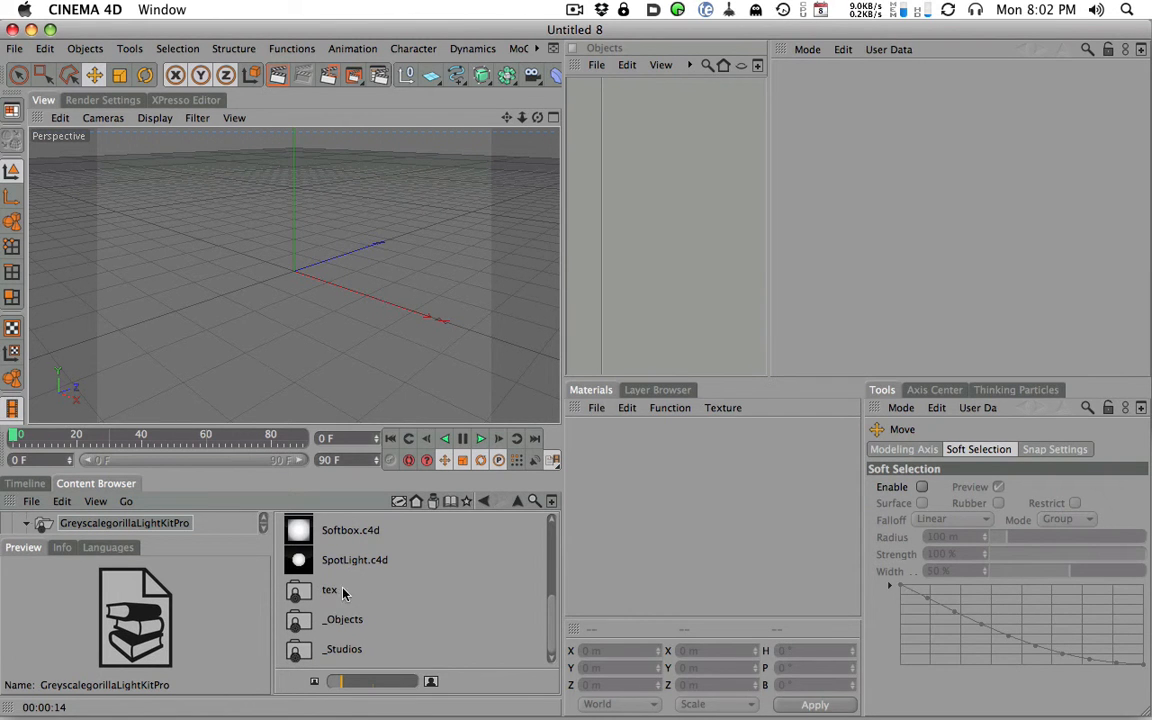
pyautogui.moveTo(298, 631)
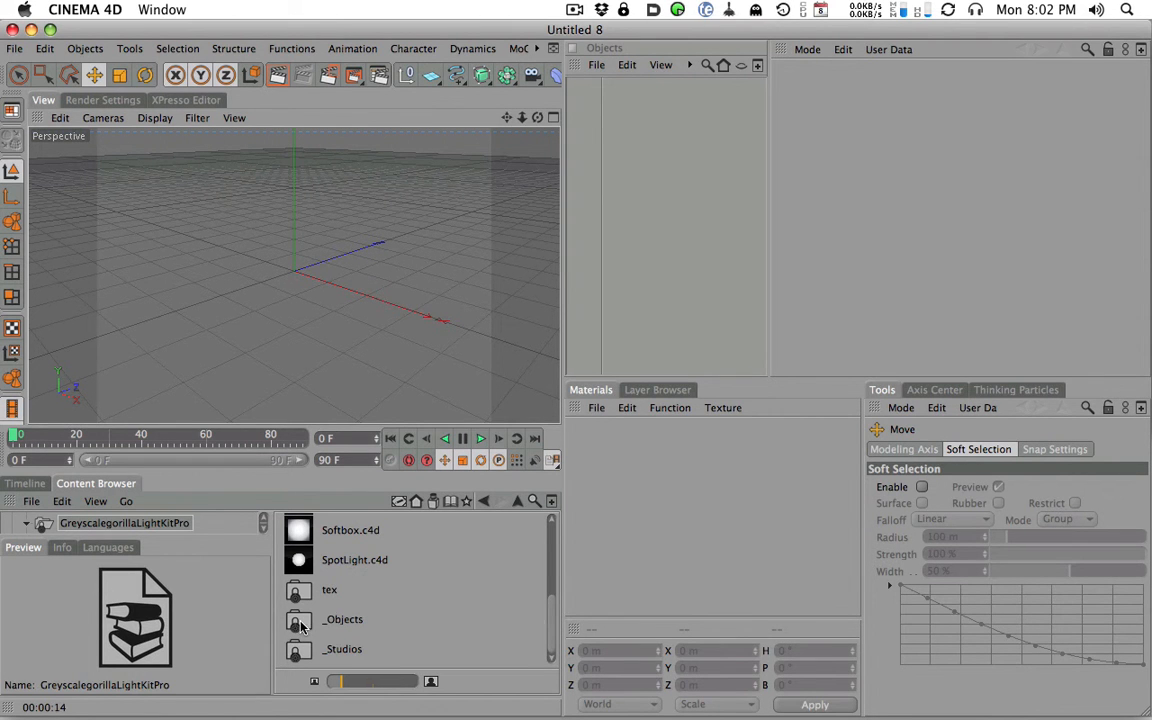
# Open _Objects and preview ReflectiveBalls, PlasticTurd and AbstractRings, ending on ReflectiveBalls
pyautogui.doubleClick(345, 619)
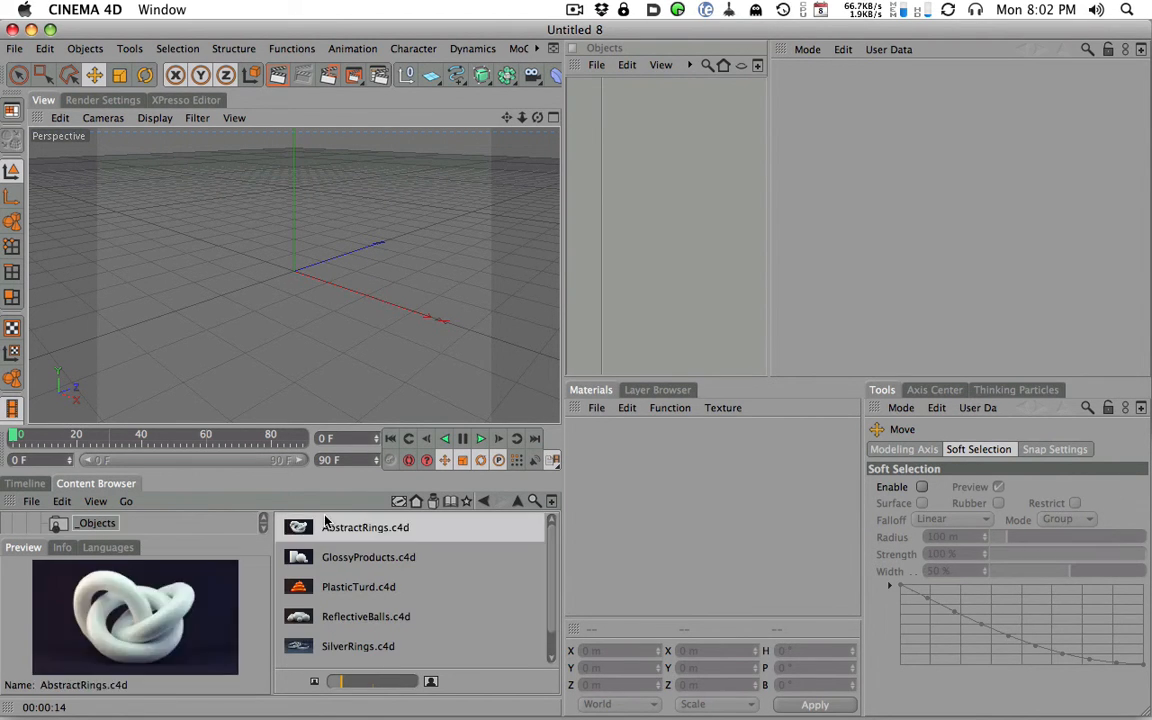
pyautogui.click(365, 616)
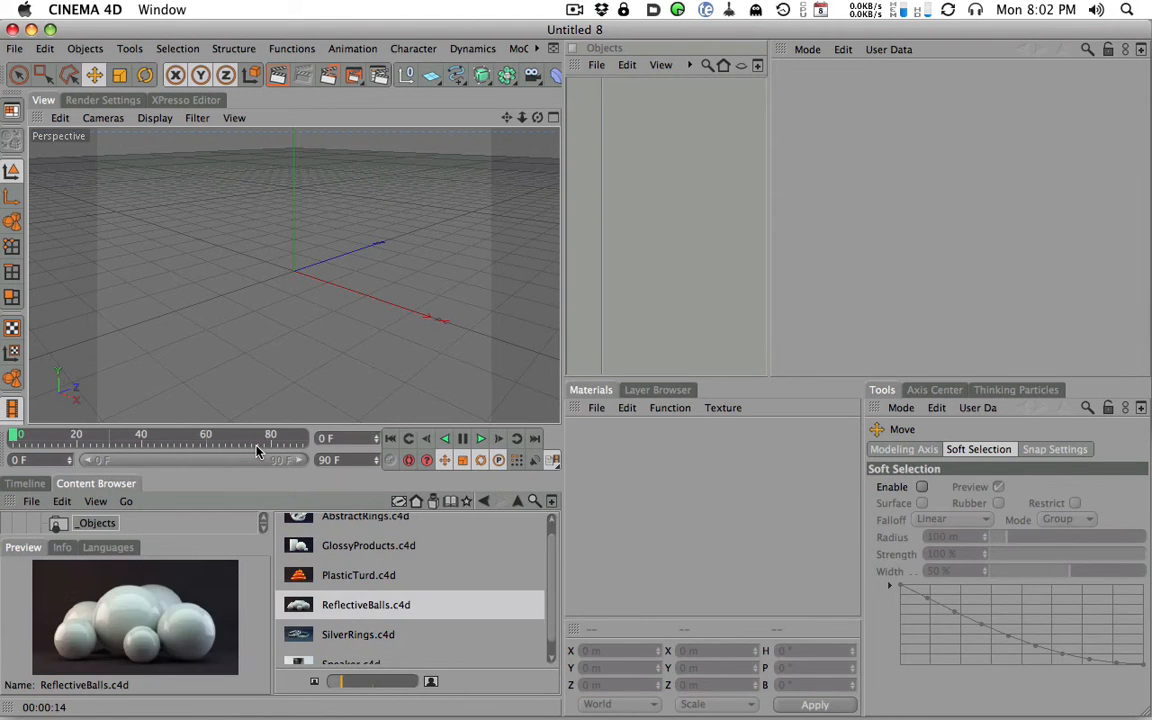
pyautogui.click(357, 574)
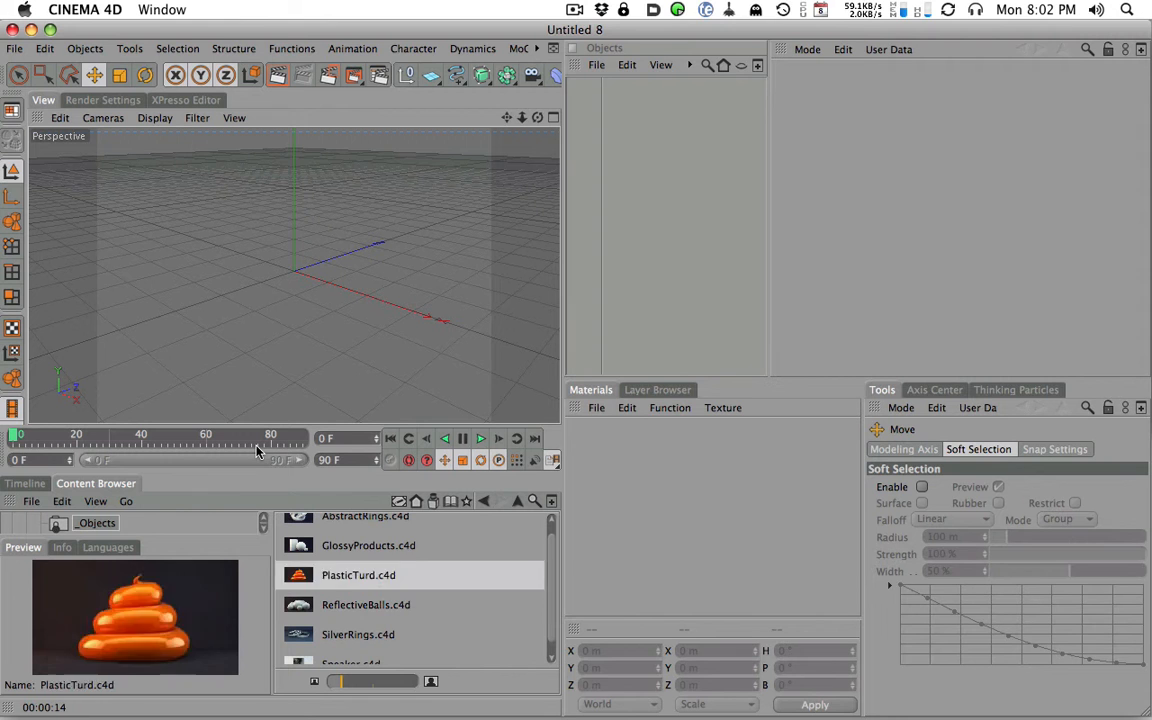
pyautogui.click(371, 557)
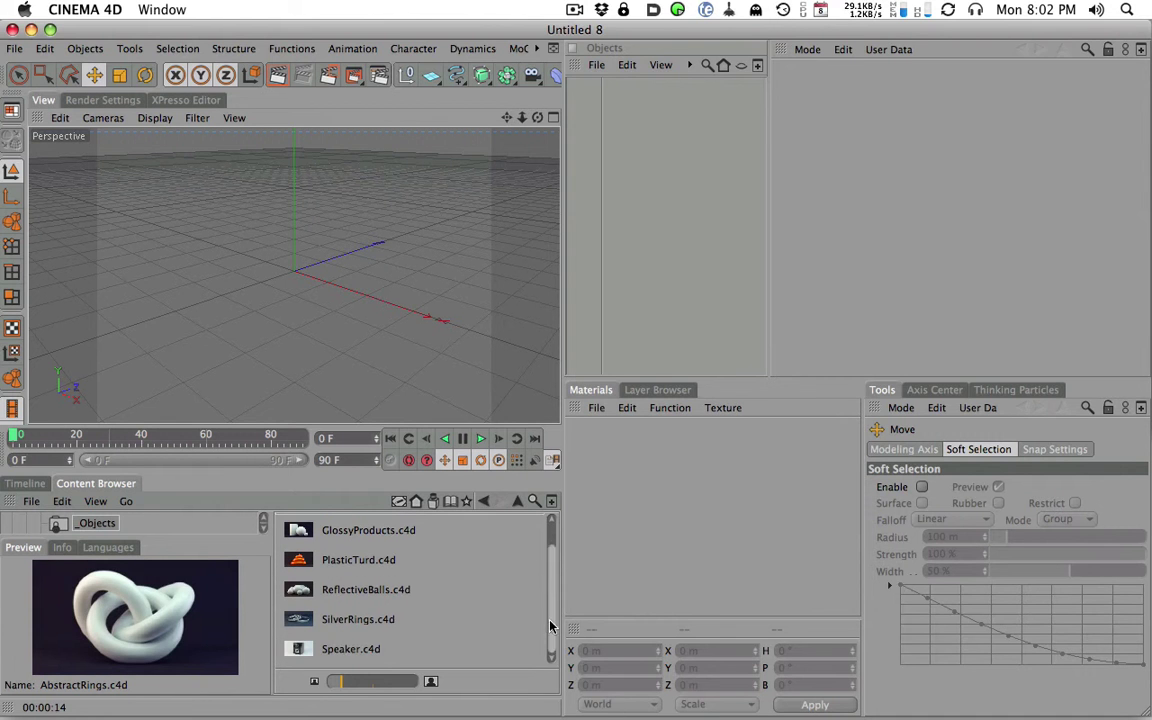
pyautogui.click(363, 604)
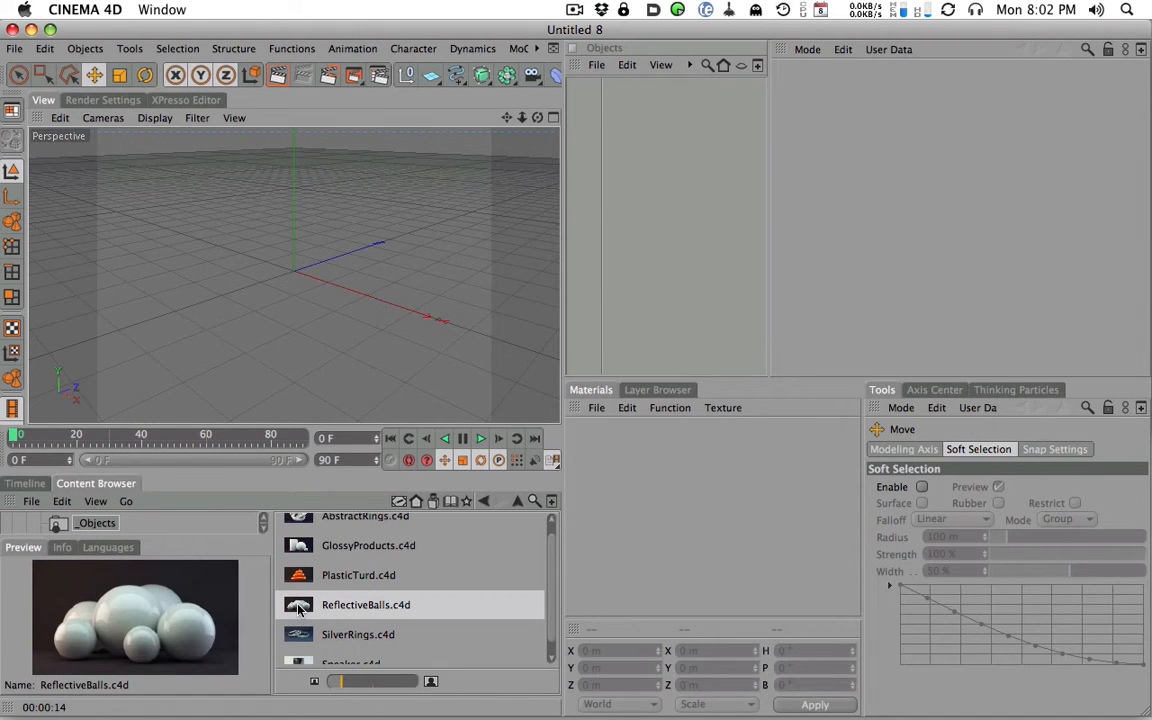
# Merge ReflectiveBalls.c4d into the scene and orbit the view to face the balls
pyautogui.doubleClick(367, 604)
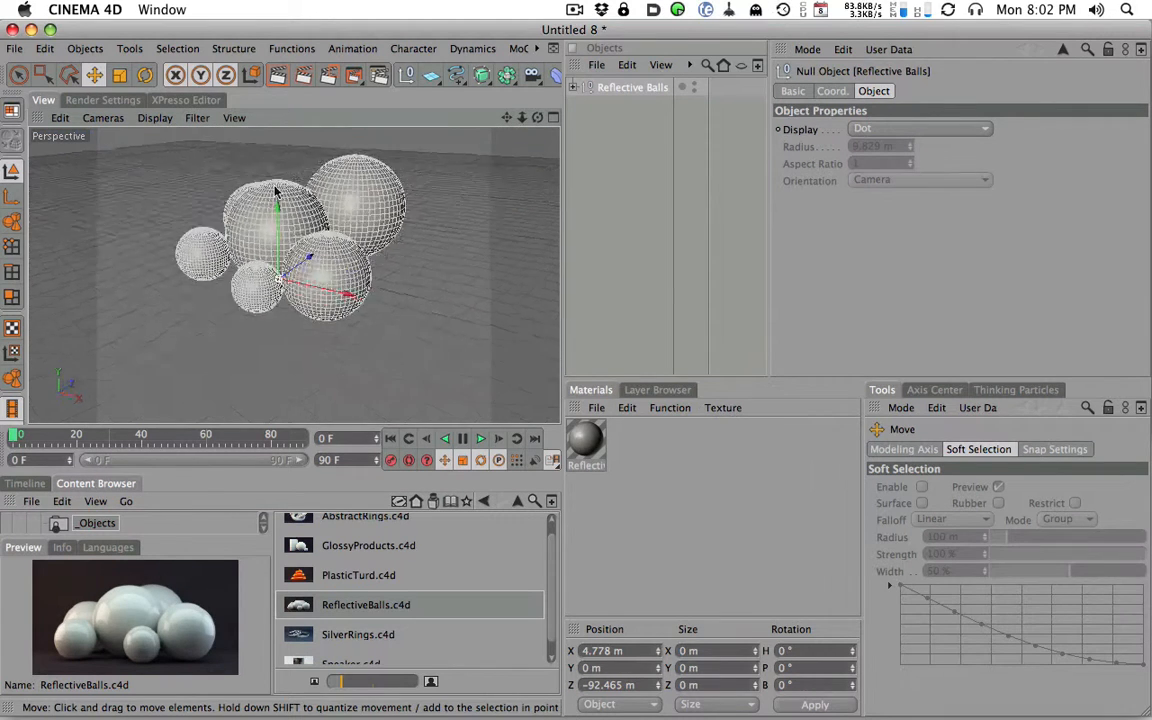
pyautogui.moveTo(277, 190); pyautogui.dragTo(360, 273)
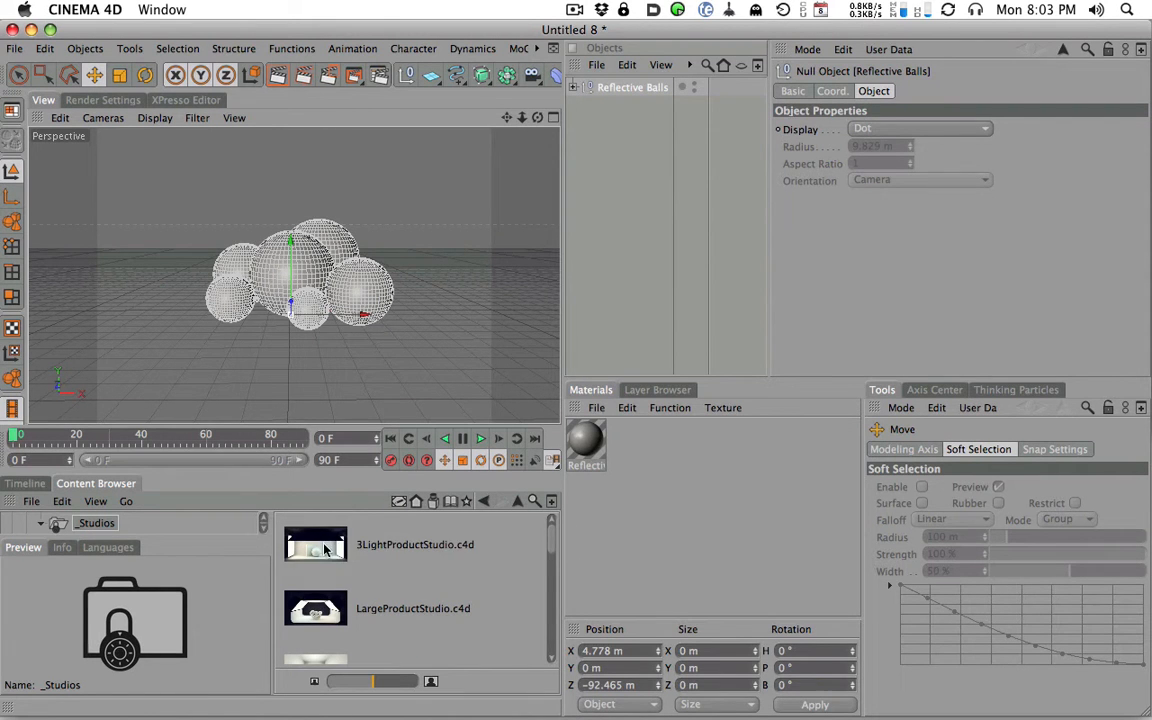
# Preview 3LightProductStudio and LargeProductStudio, then scroll down through the studios to WindowLighting
pyautogui.click(315, 545)
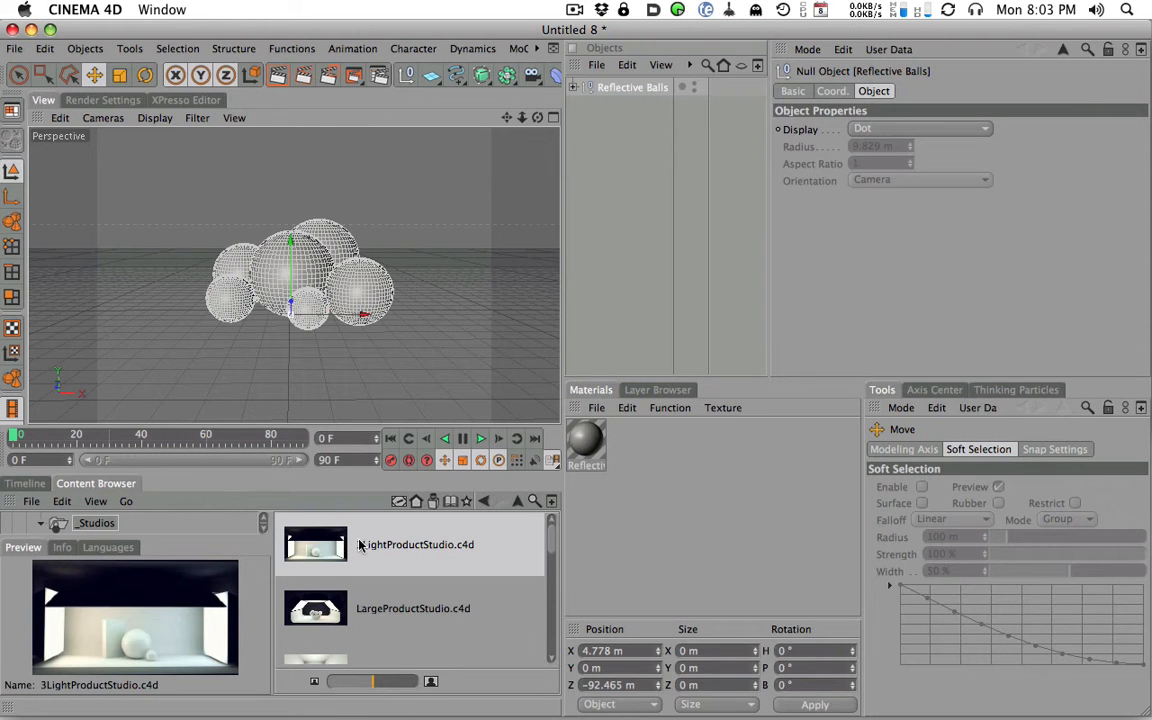
pyautogui.click(413, 608)
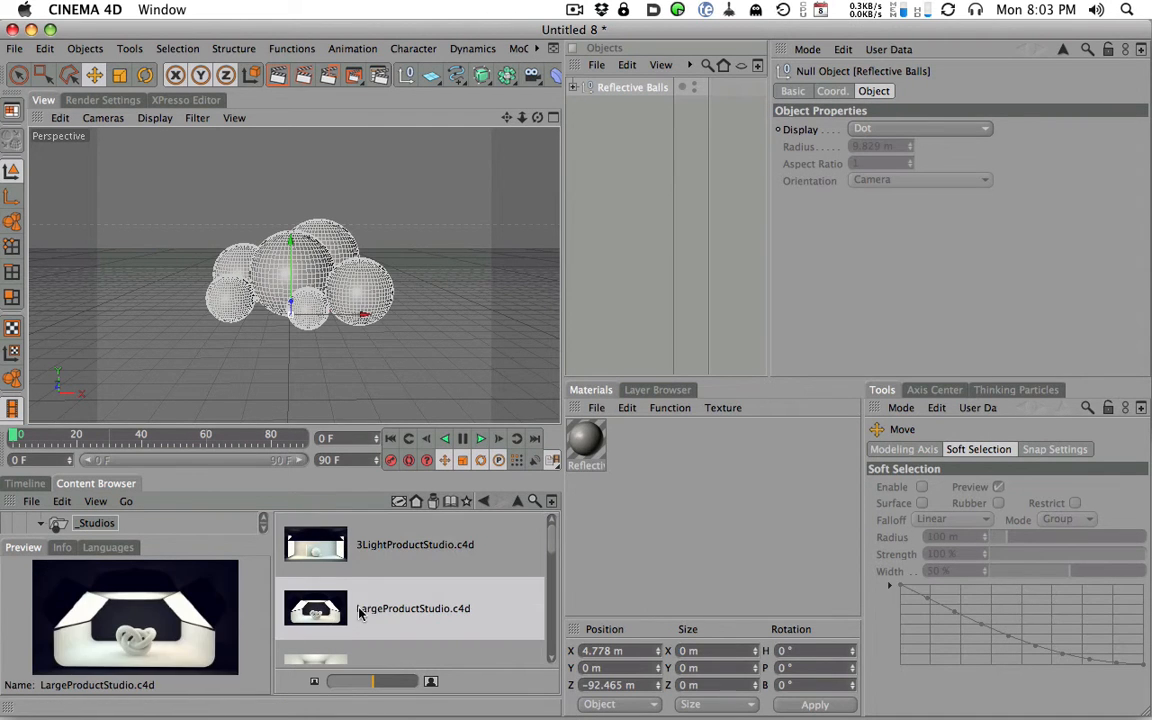
pyautogui.click(413, 608)
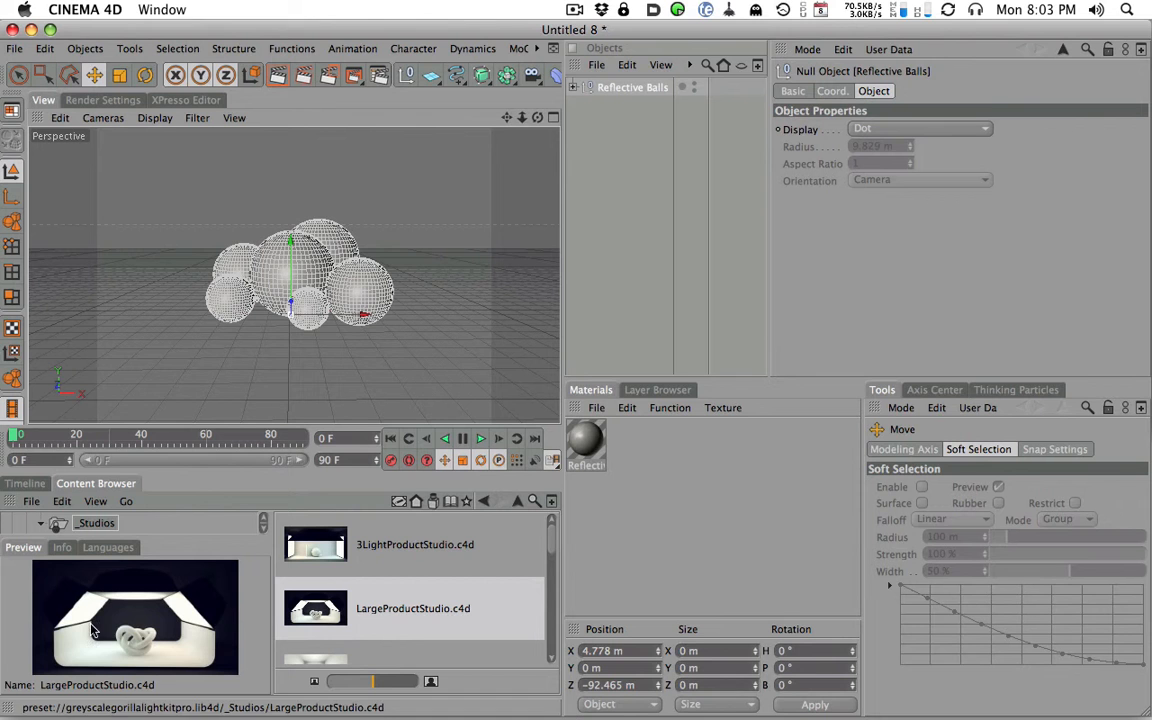
pyautogui.scroll(-3)
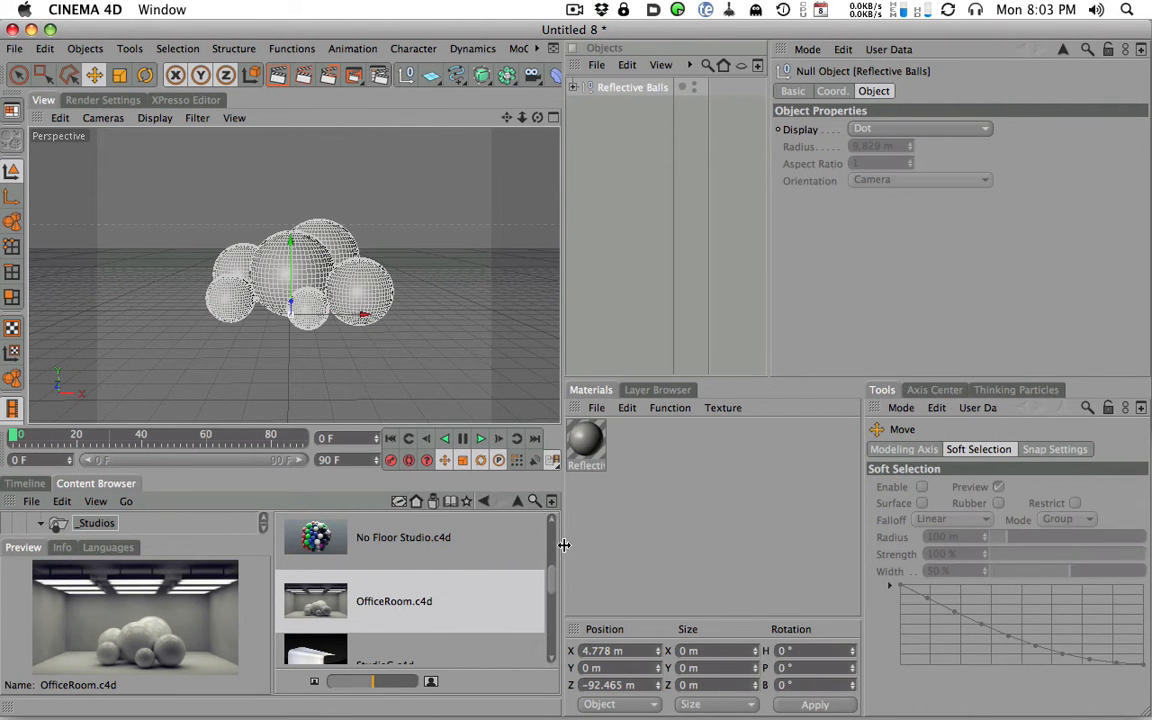
pyautogui.scroll(-3)
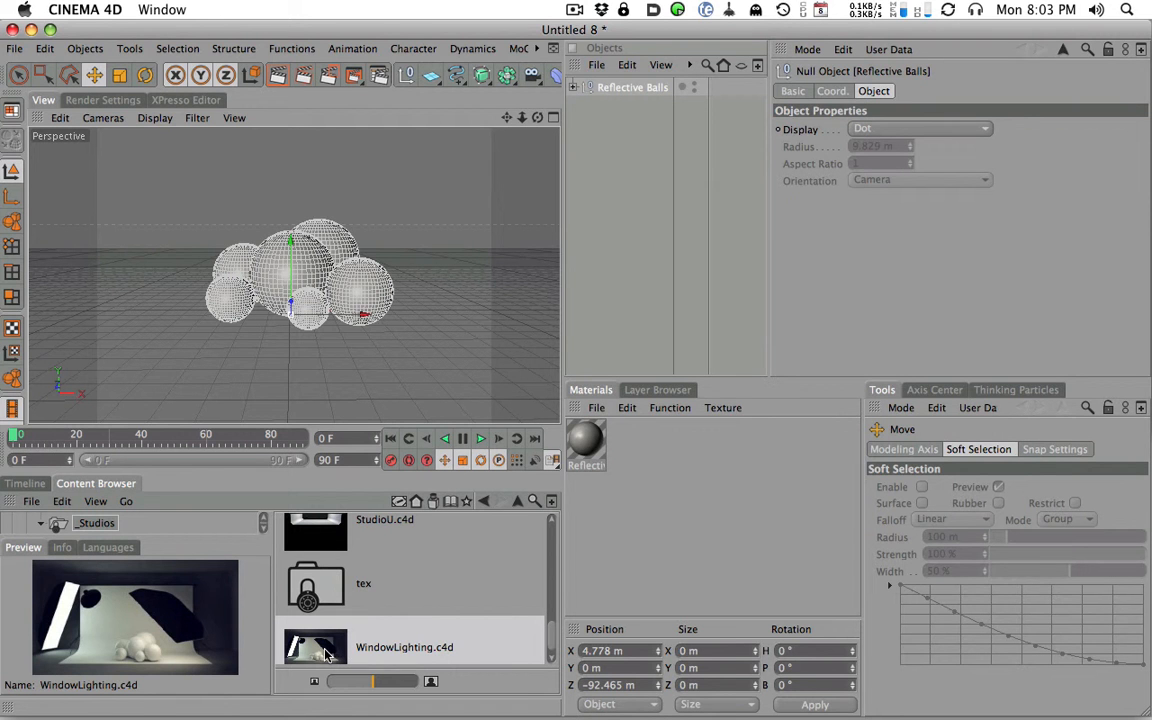
# Load the WindowLighting studio, select its Replace Me null, and close it without saving
pyautogui.doubleClick(315, 648)
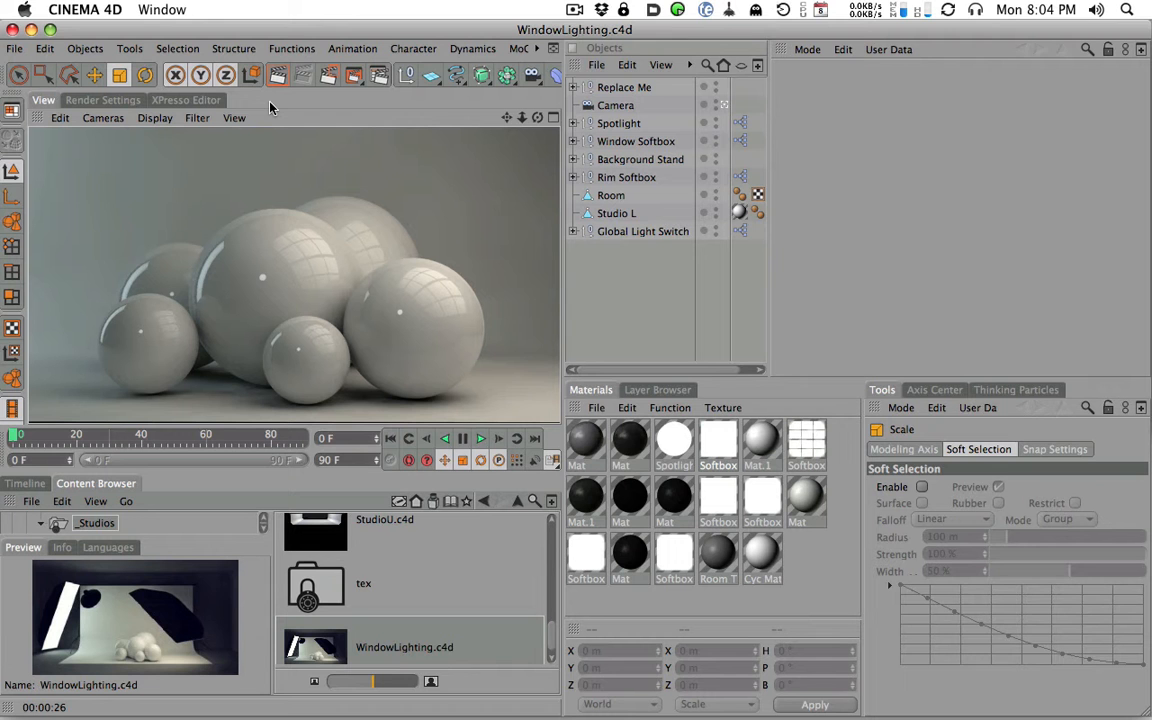
pyautogui.click(622, 87)
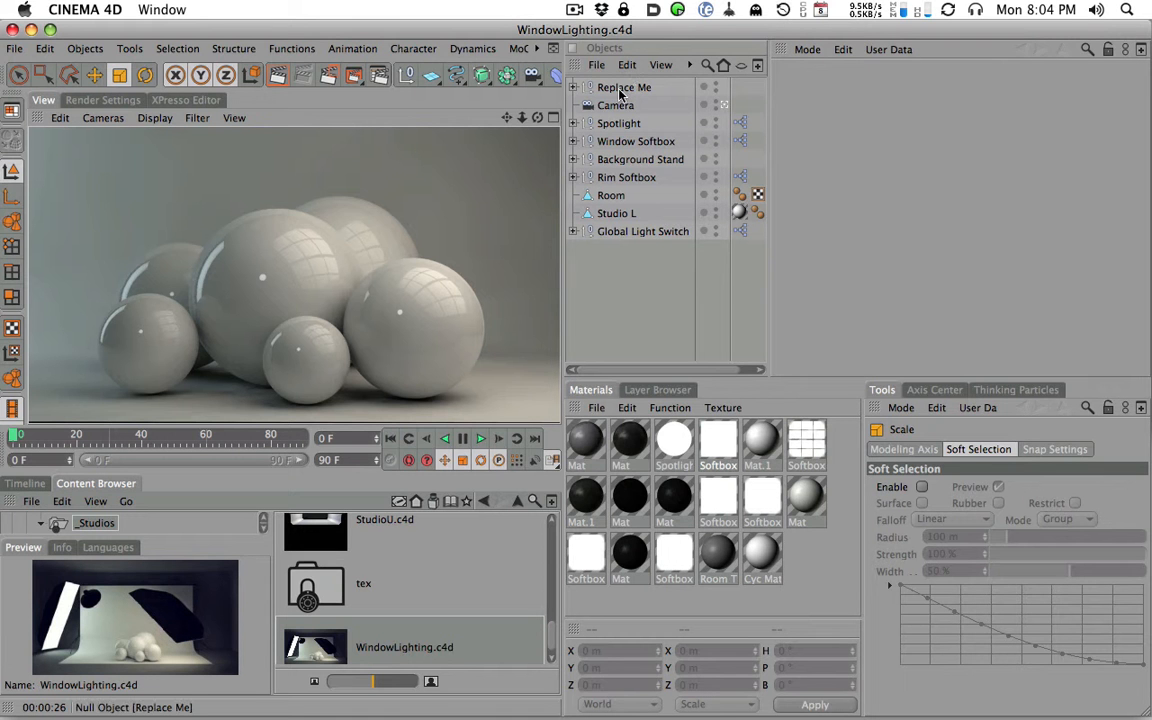
pyautogui.click(622, 87)
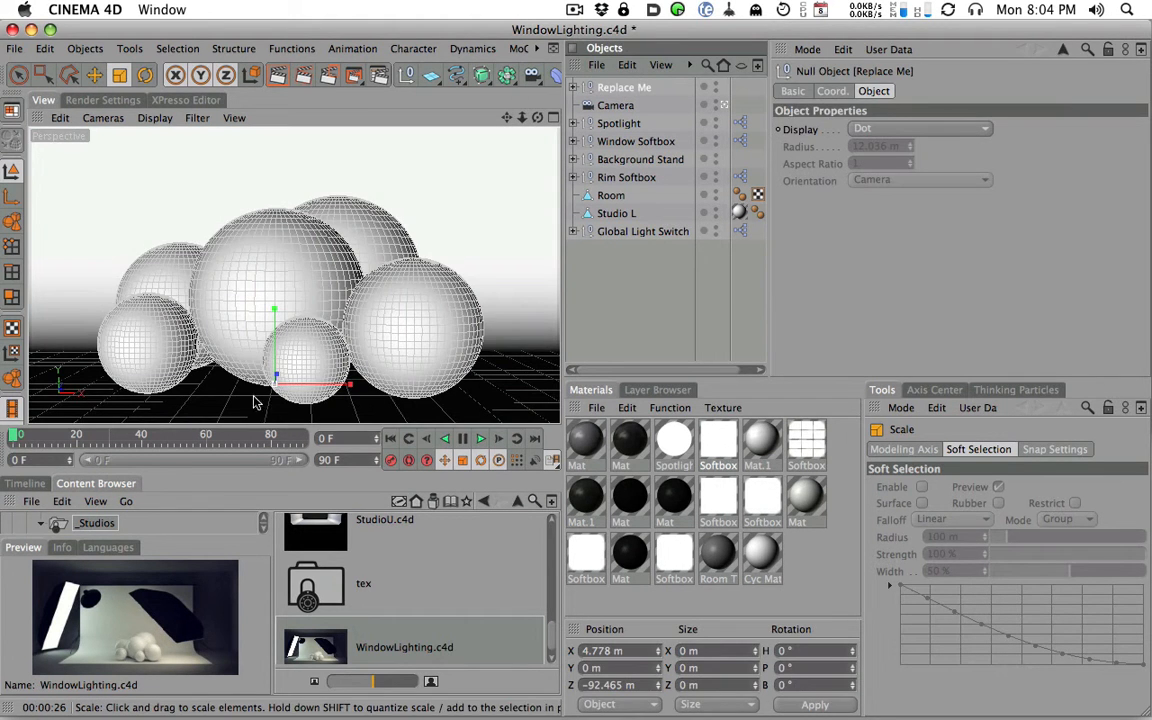
pyautogui.click(641, 231)
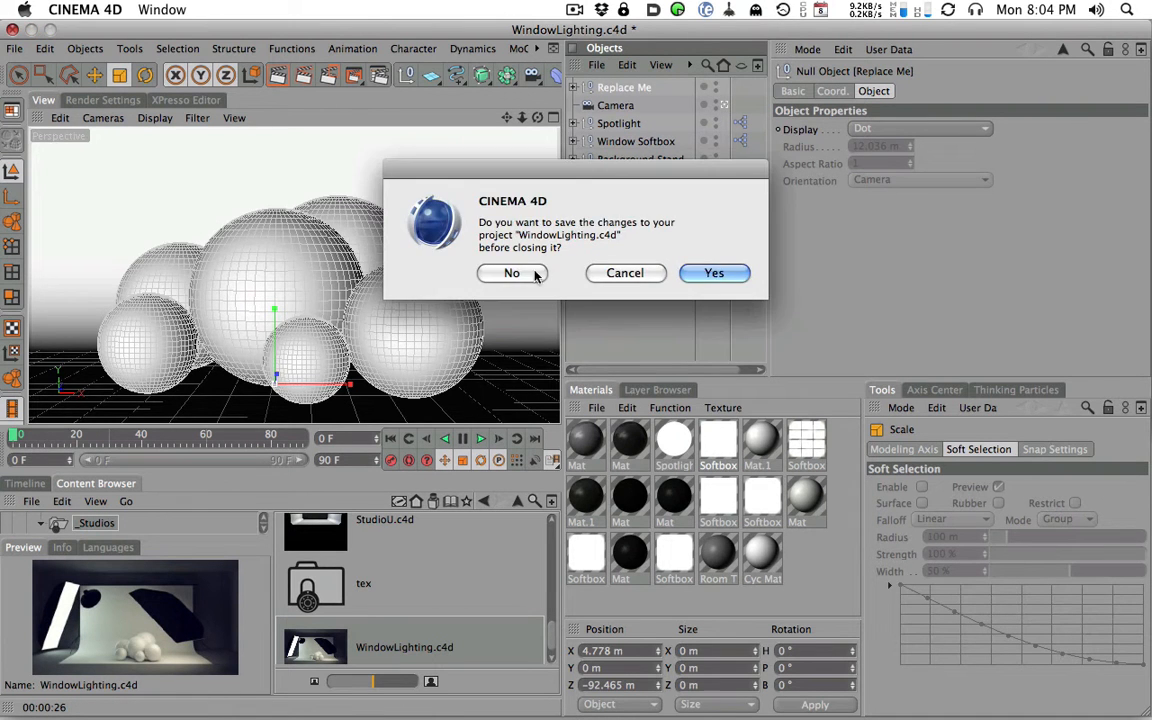
pyautogui.click(511, 273)
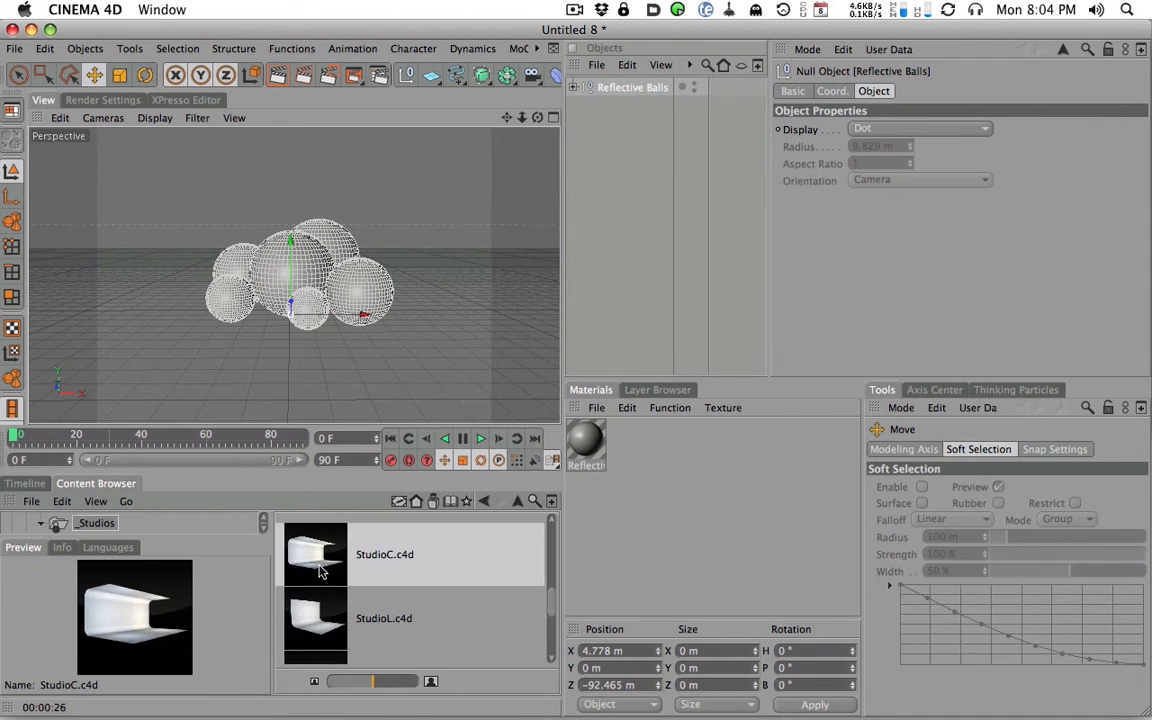
# Preview the StudioC and StudioU backdrop presets in the _Studios folder
pyautogui.click(314, 563)
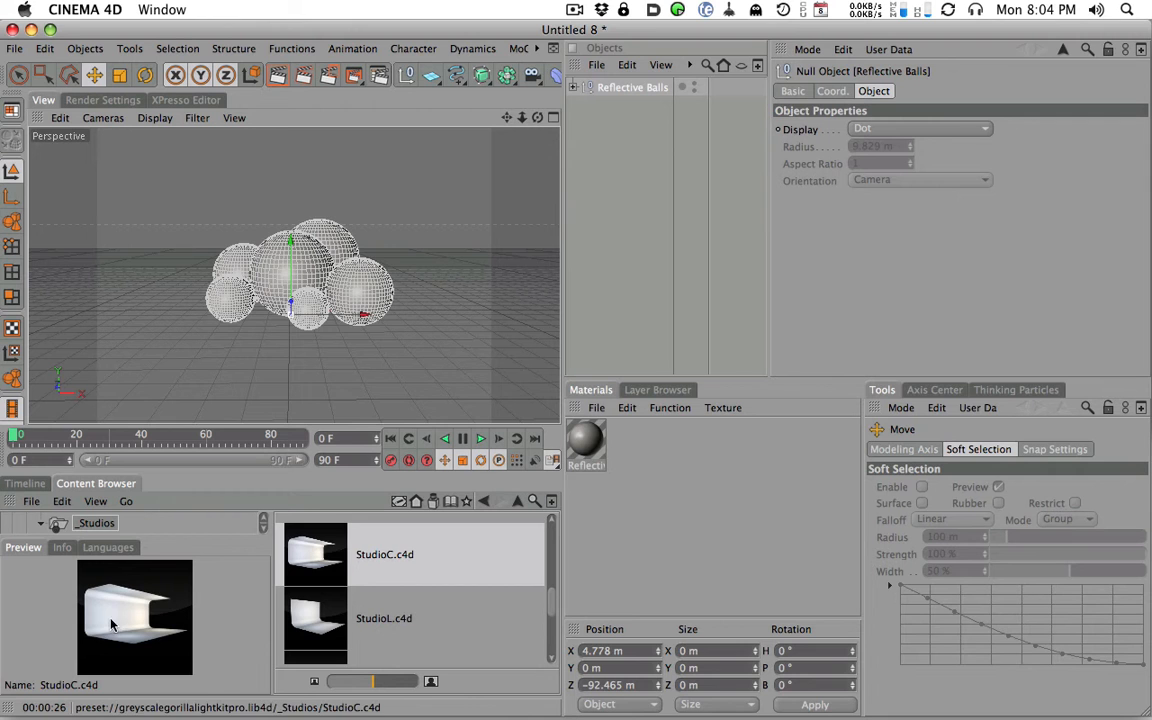
pyautogui.click(384, 618)
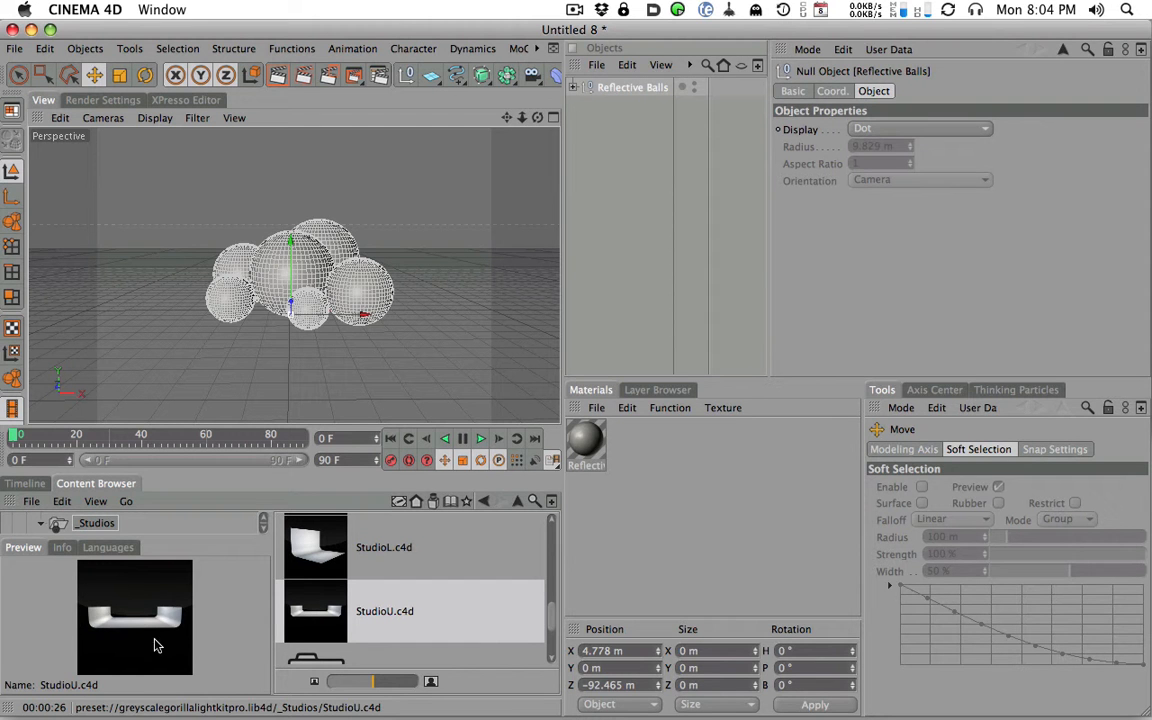
pyautogui.moveTo(218, 602)
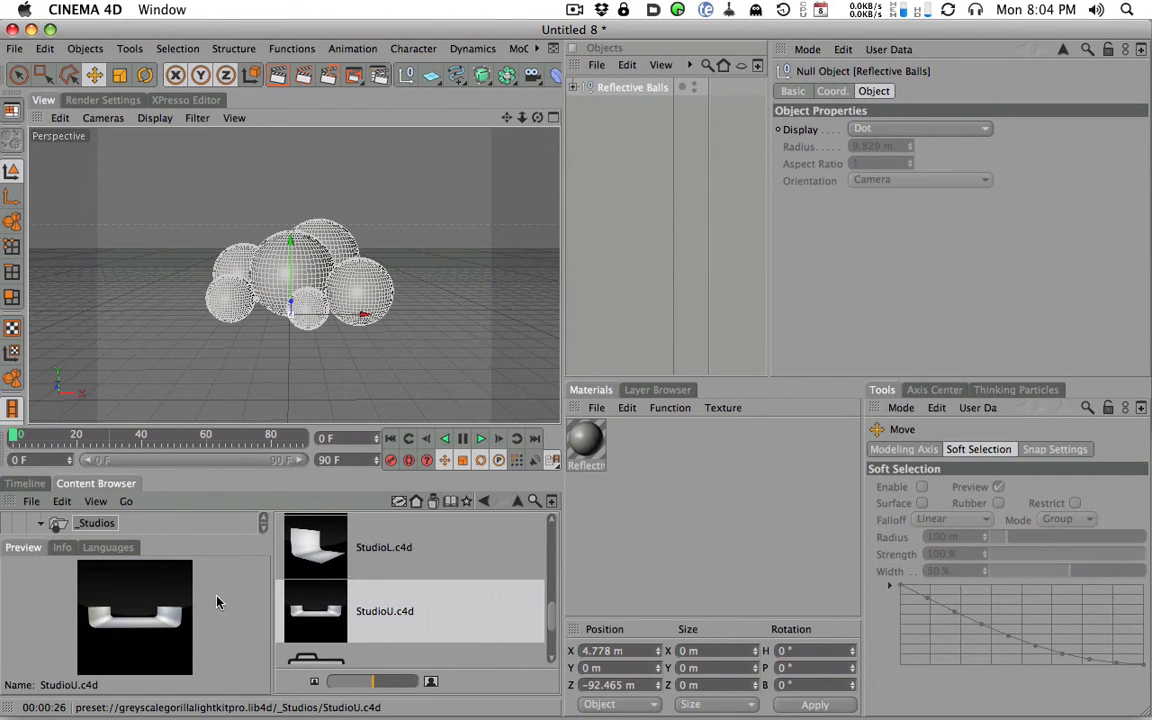
pyautogui.click(315, 547)
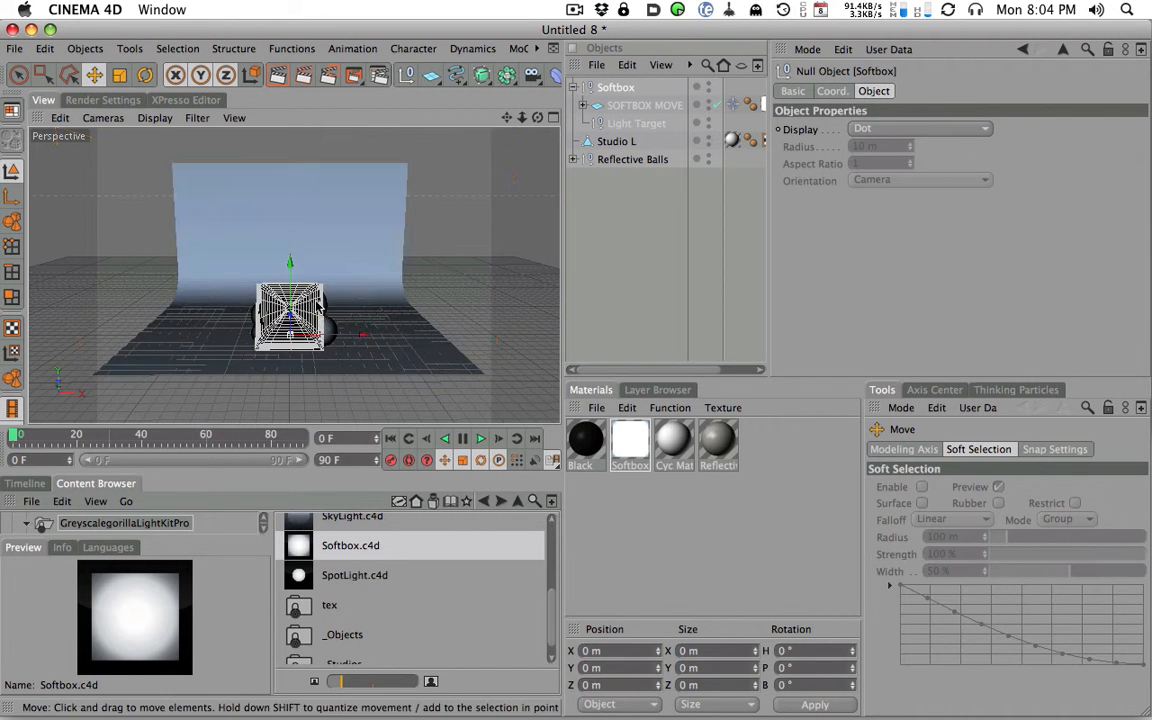
# Select the softbox, lift it to the upper right, and move its target onto the balls
pyautogui.click(645, 105)
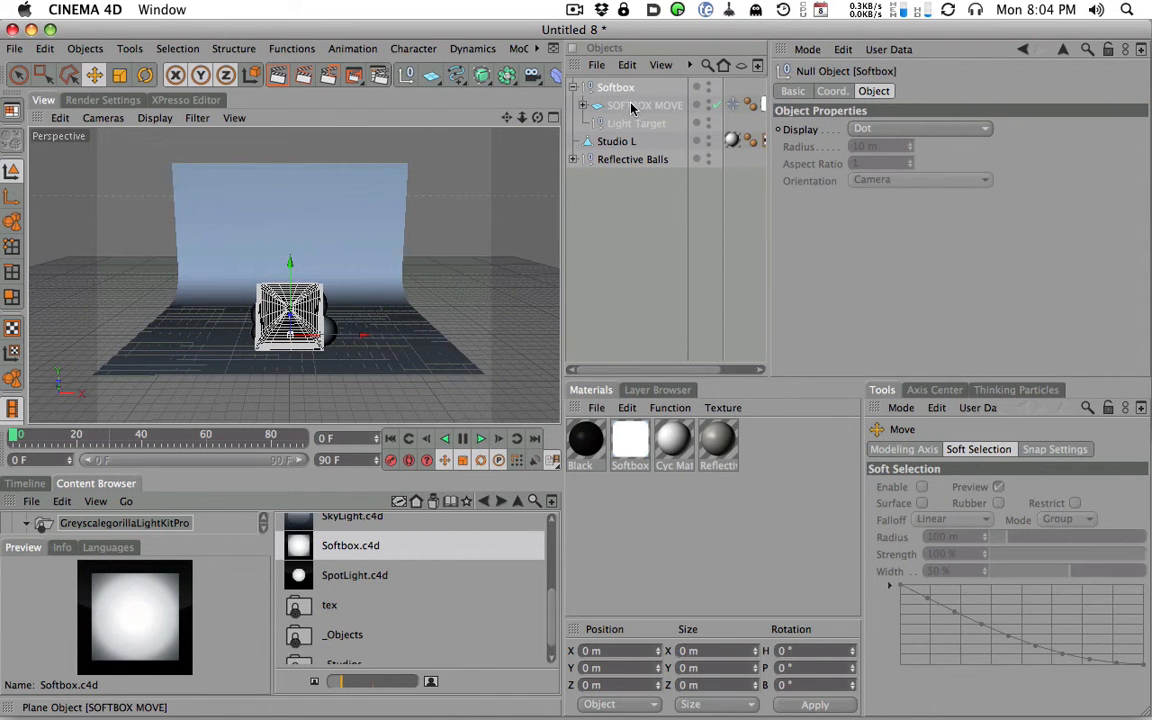
pyautogui.click(645, 105)
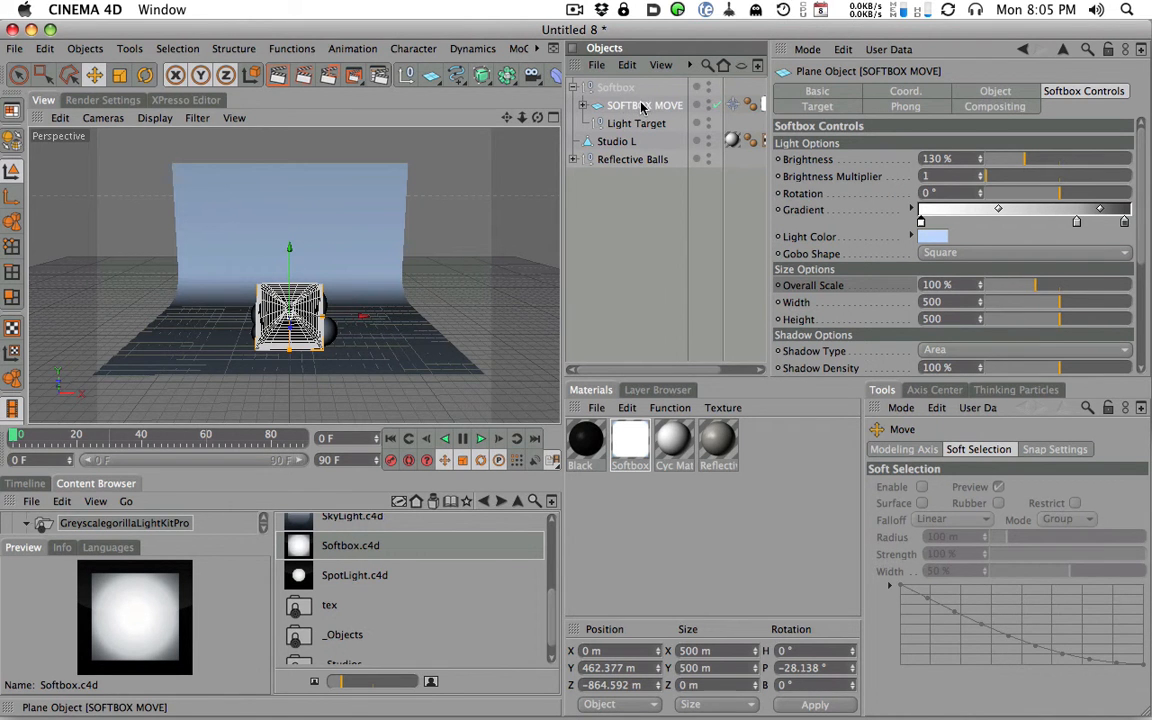
pyautogui.moveTo(290, 315); pyautogui.dragTo(155, 315)
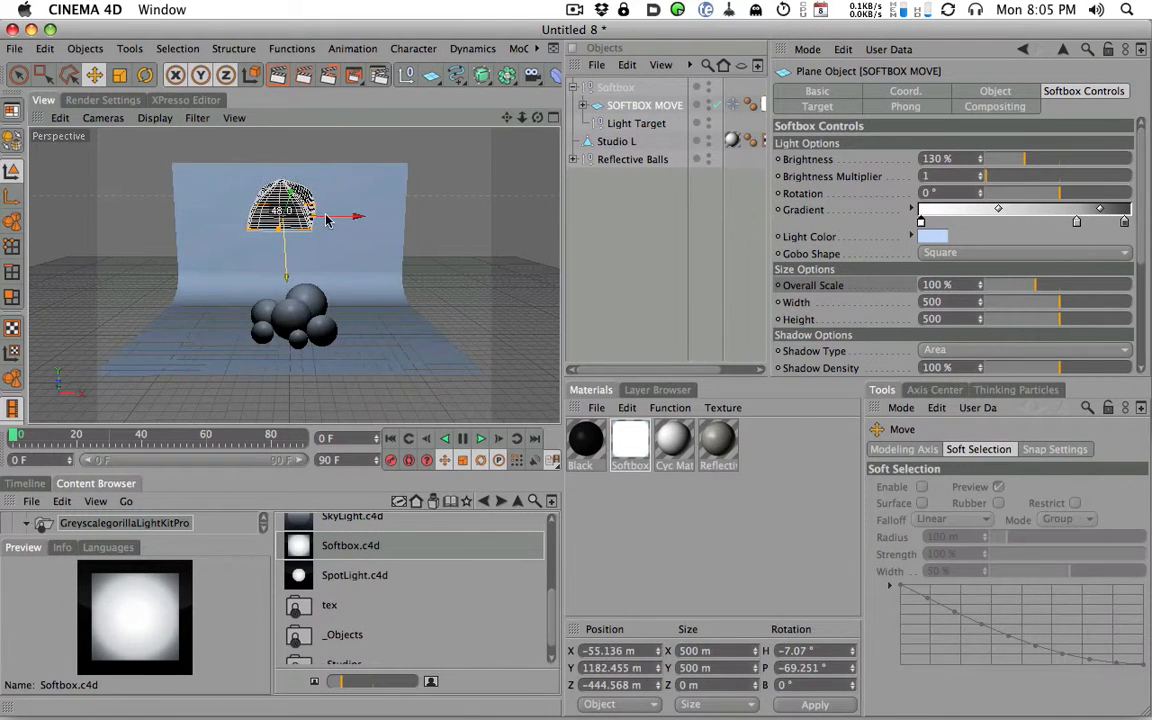
pyautogui.moveTo(290, 210); pyautogui.dragTo(490, 210)
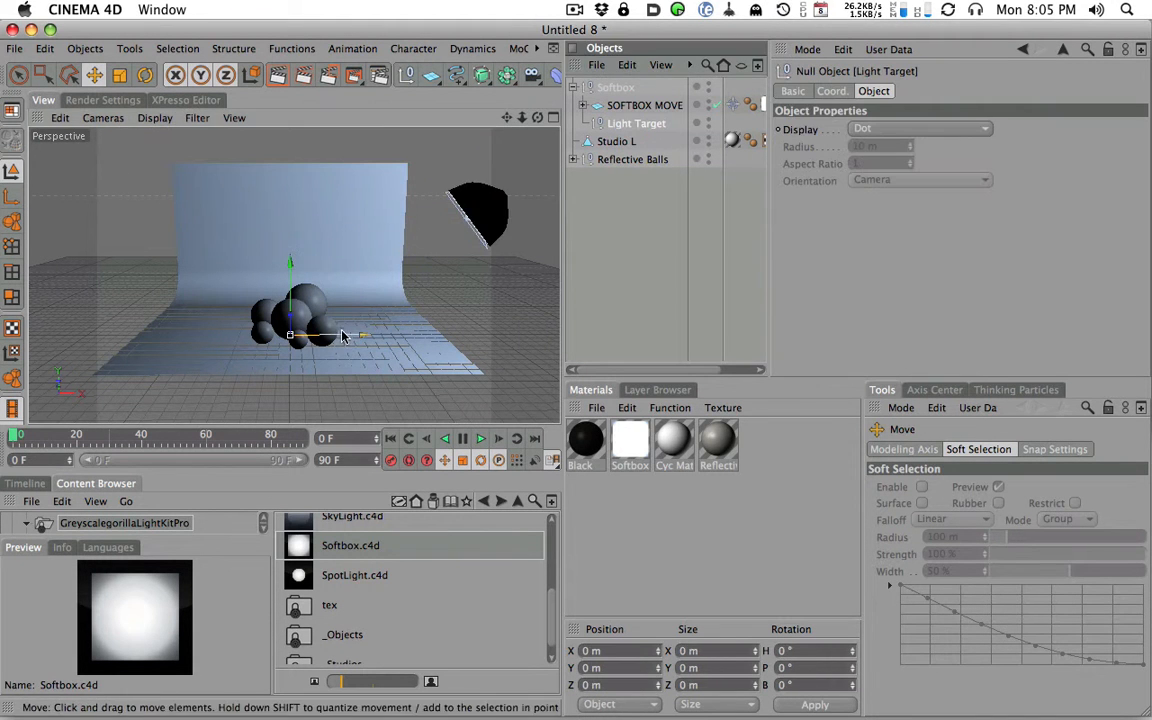
pyautogui.moveTo(290, 335); pyautogui.dragTo(460, 335)
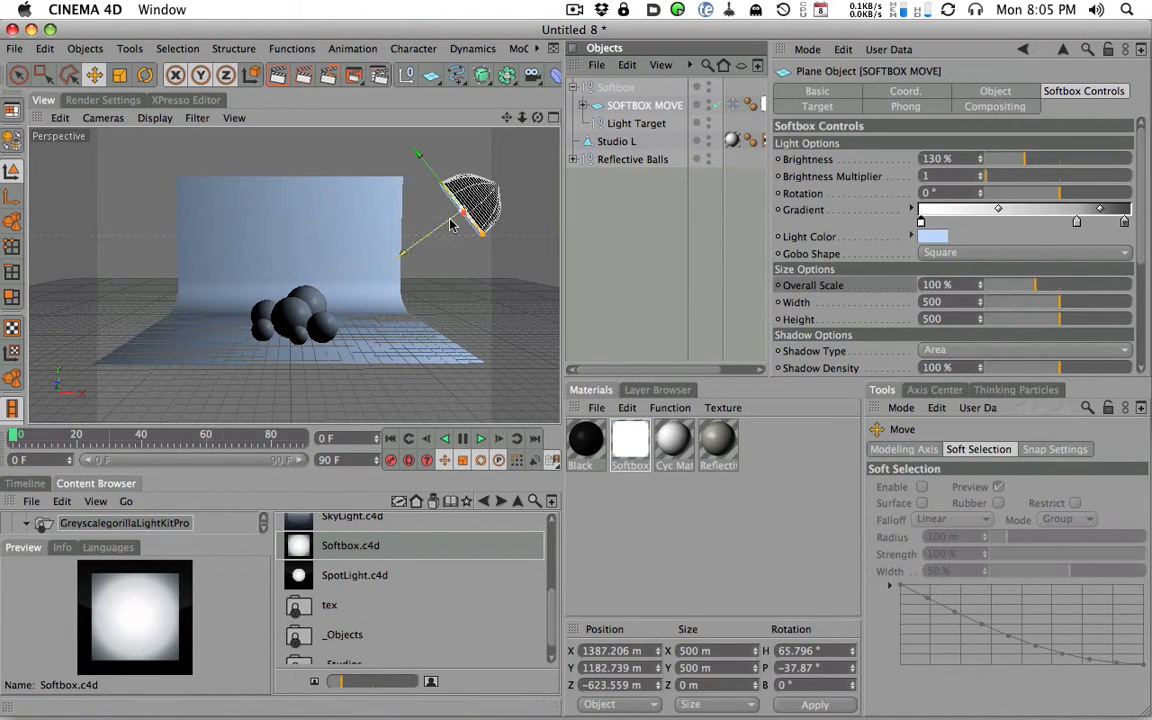
# Bring the softbox lower and in close, just up and left of the balls
pyautogui.moveTo(470, 215); pyautogui.dragTo(410, 245)
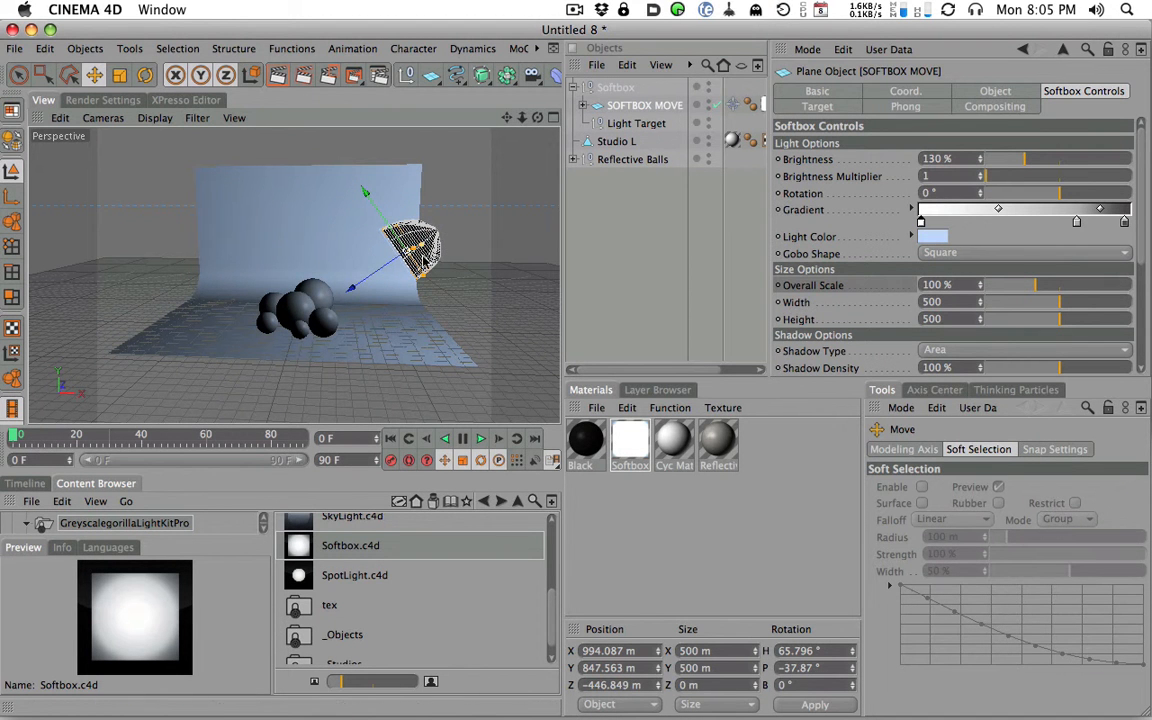
pyautogui.moveTo(420, 250); pyautogui.dragTo(310, 270)
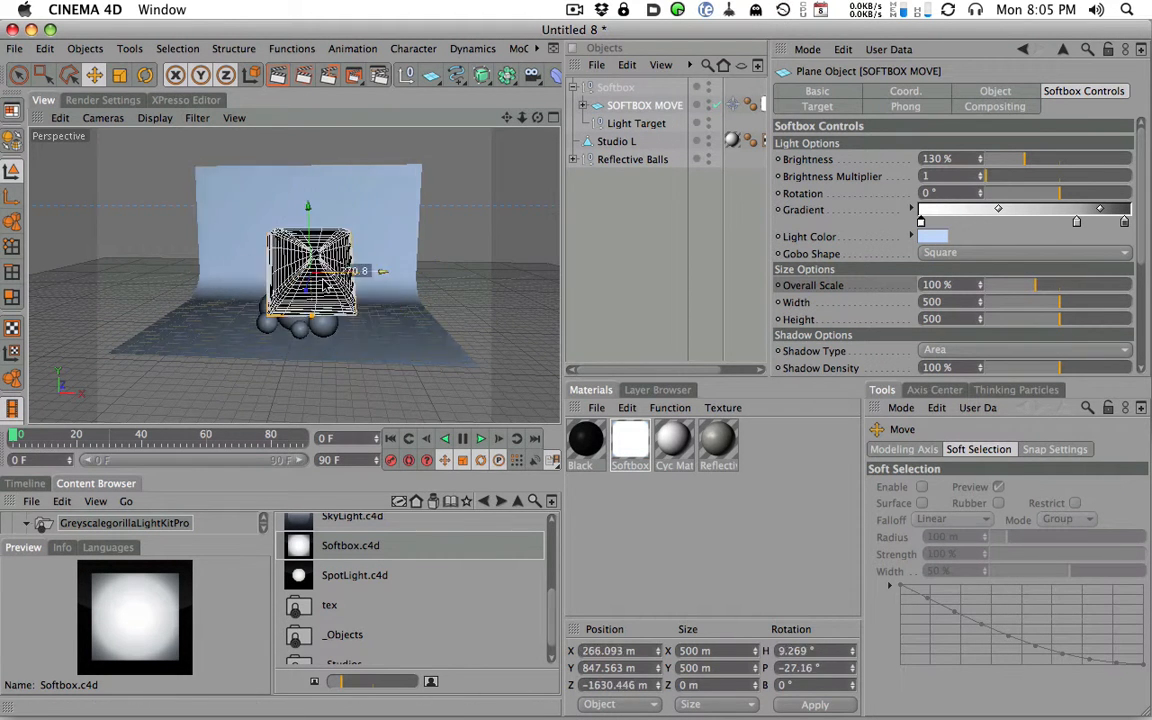
pyautogui.moveTo(320, 270); pyautogui.dragTo(105, 270)
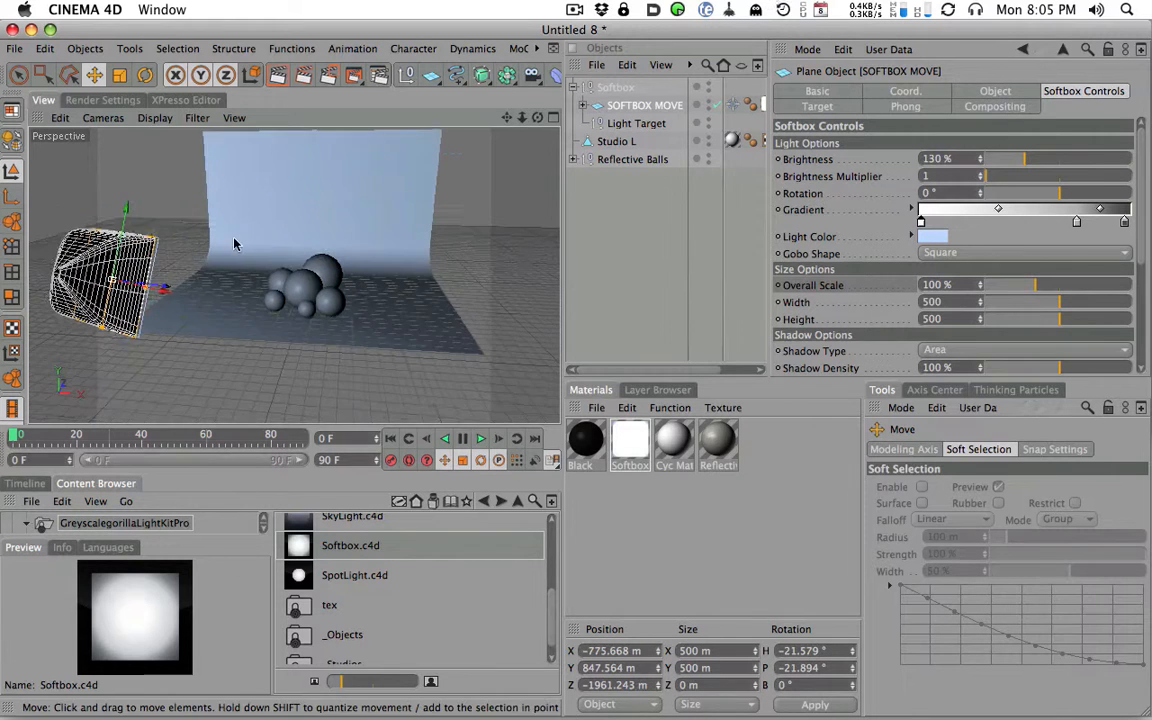
pyautogui.moveTo(105, 270); pyautogui.dragTo(200, 290)
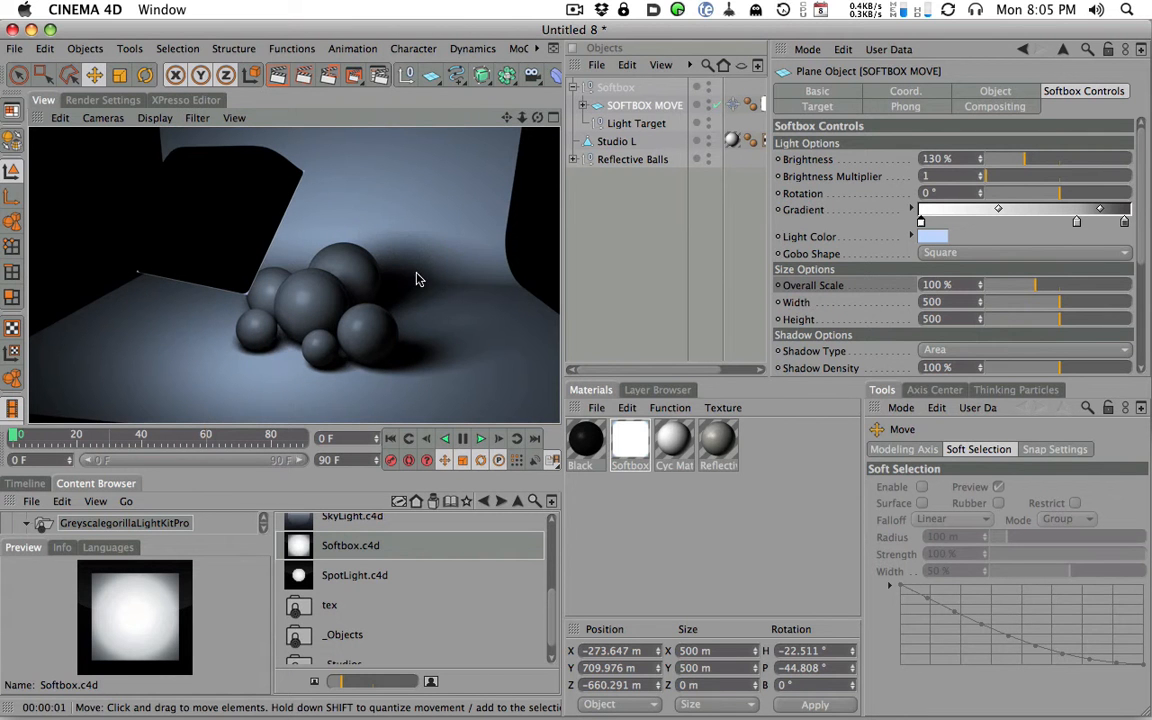
pyautogui.moveTo(341, 223)
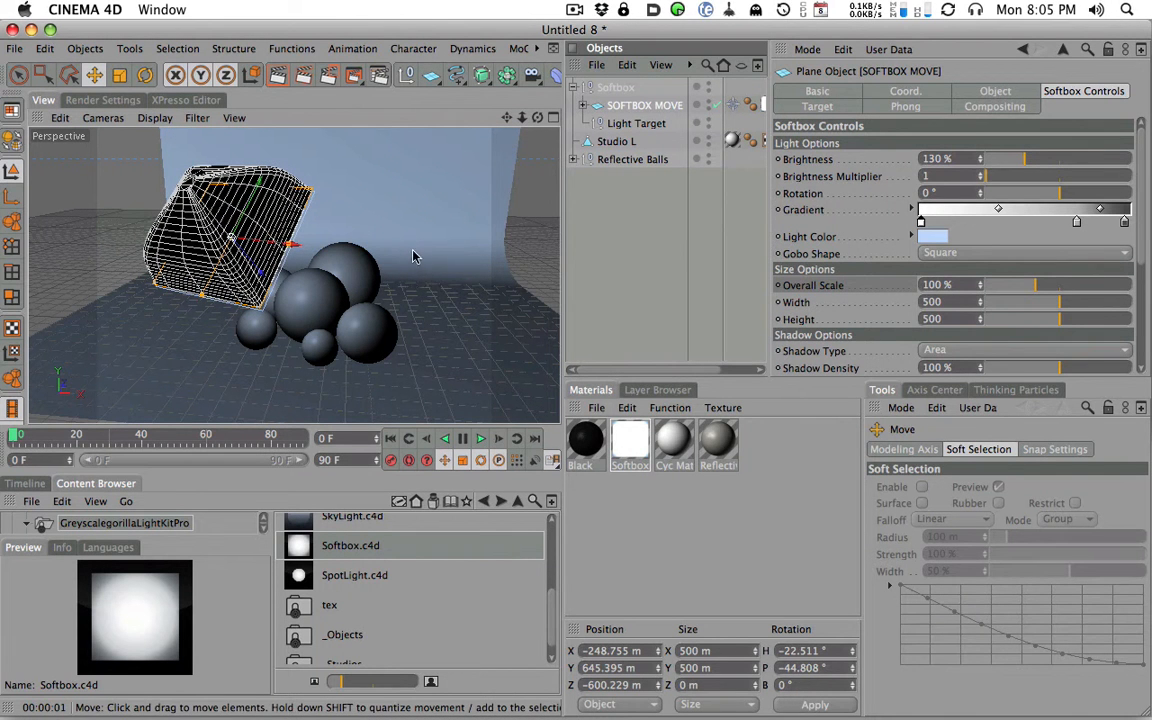
# Set the softbox light colour to warm peach, Overall Scale 133% and Width 406
pyautogui.click(932, 236)
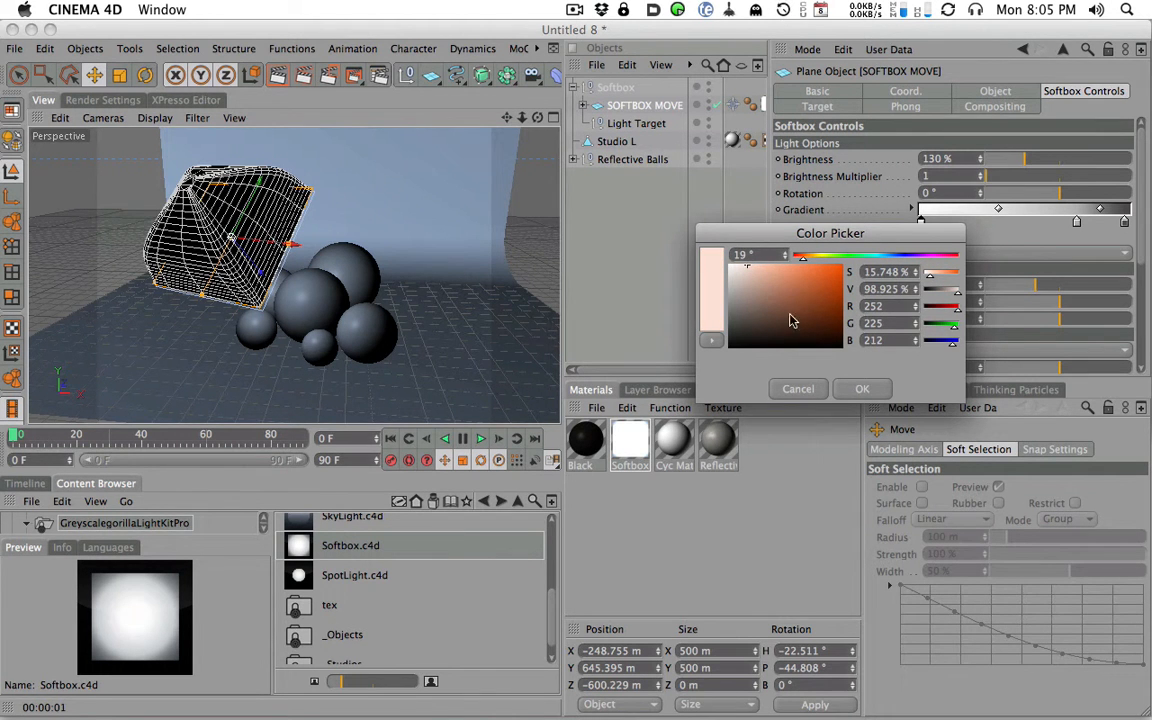
pyautogui.click(862, 388)
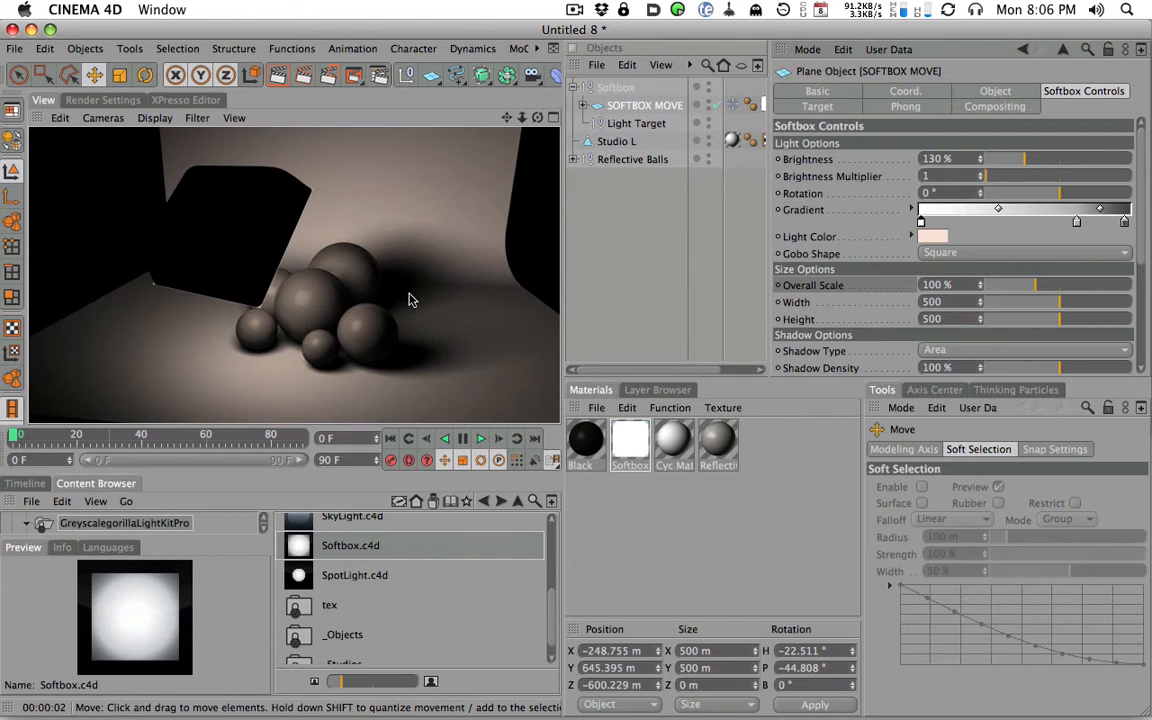
pyautogui.moveTo(383, 325)
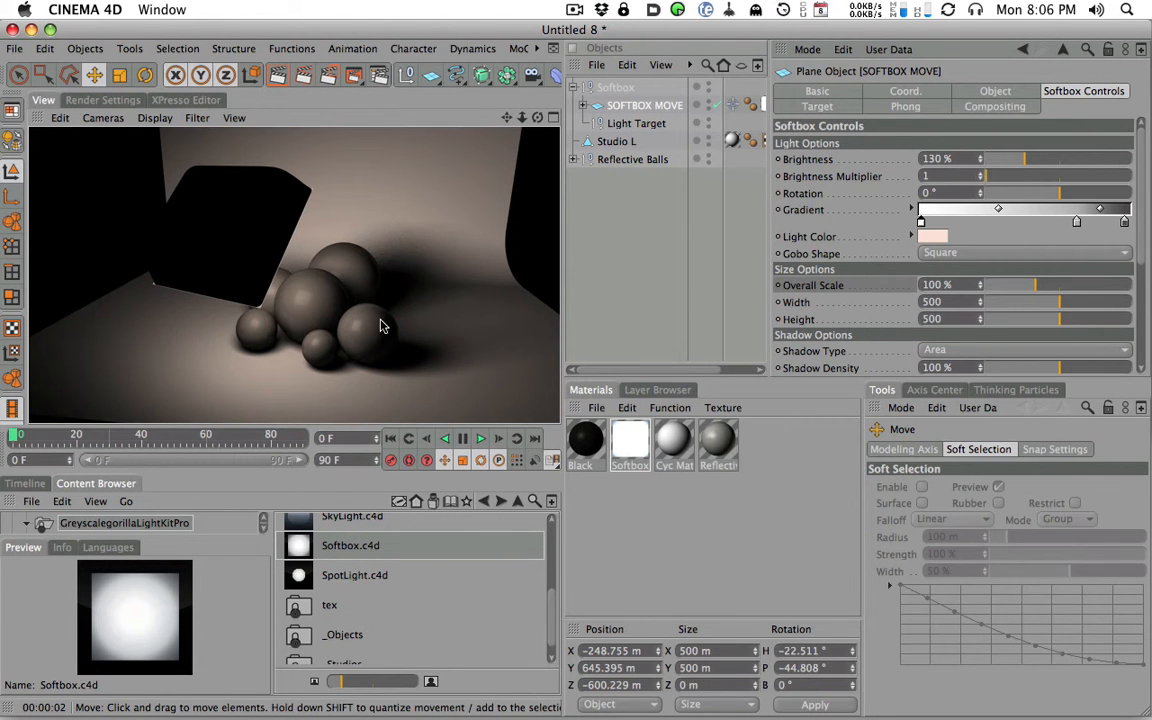
pyautogui.moveTo(345, 322)
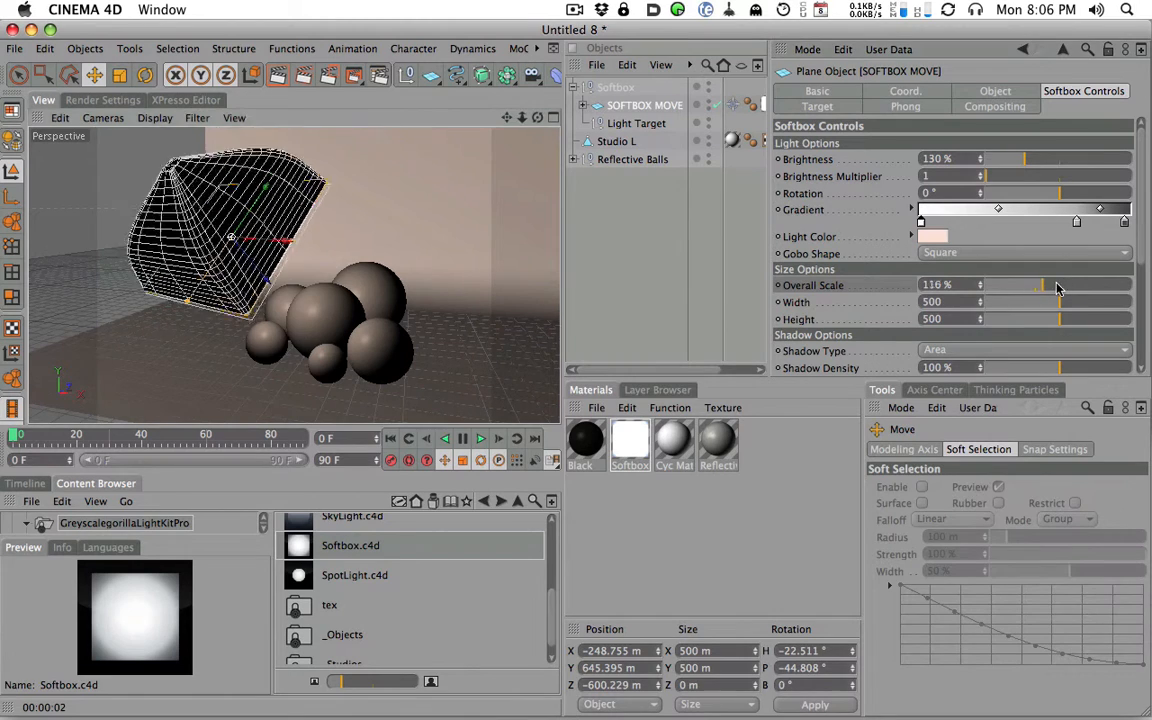
pyautogui.moveTo(1050, 285); pyautogui.dragTo(1135, 285)
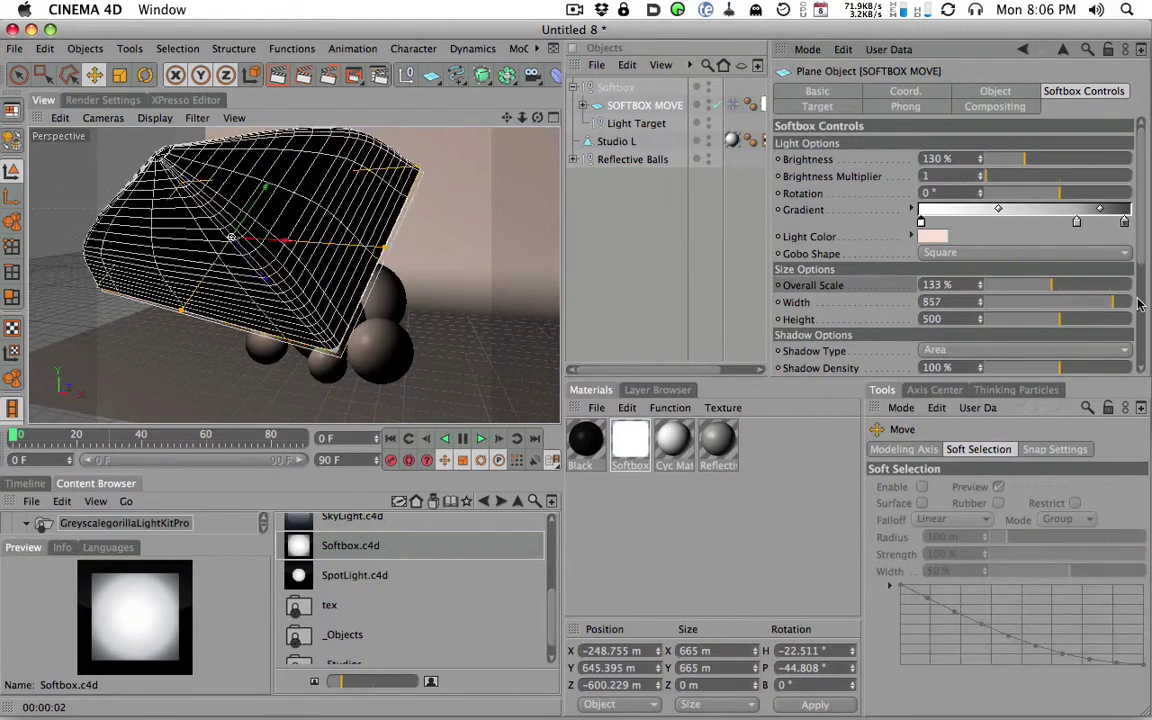
pyautogui.moveTo(1110, 302); pyautogui.dragTo(1070, 302)
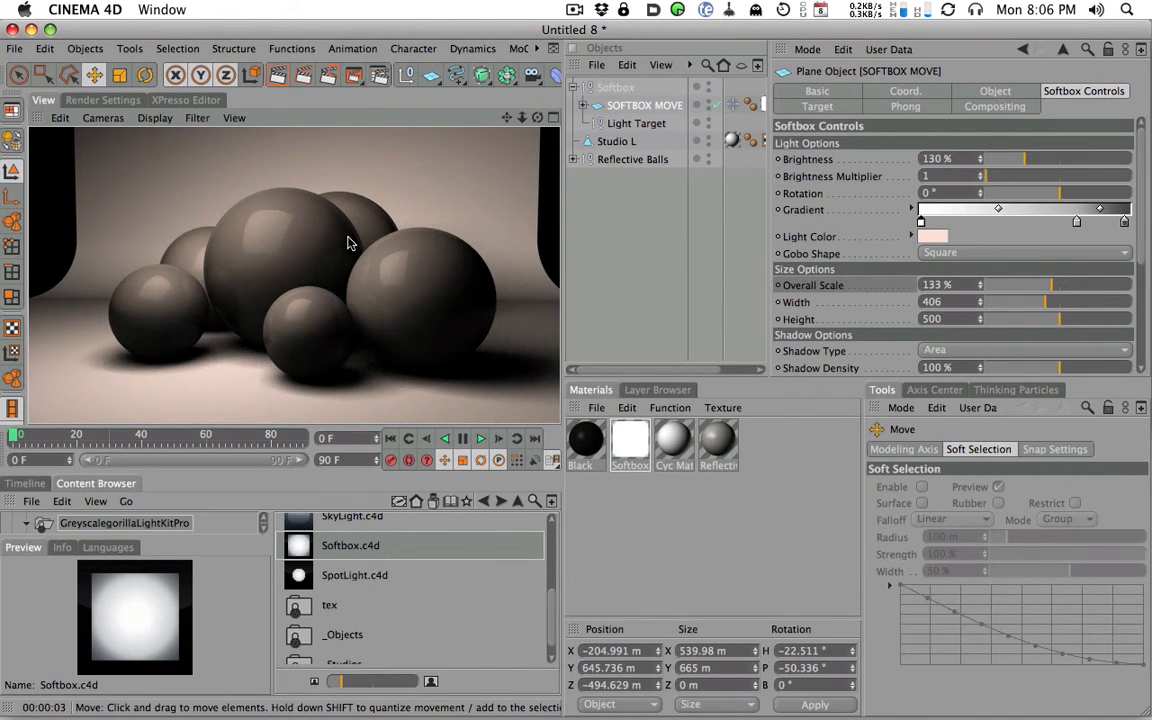
# Switch the softbox Shadow Type to Shadow Maps (Soft), then back to Area
pyautogui.scroll(-3)
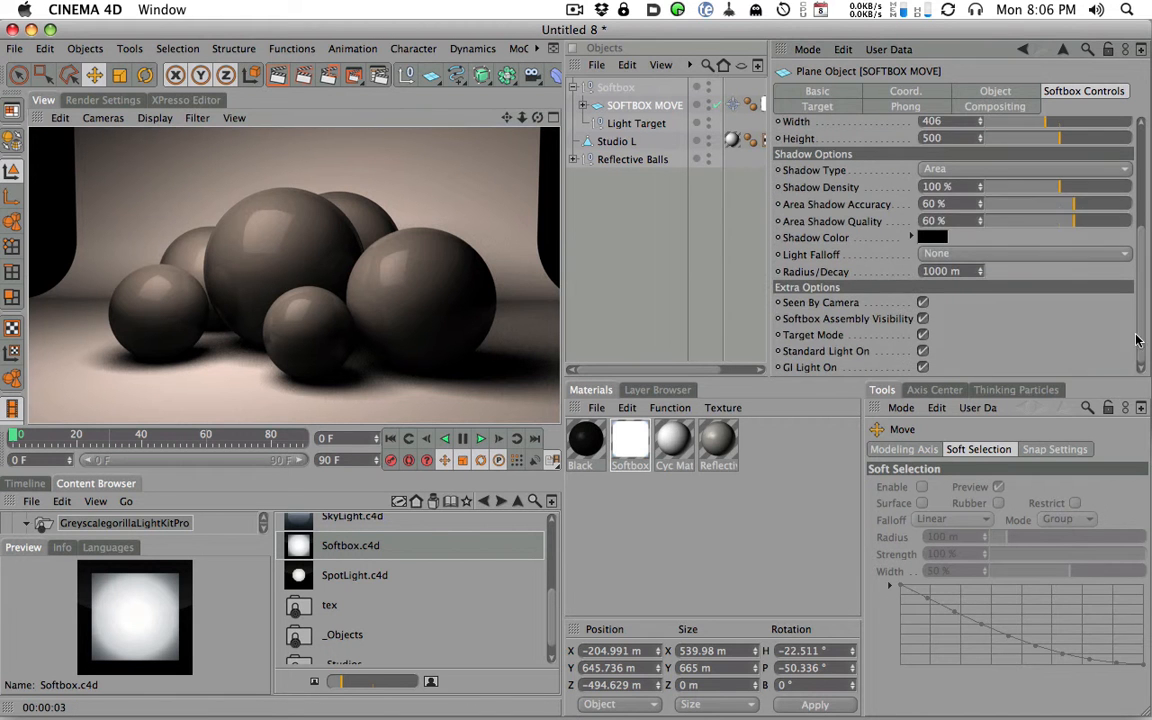
pyautogui.click(1025, 169)
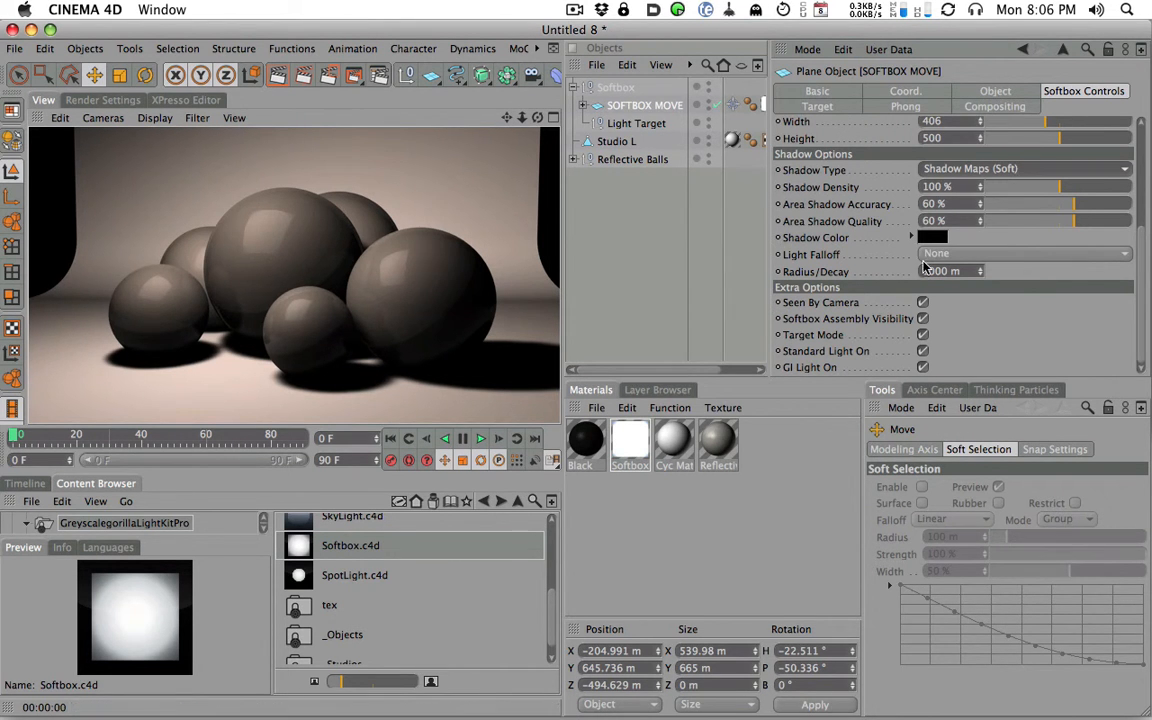
pyautogui.click(1020, 168)
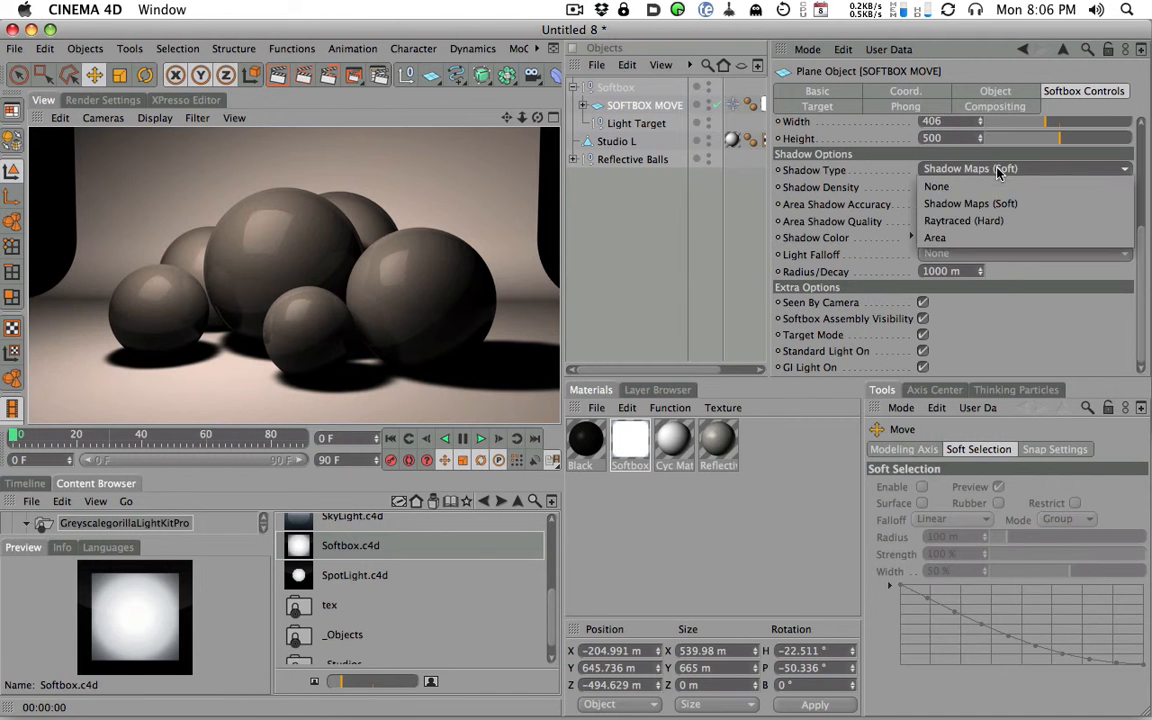
pyautogui.click(934, 237)
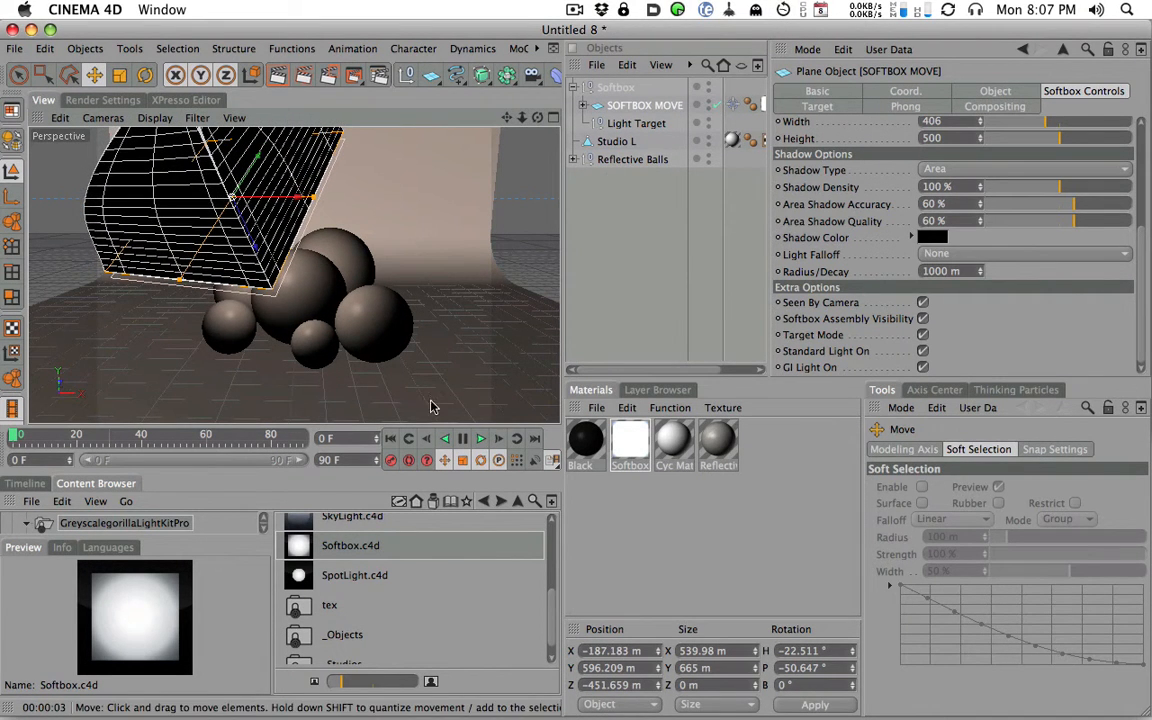
pyautogui.moveTo(367, 186)
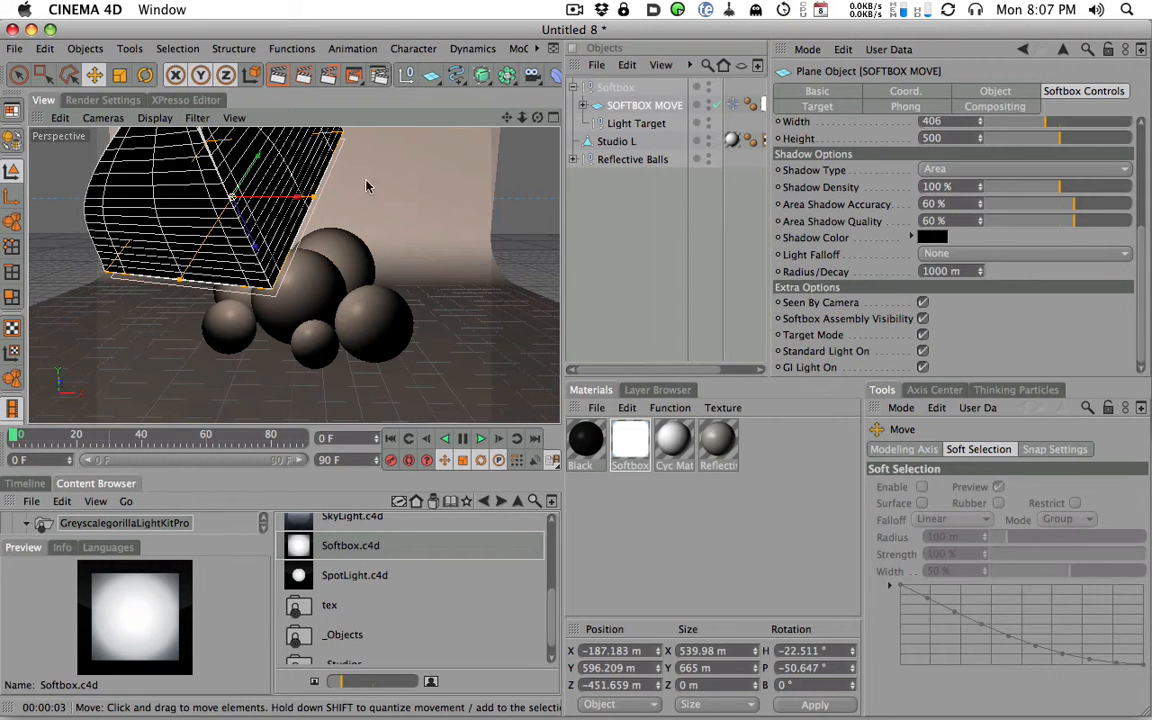
pyautogui.moveTo(445, 275)
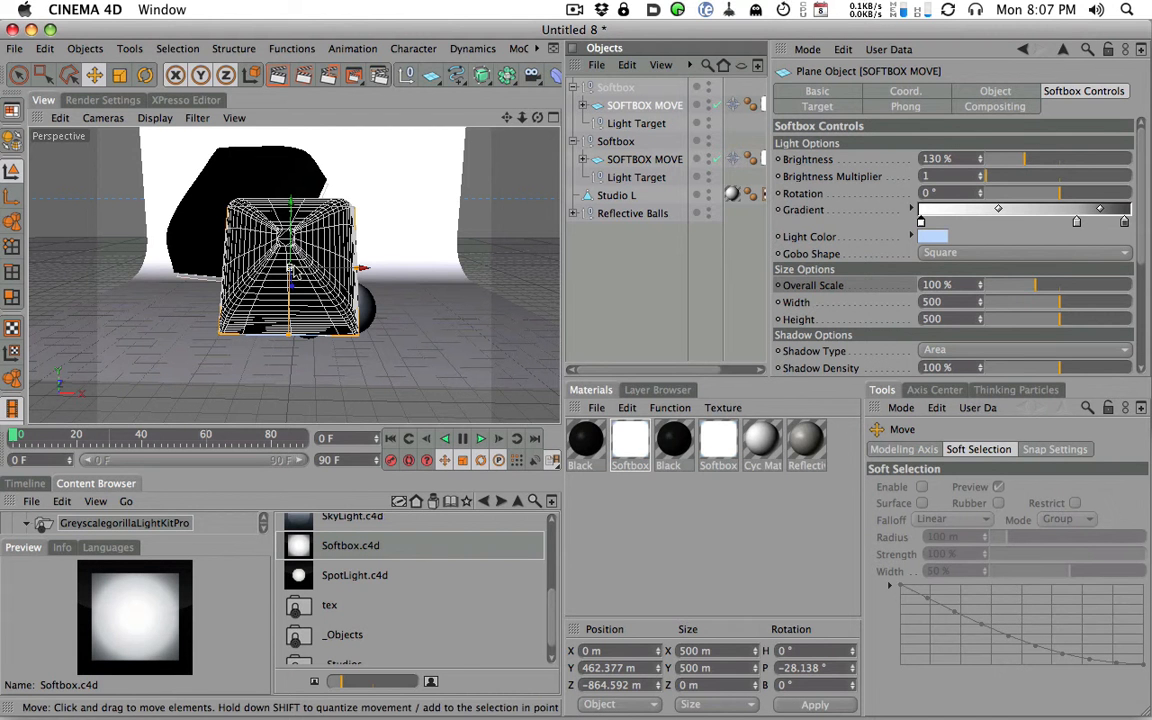
# Rotate the new softbox panel, stretch it tall and narrow, and move it beside the balls
pyautogui.moveTo(980, 192); pyautogui.dragTo(1045, 192)
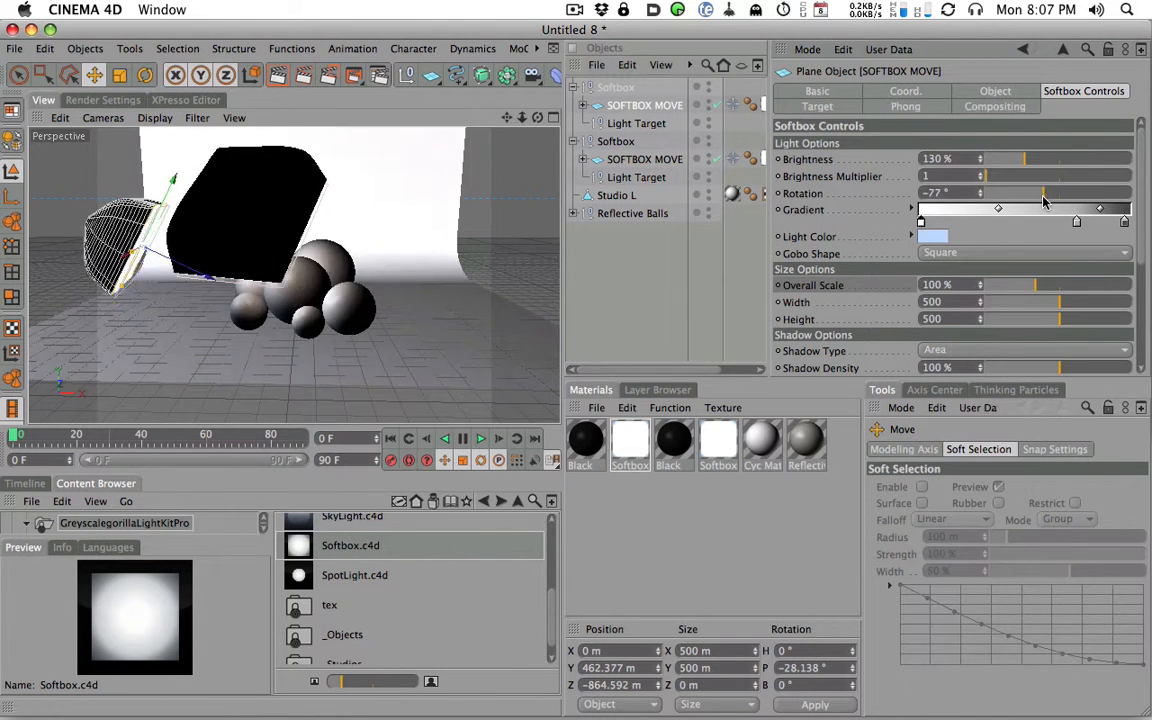
pyautogui.moveTo(1045, 192); pyautogui.dragTo(1047, 192)
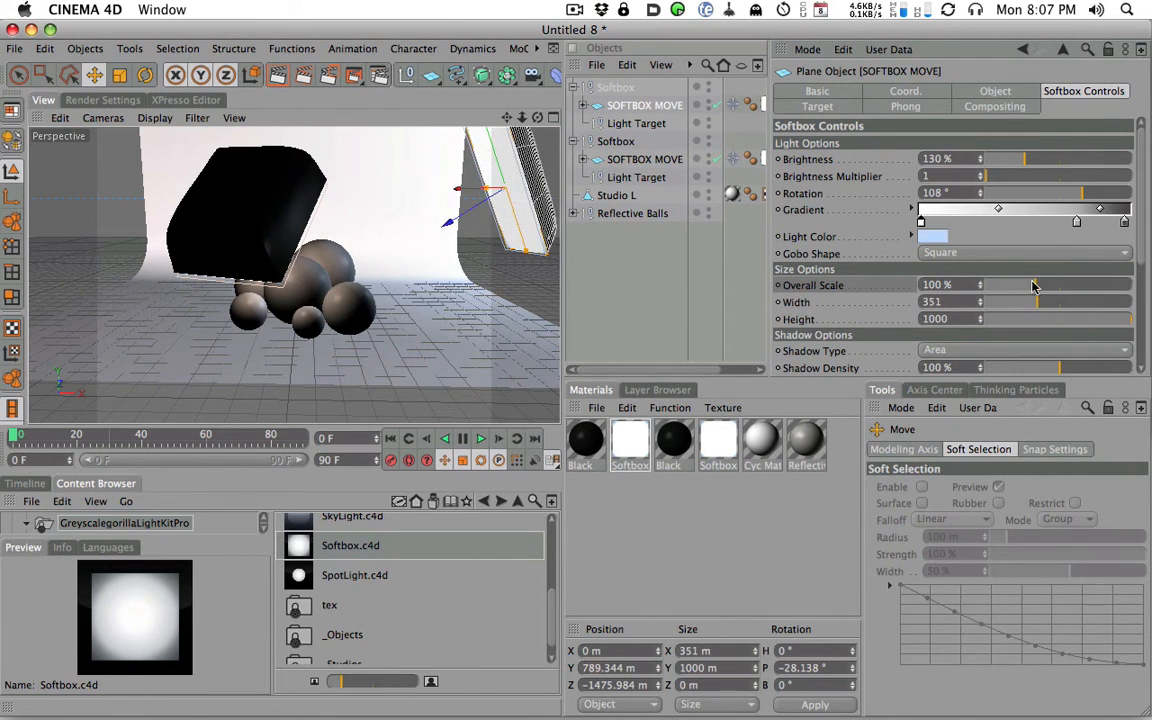
pyautogui.moveTo(1035, 285); pyautogui.dragTo(1075, 285)
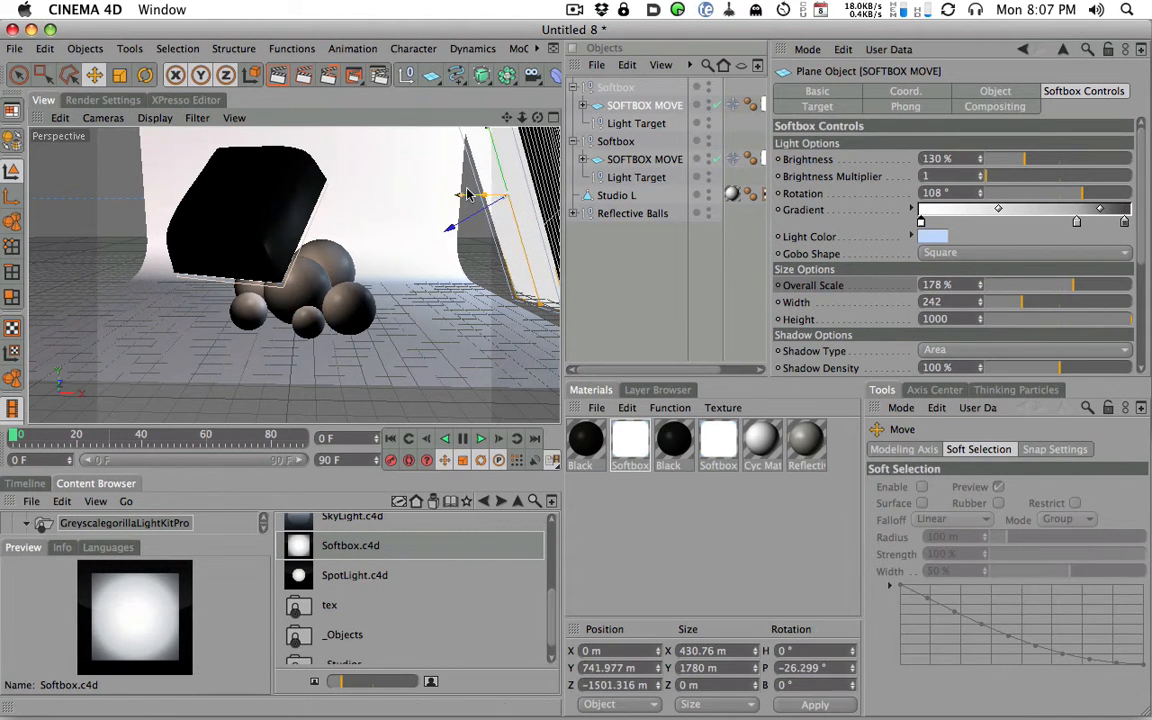
pyautogui.moveTo(470, 195); pyautogui.dragTo(435, 195)
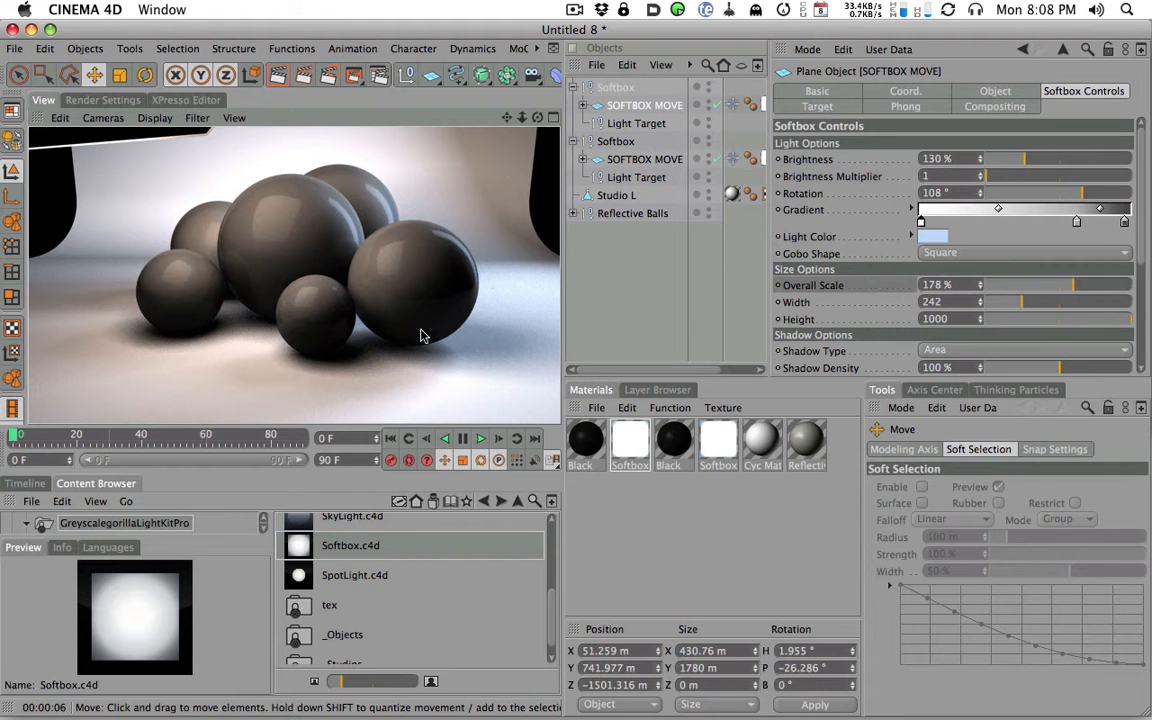
pyautogui.moveTo(428, 307)
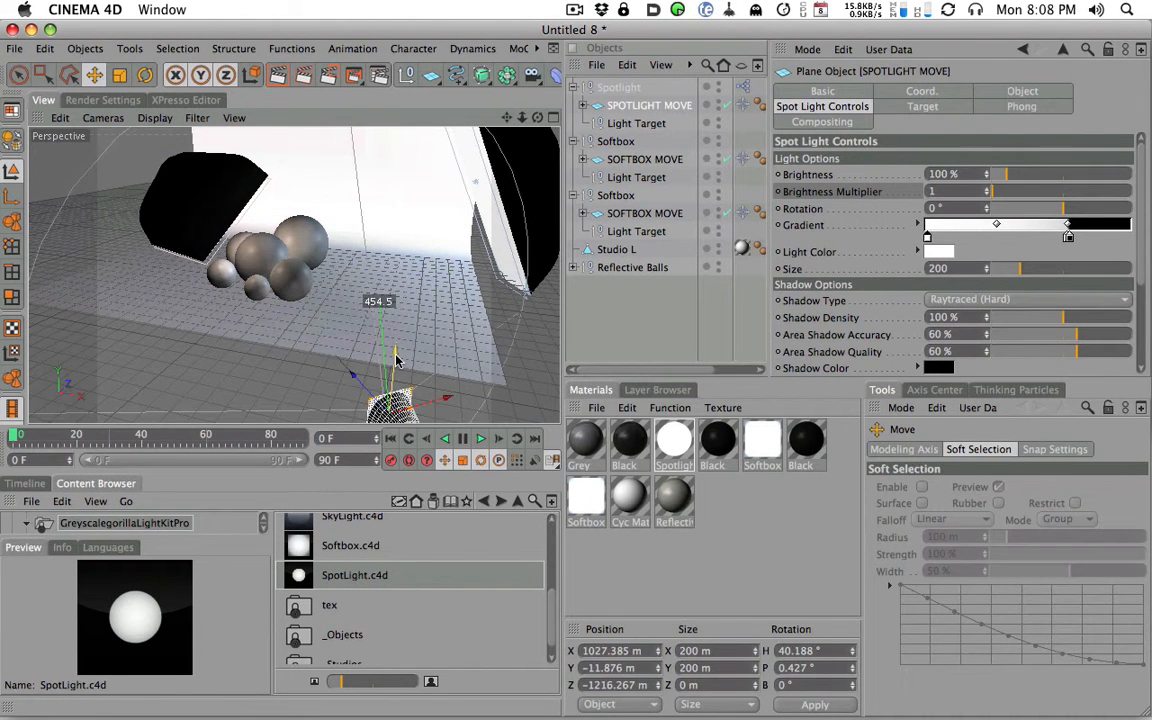
# Raise the added SpotLight rig from below the floor up above the balls
pyautogui.moveTo(395, 360); pyautogui.dragTo(295, 395)
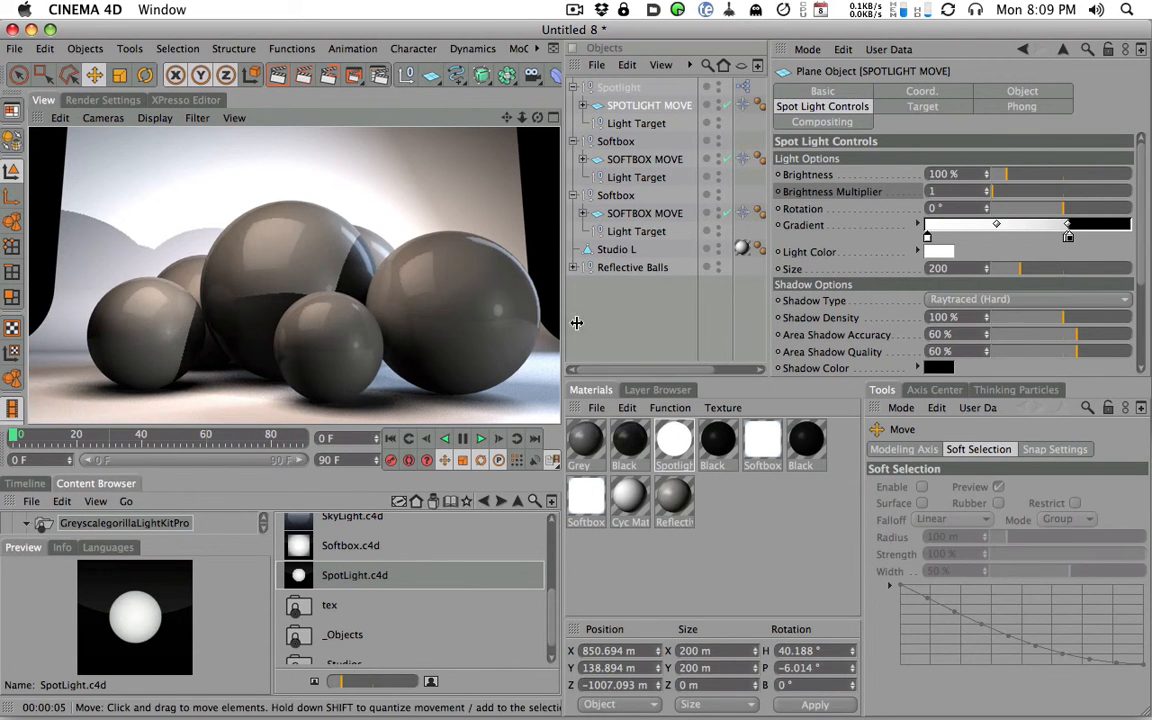
# Set the spotlight's Shadow Type to None and its brightness to 41%
pyautogui.click(1027, 300)
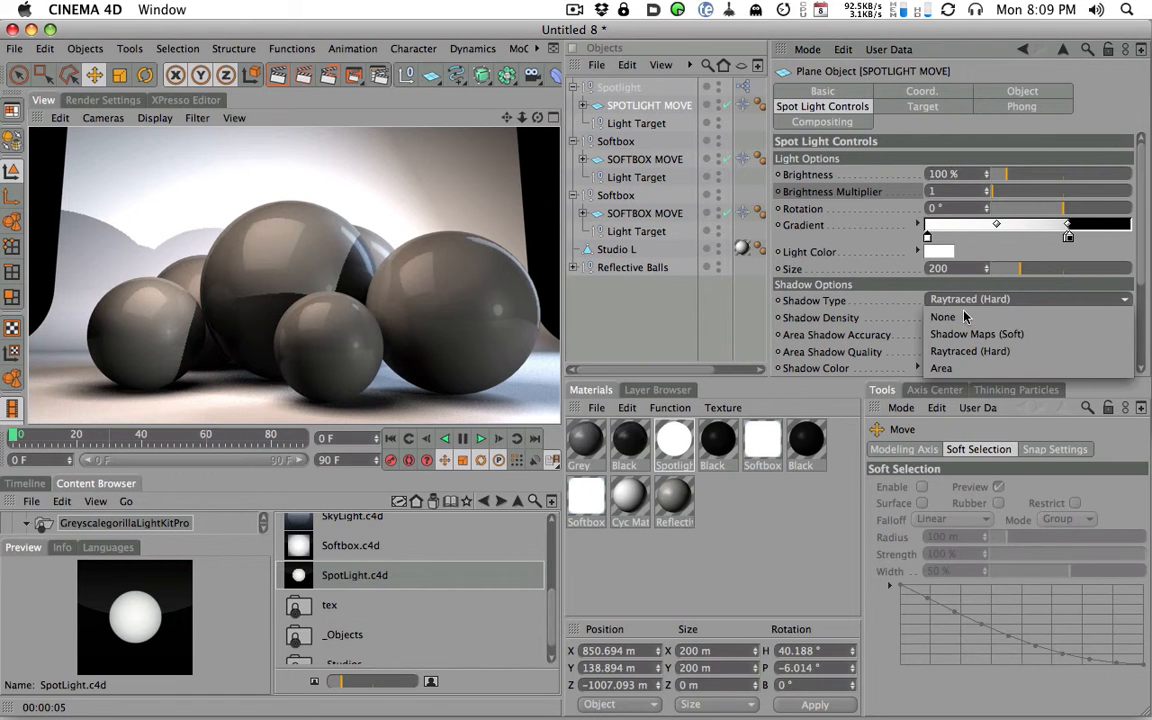
pyautogui.click(943, 317)
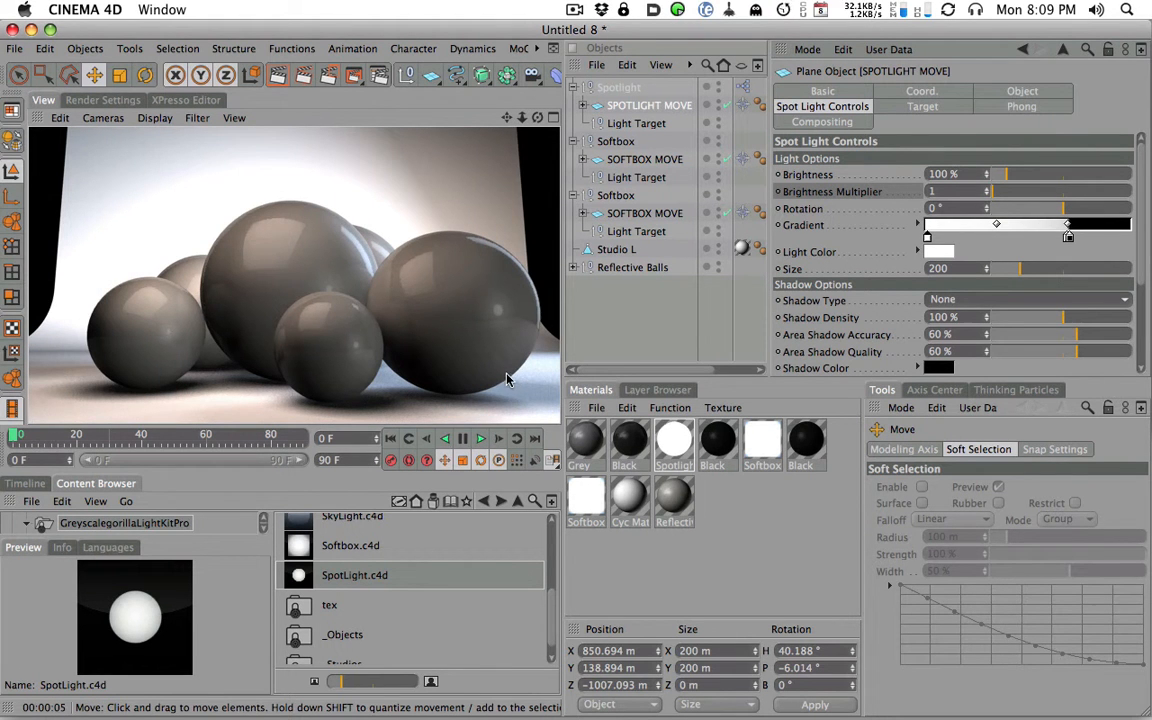
pyautogui.moveTo(507, 332)
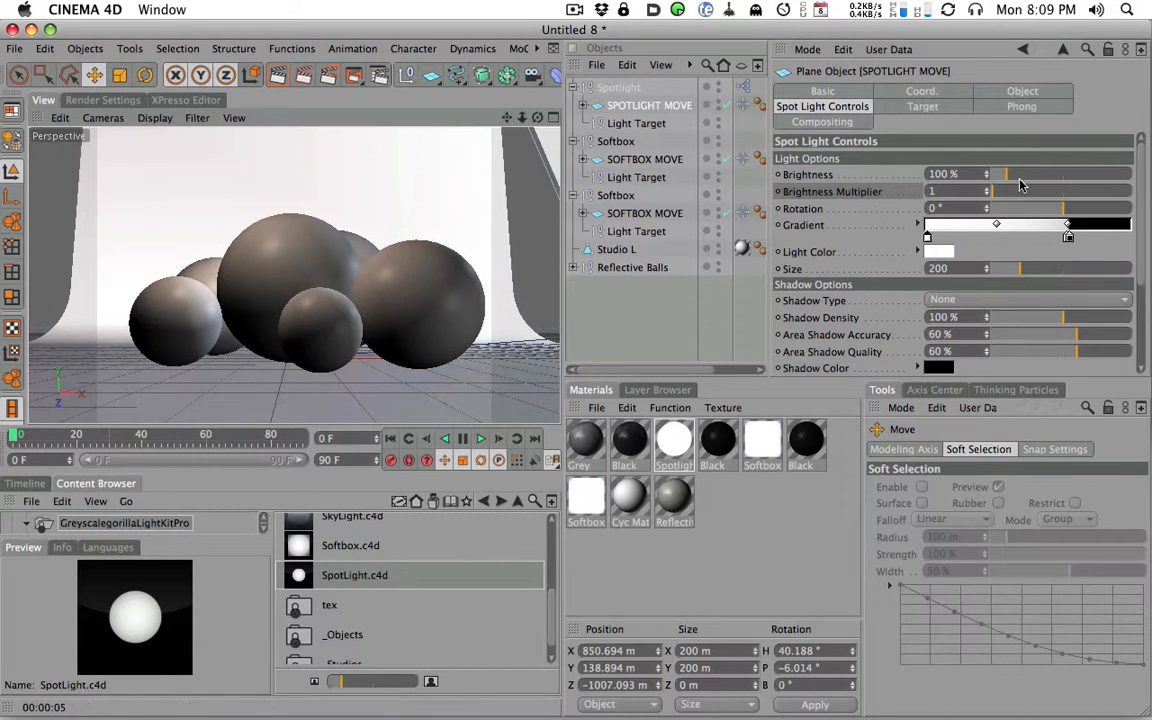
pyautogui.moveTo(1085, 174); pyautogui.dragTo(996, 174)
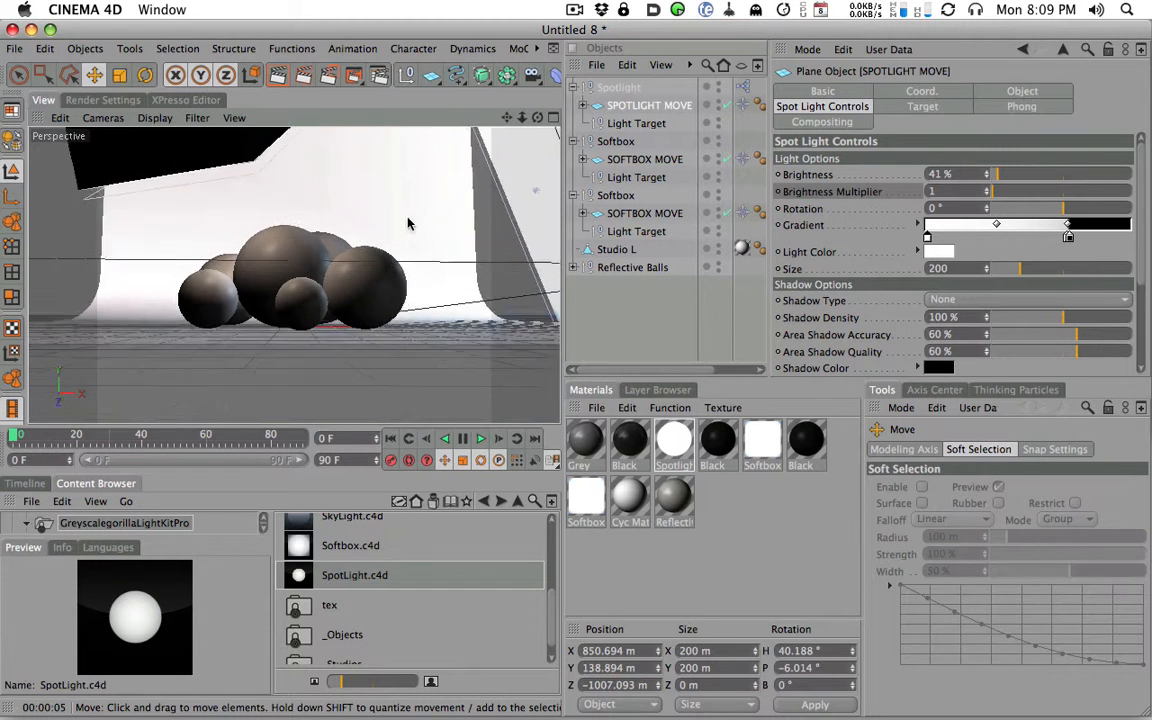
pyautogui.moveTo(408, 223); pyautogui.dragTo(220, 306)
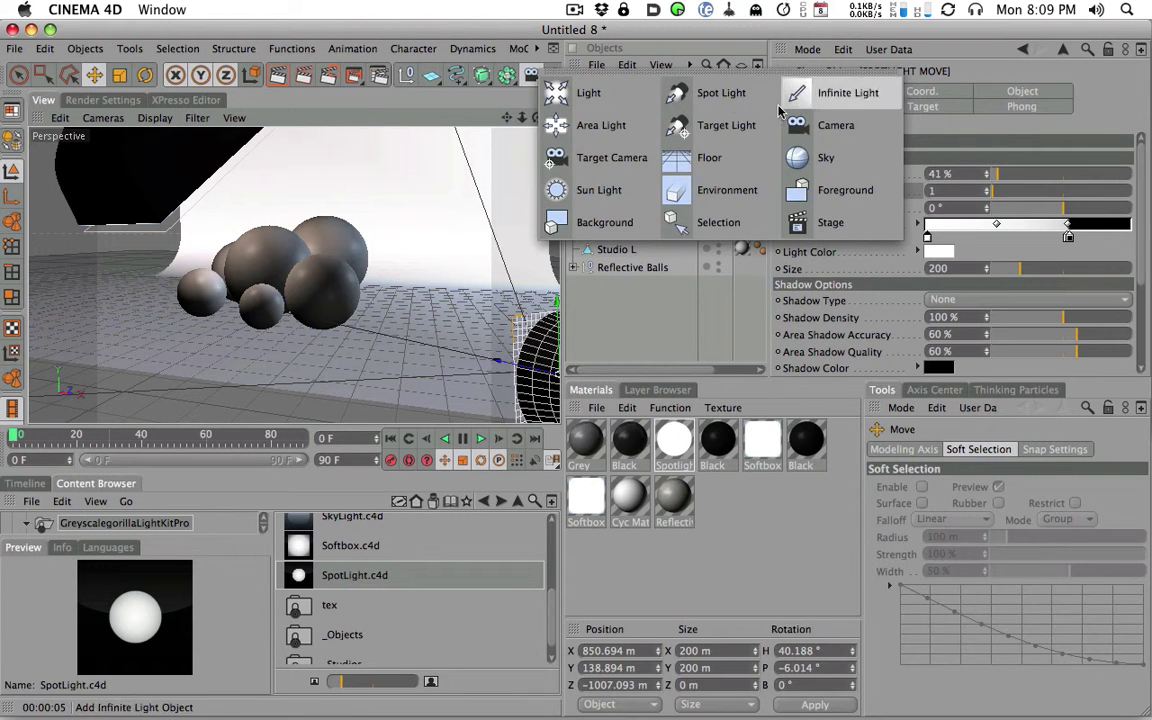
# Add a camera and frame the balls close up at focal length 61
pyautogui.click(836, 125)
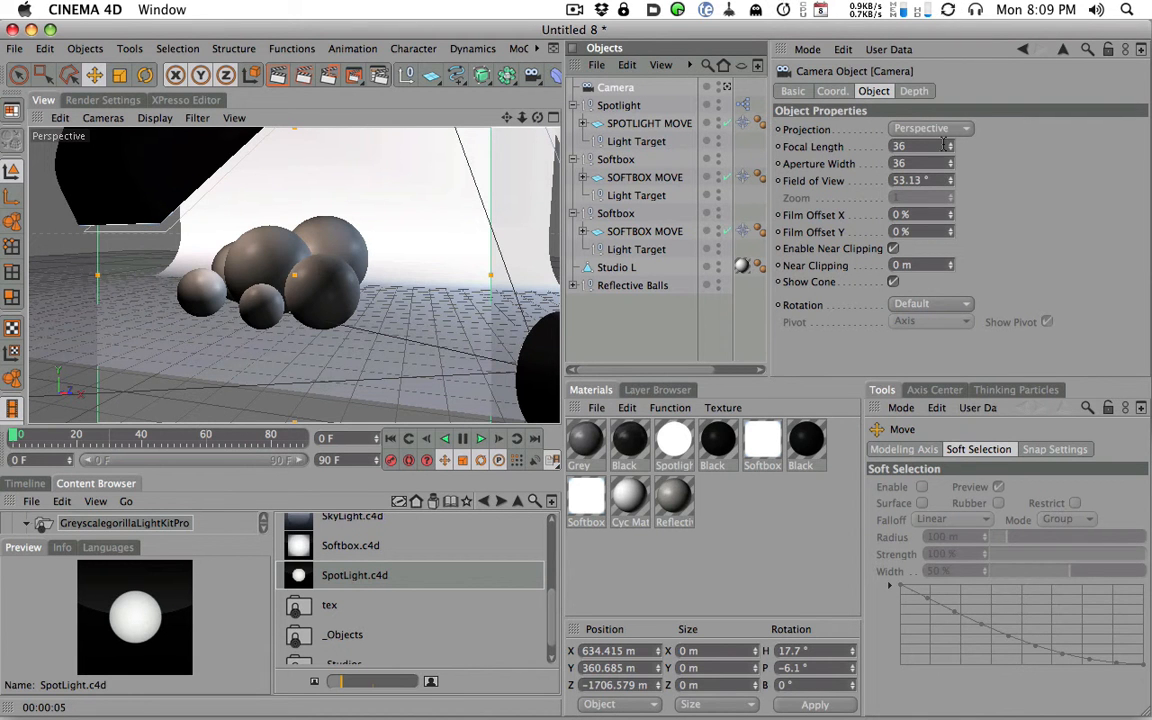
pyautogui.moveTo(948, 146); pyautogui.dragTo(948, 140)
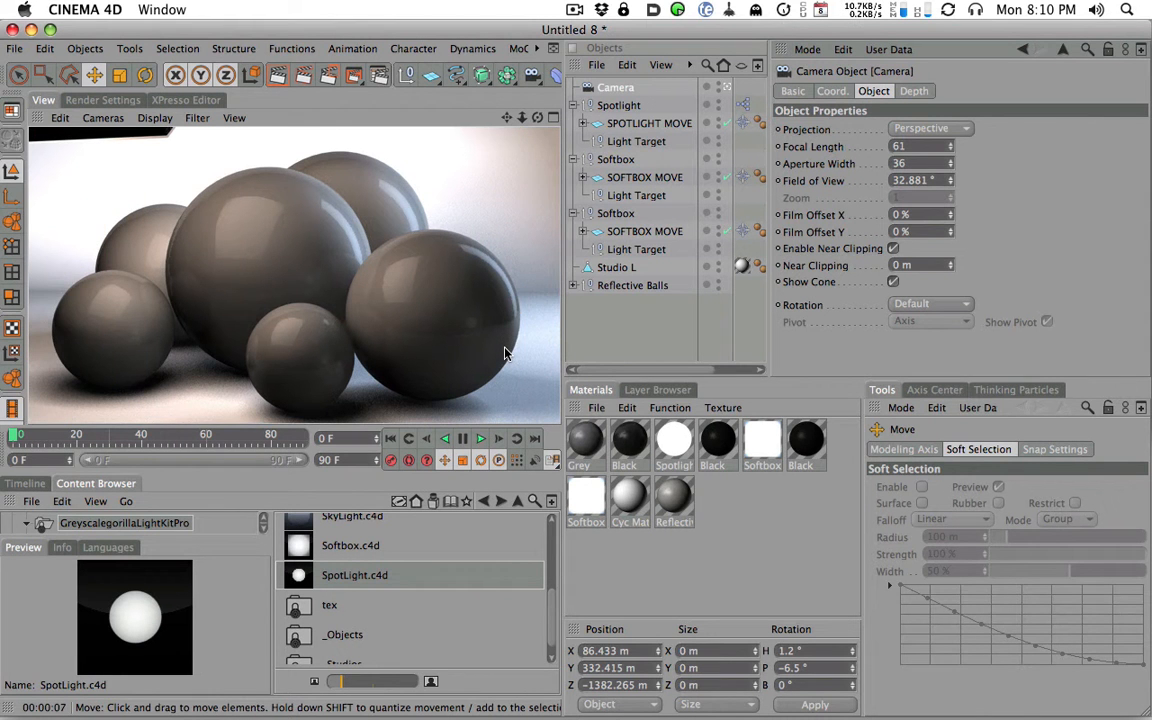
# Move the camera back and scale the original softbox to 160% overall
pyautogui.moveTo(505, 354); pyautogui.dragTo(228, 330)
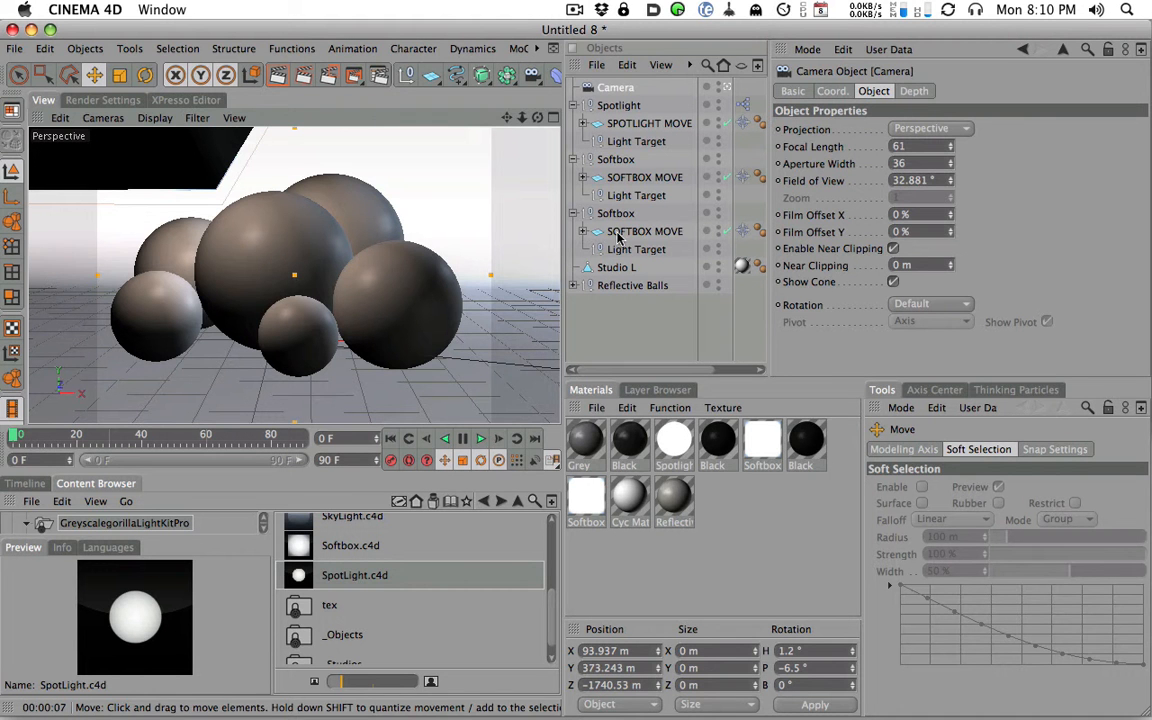
pyautogui.click(642, 231)
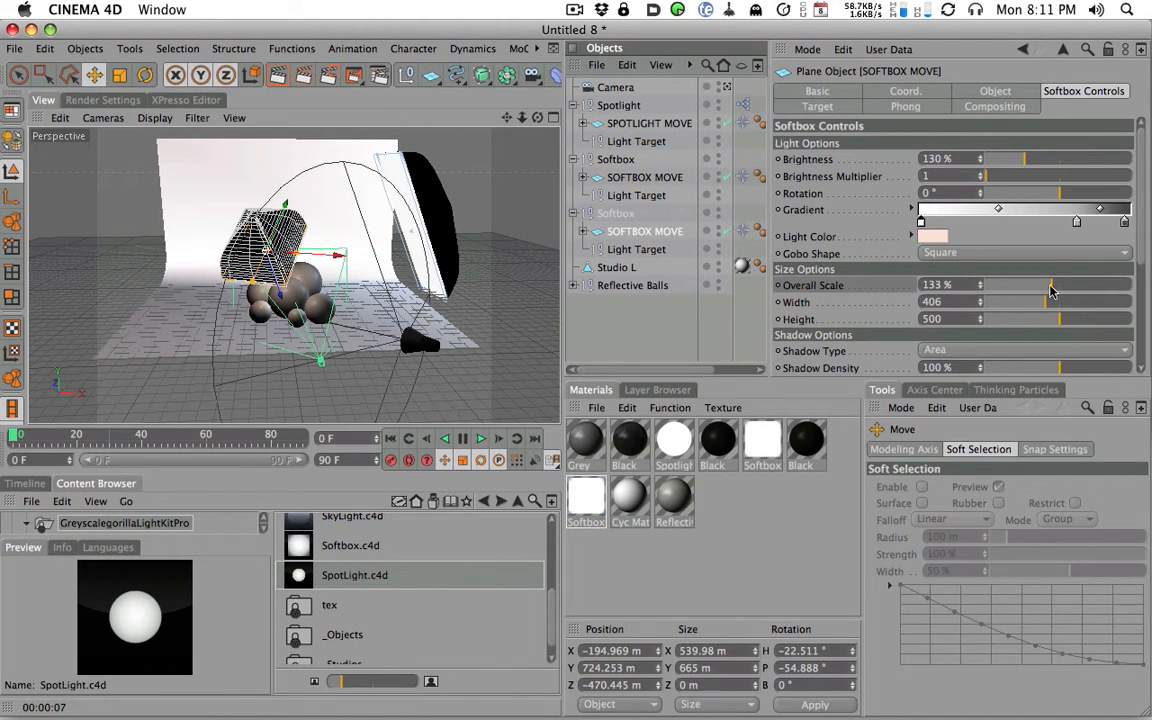
pyautogui.moveTo(1050, 285); pyautogui.dragTo(1075, 285)
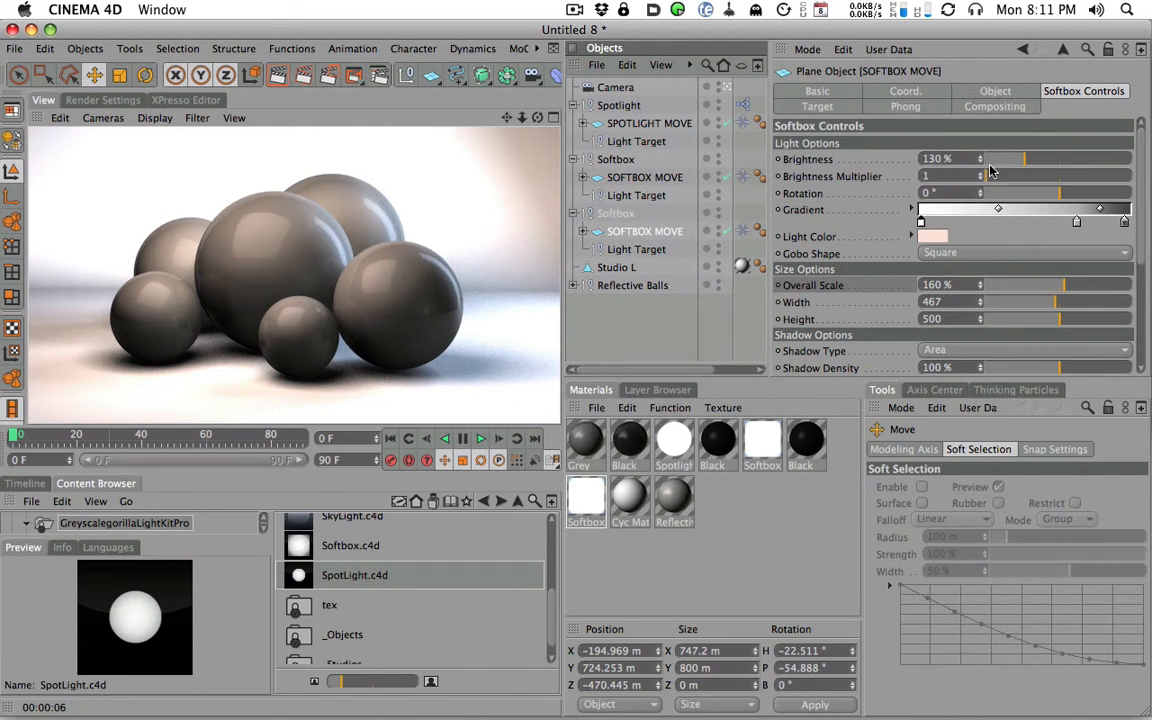
pyautogui.click(634, 141)
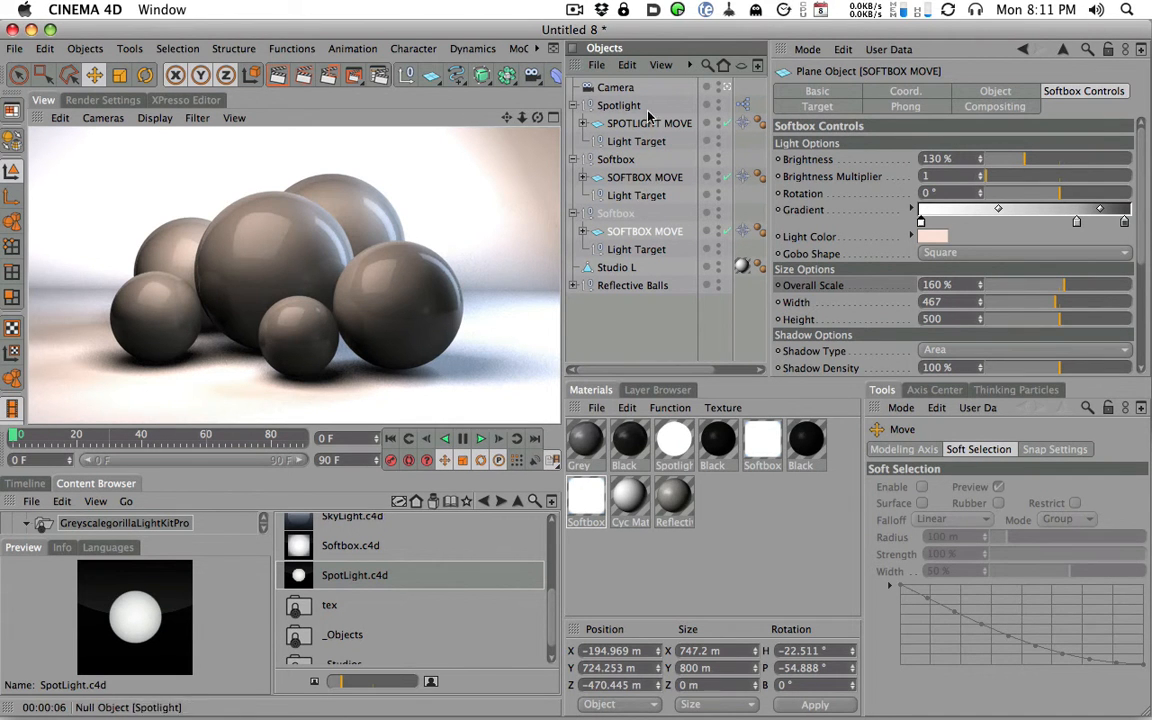
pyautogui.moveTo(1030, 158); pyautogui.dragTo(1015, 158)
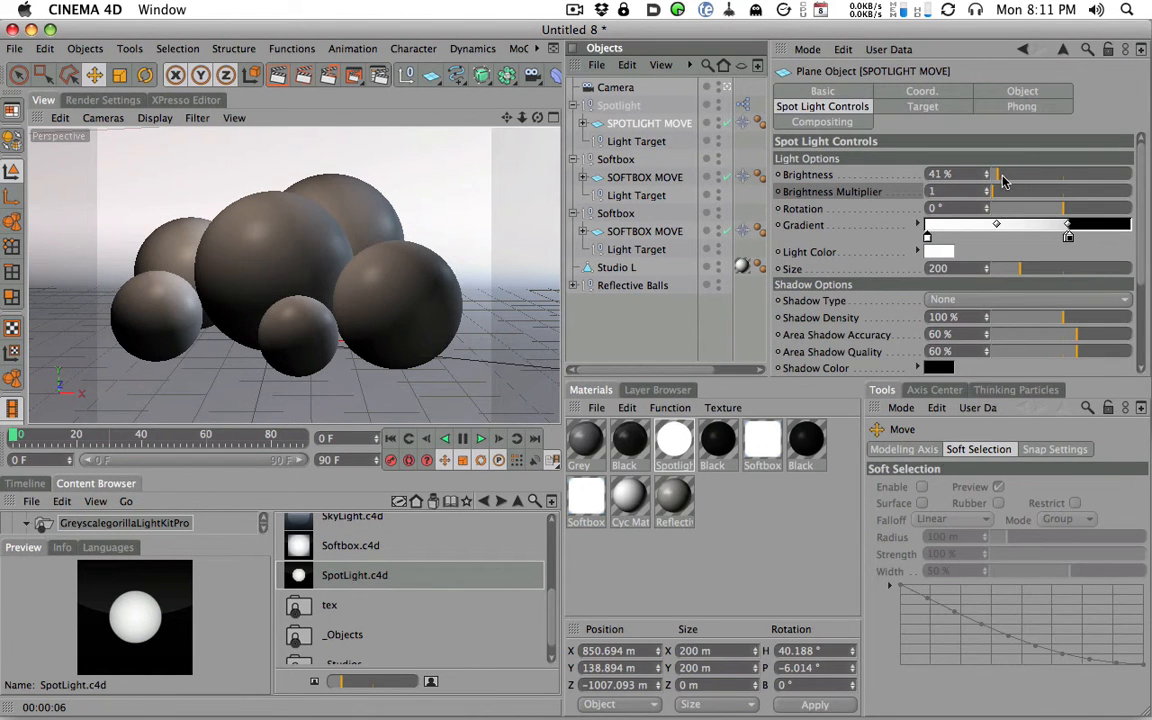
pyautogui.moveTo(990, 174); pyautogui.dragTo(1010, 174)
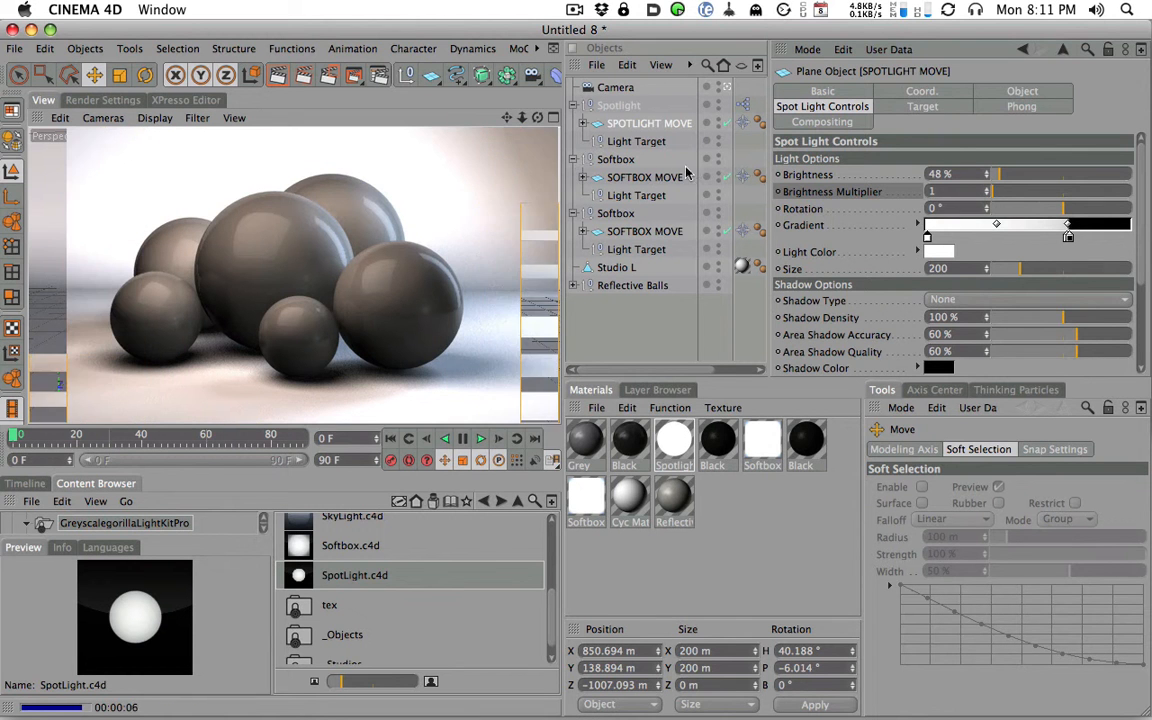
pyautogui.click(615, 159)
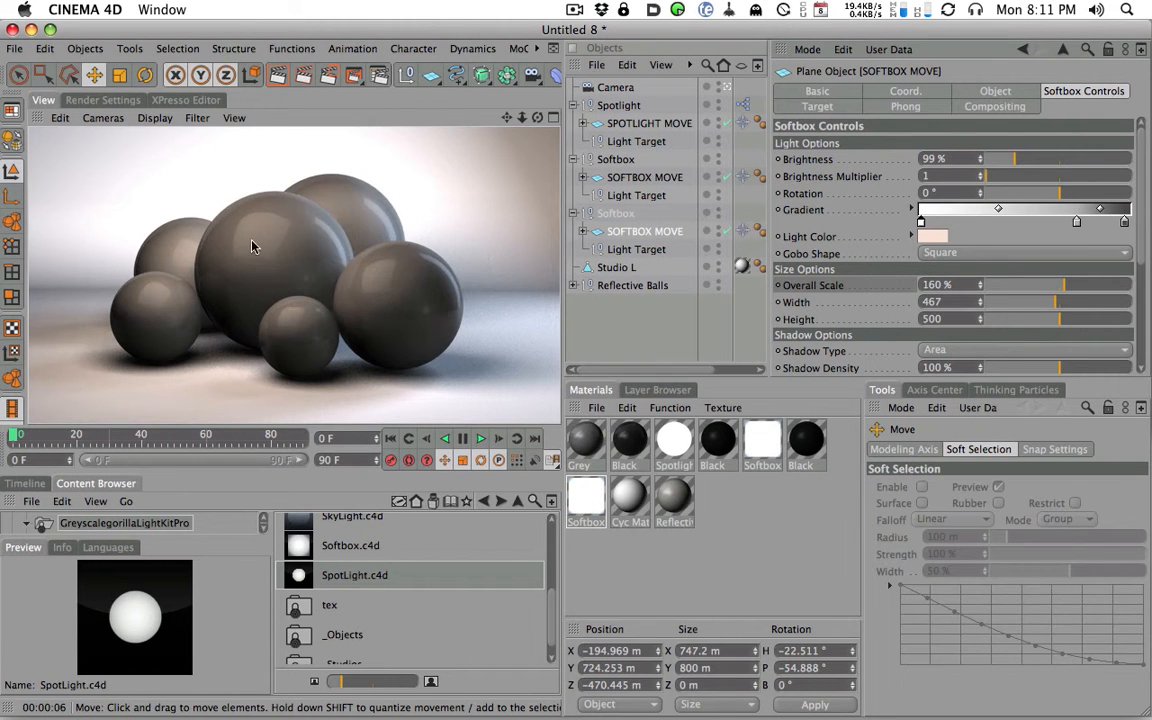
pyautogui.moveTo(435, 317)
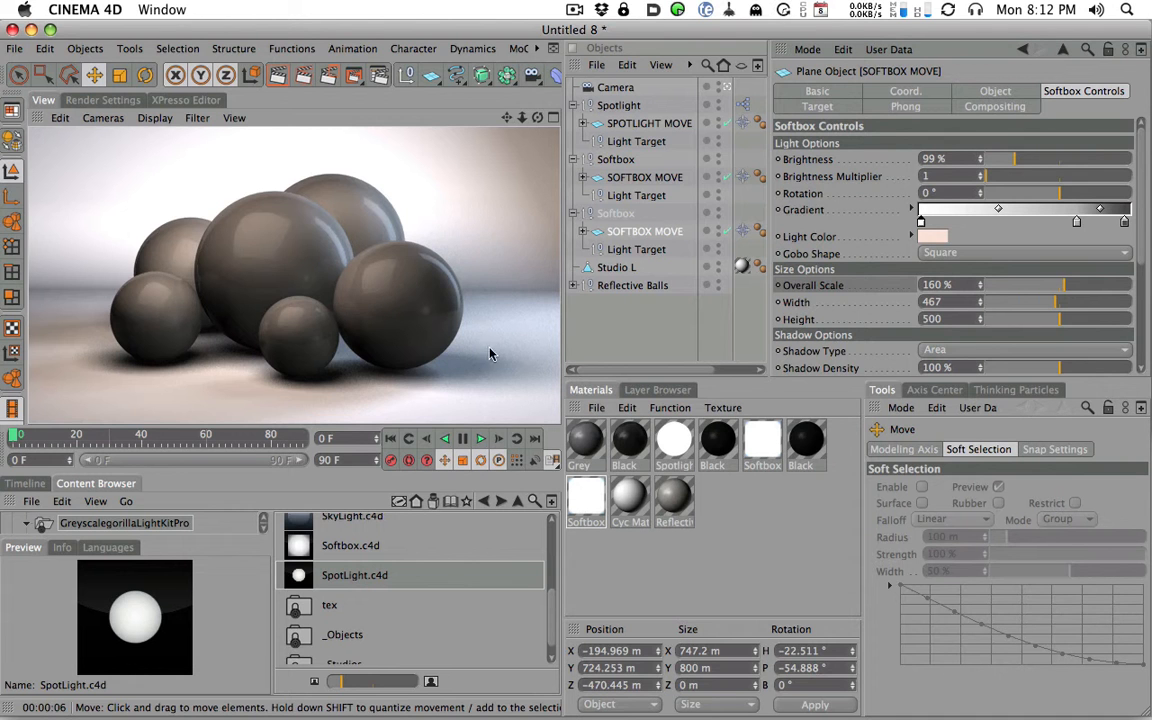
pyautogui.moveTo(498, 330)
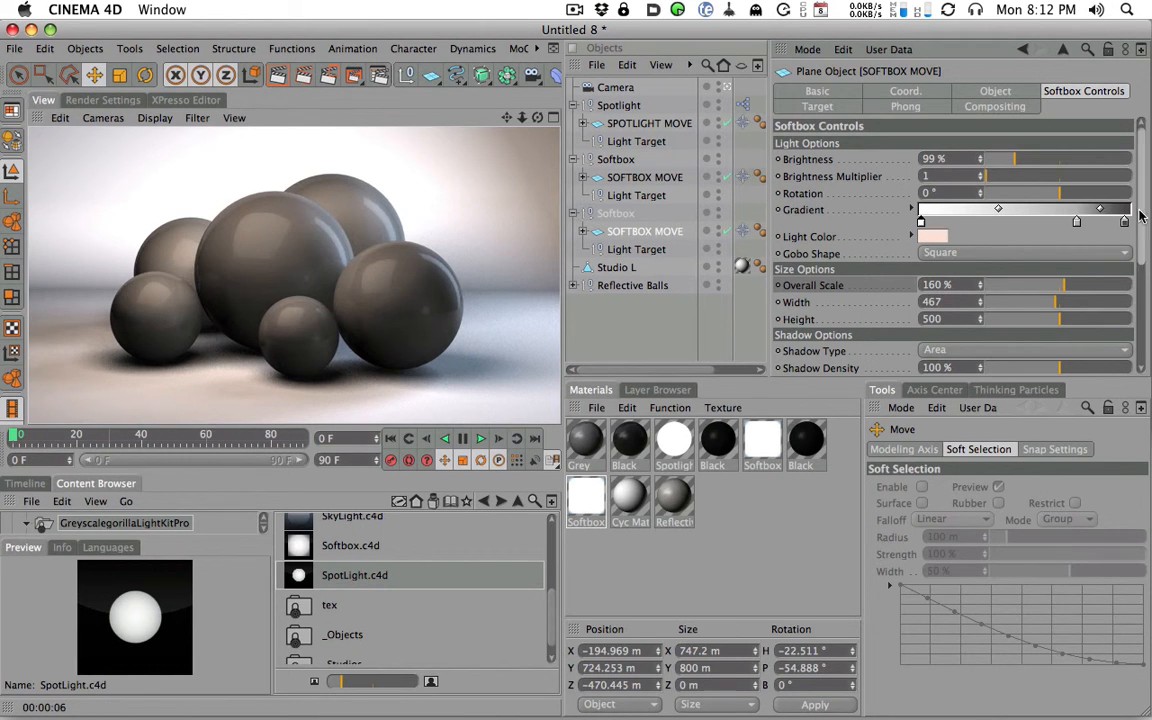
# Raise the taller softbox's Area Shadow Accuracy from 60% to 81%
pyautogui.scroll(-3)
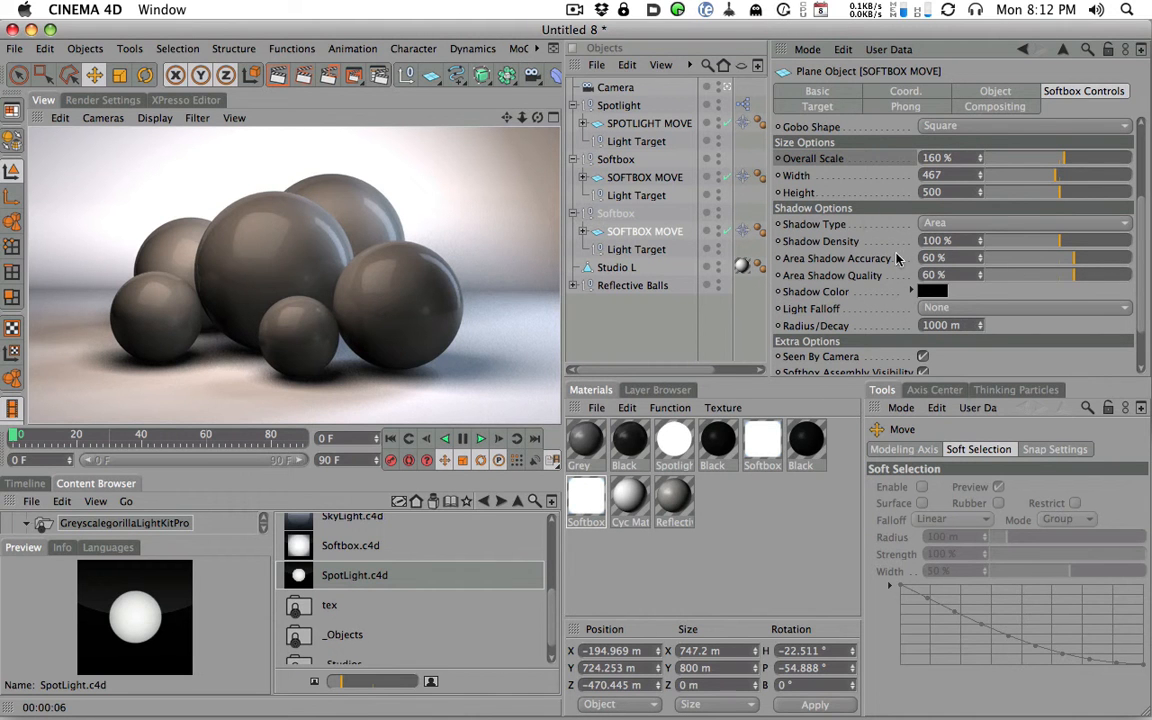
pyautogui.moveTo(1050, 258); pyautogui.dragTo(1100, 258)
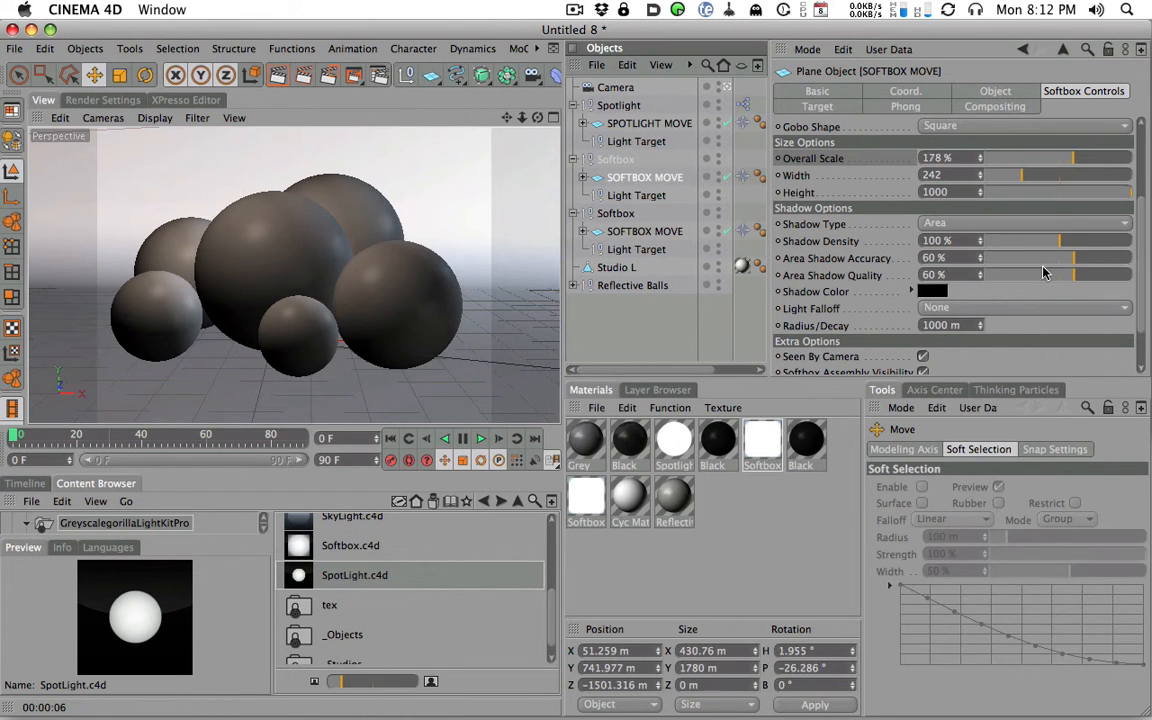
pyautogui.moveTo(1055, 258); pyautogui.dragTo(1098, 258)
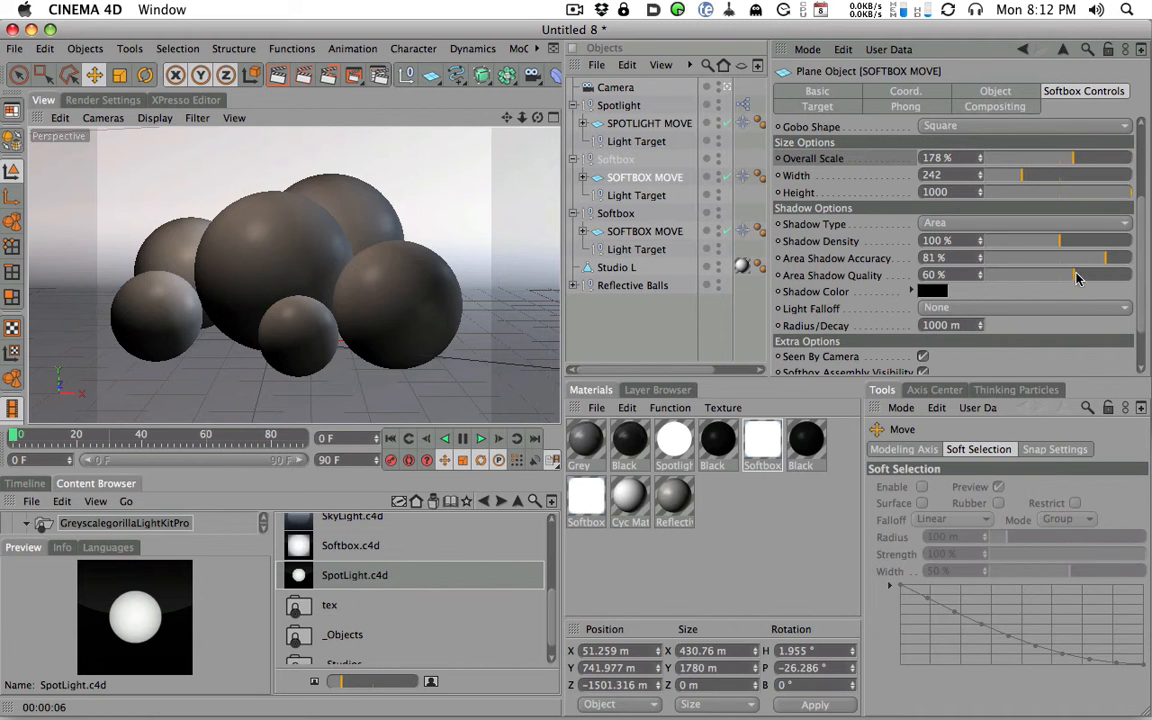
pyautogui.moveTo(1068, 280)
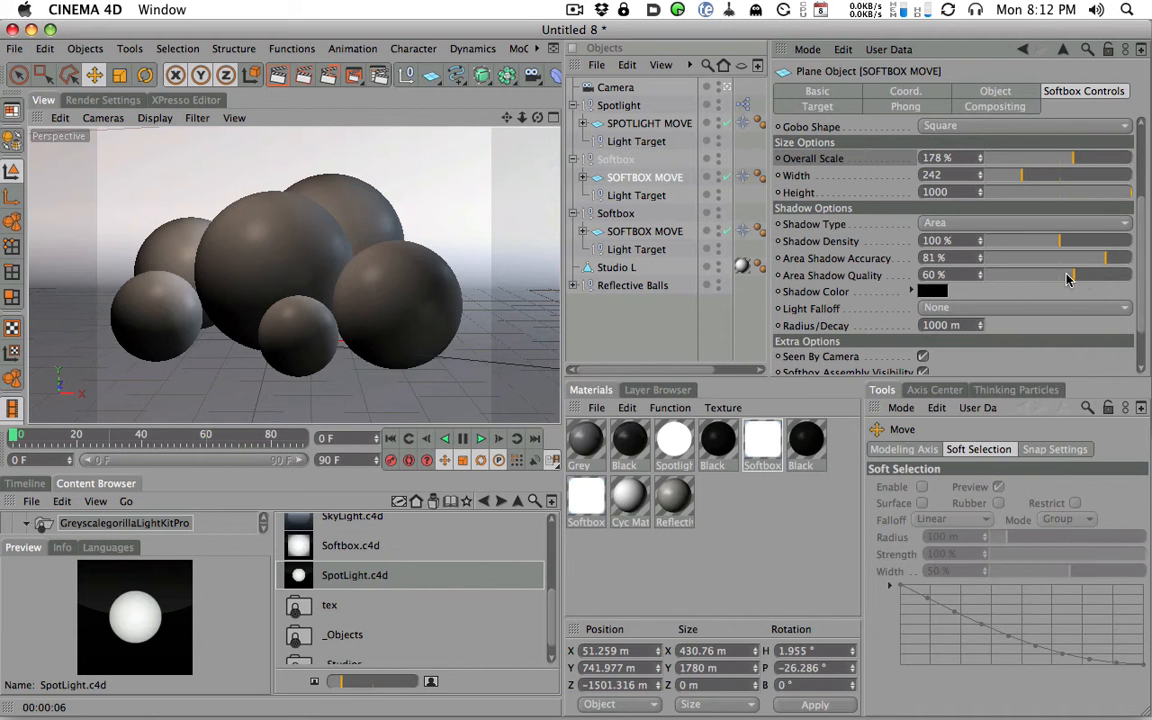
pyautogui.moveTo(1021, 289)
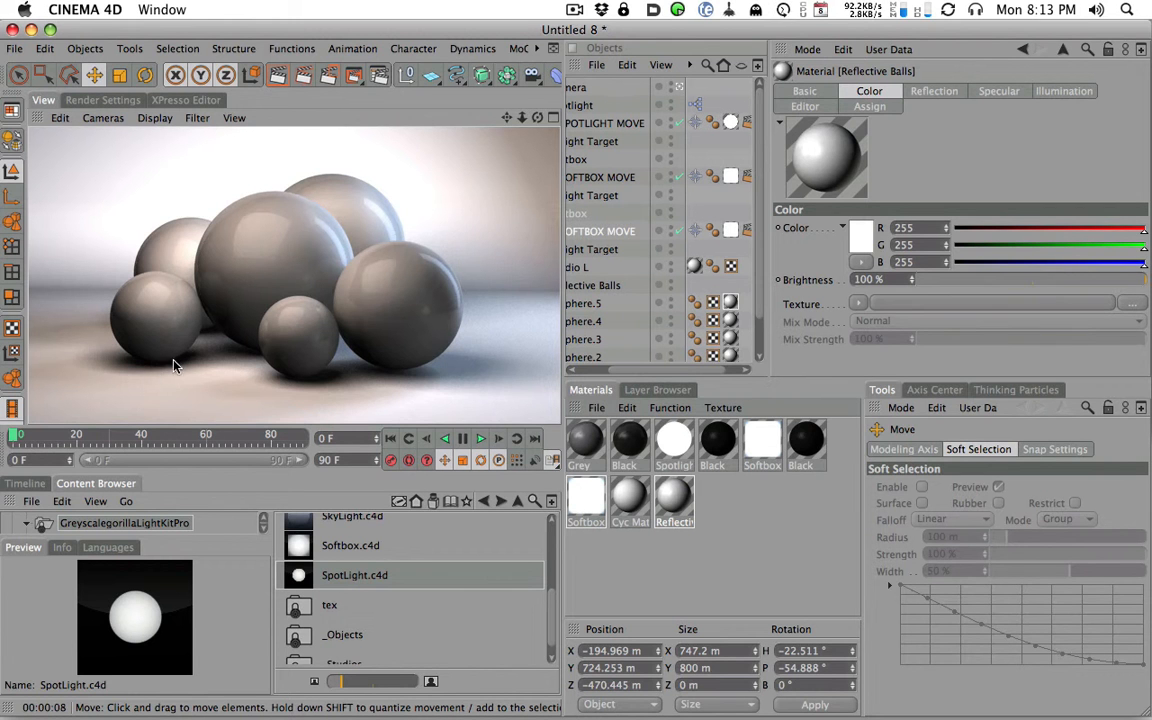
pyautogui.moveTo(196, 363)
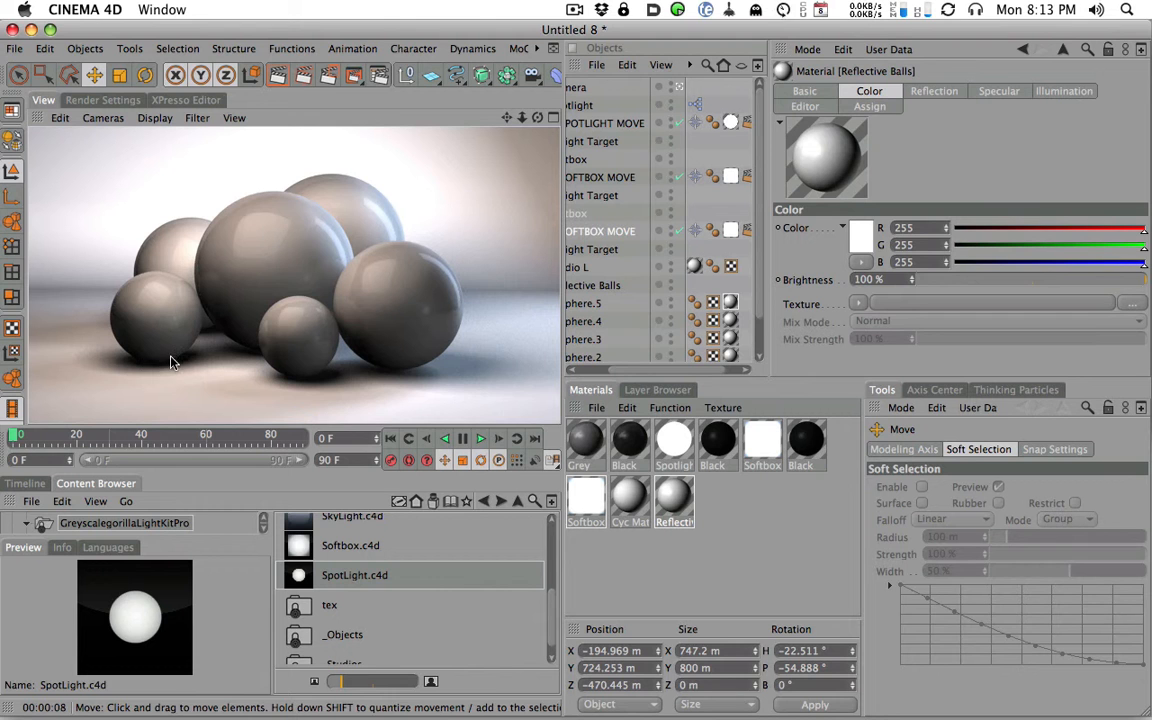
pyautogui.moveTo(165, 368)
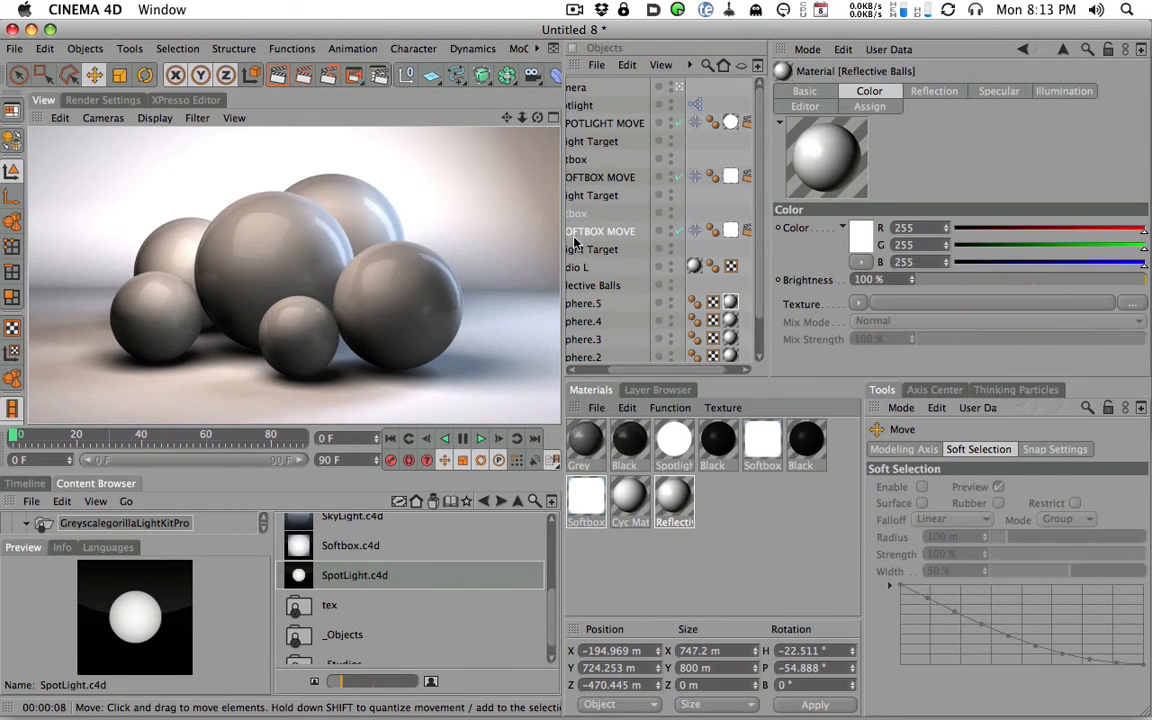
# Select the wider softbox and adjust a value in its Shadow Options
pyautogui.click(612, 231)
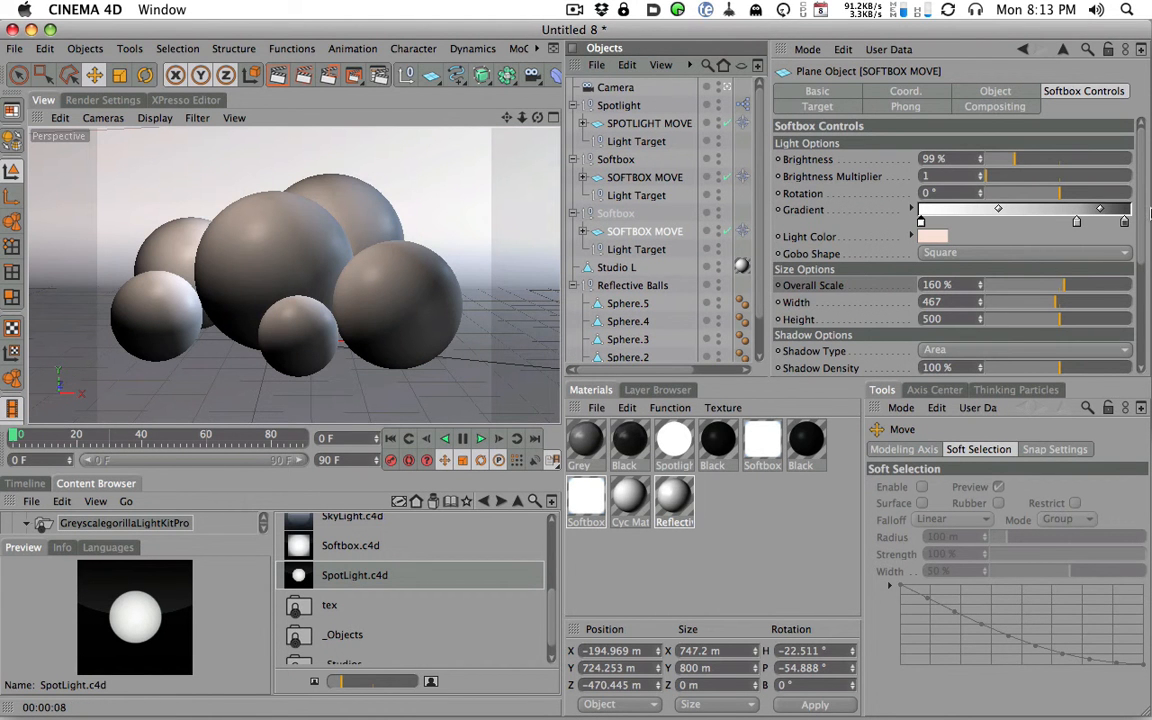
pyautogui.scroll(-3)
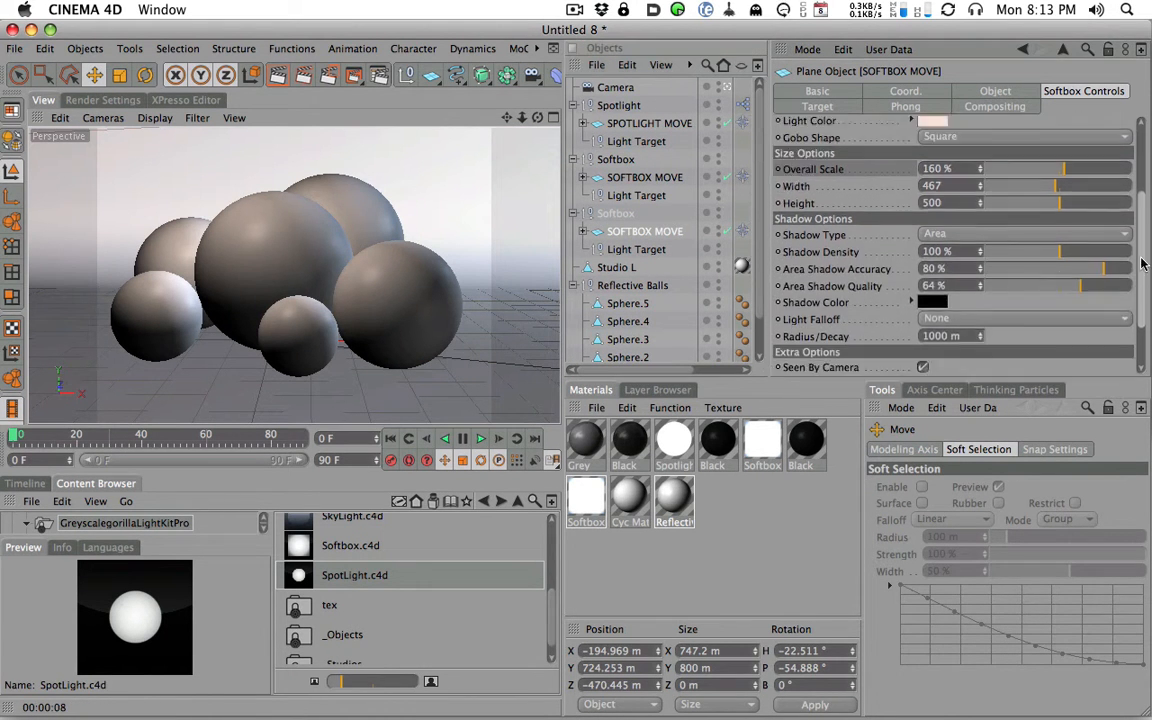
pyautogui.scroll(-3)
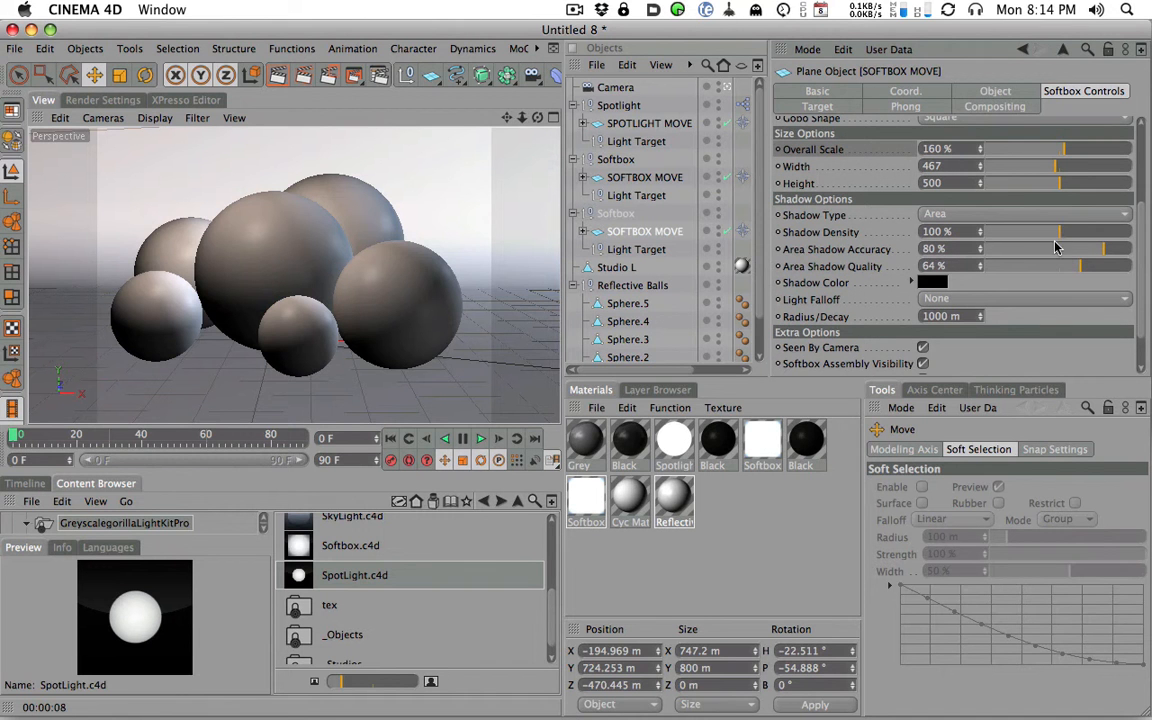
pyautogui.moveTo(1055, 231); pyautogui.dragTo(1040, 231)
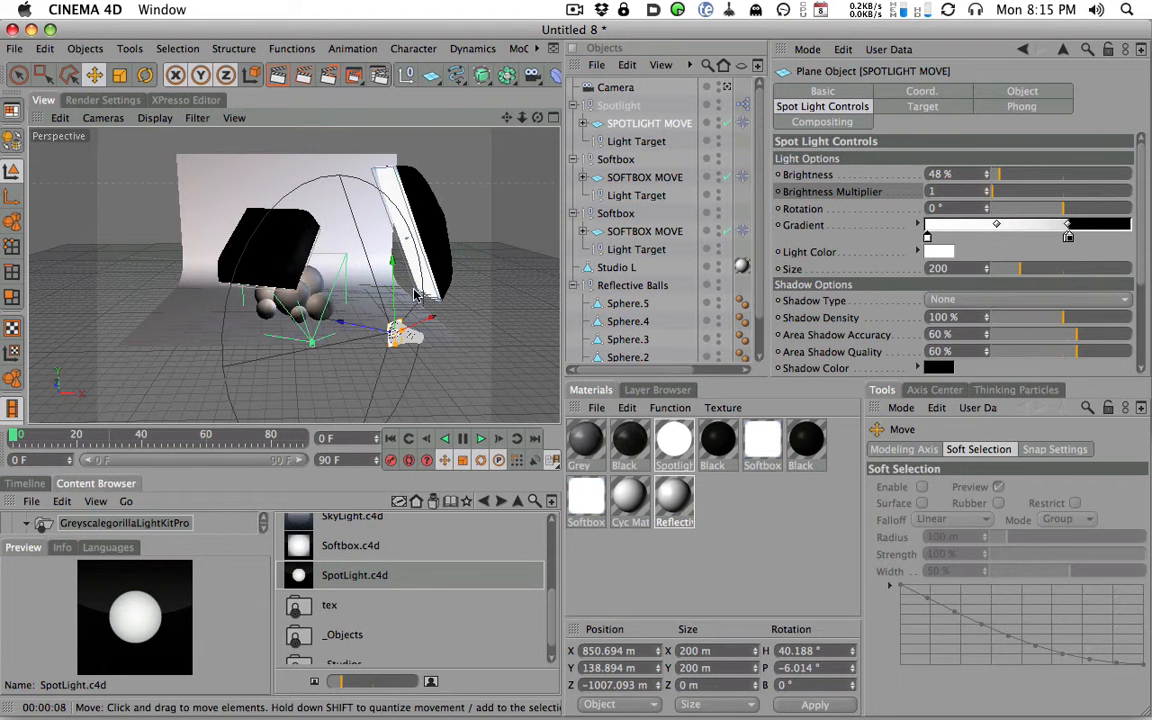
pyautogui.moveTo(265, 261)
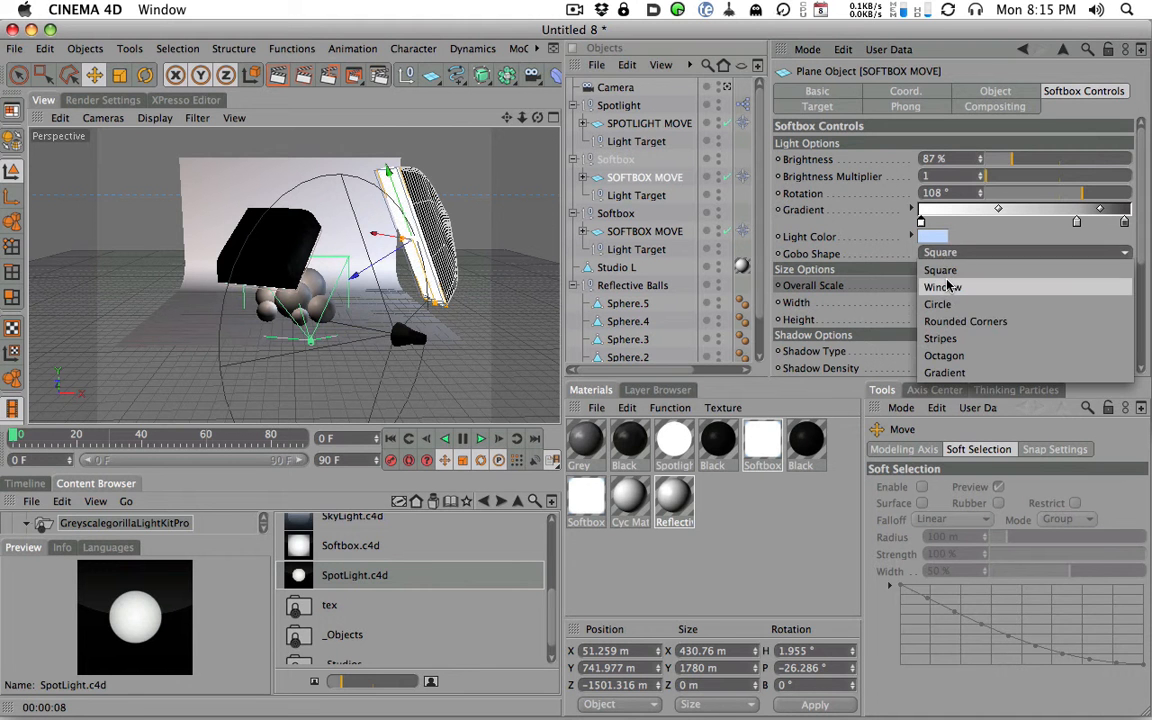
# Give the taller softbox a Window gobo shape and render the balls
pyautogui.click(943, 287)
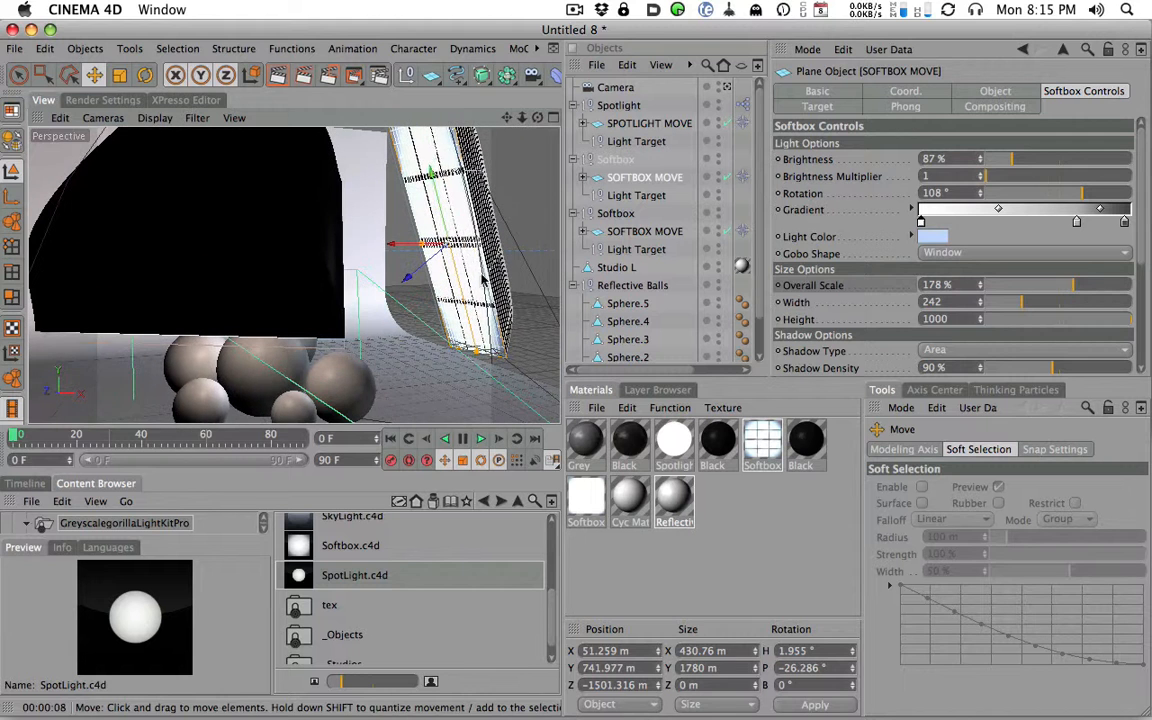
pyautogui.moveTo(978, 234)
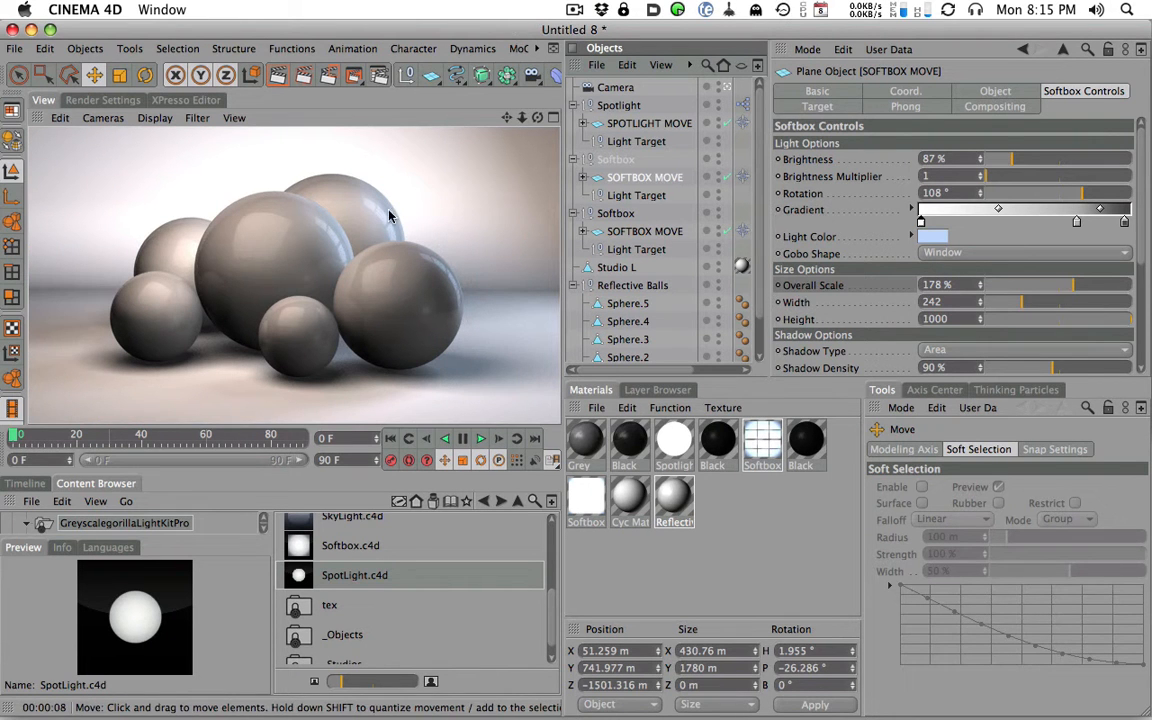
pyautogui.click(622, 285)
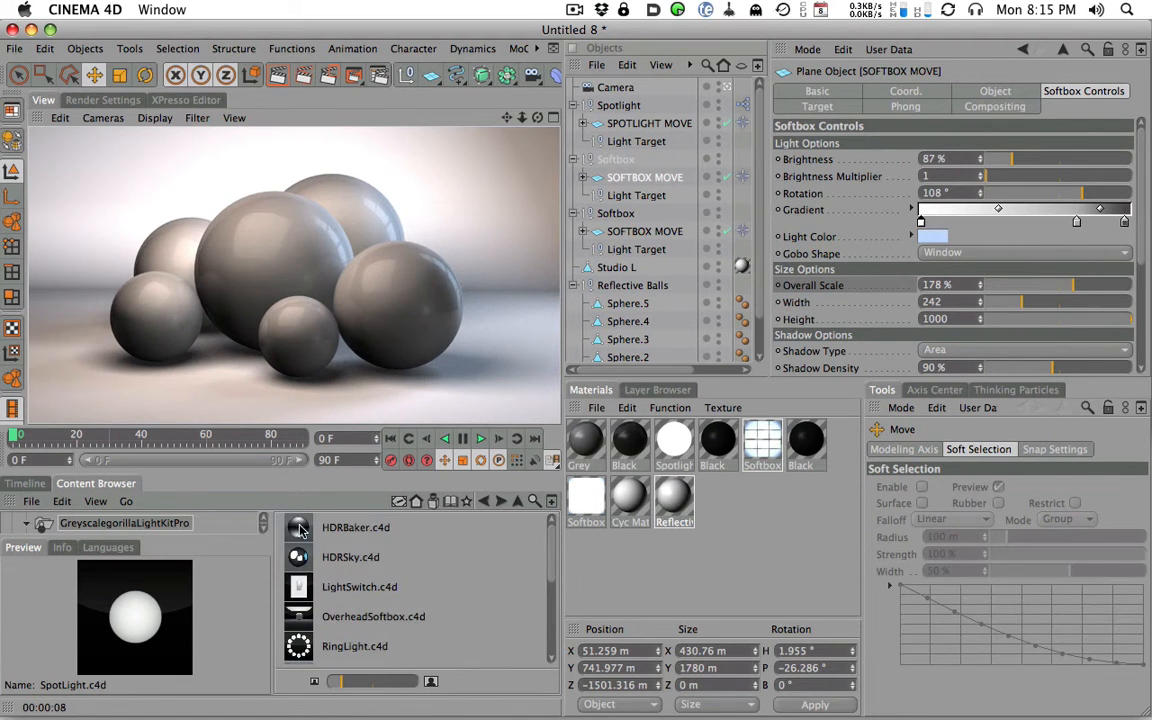
pyautogui.moveTo(313, 559)
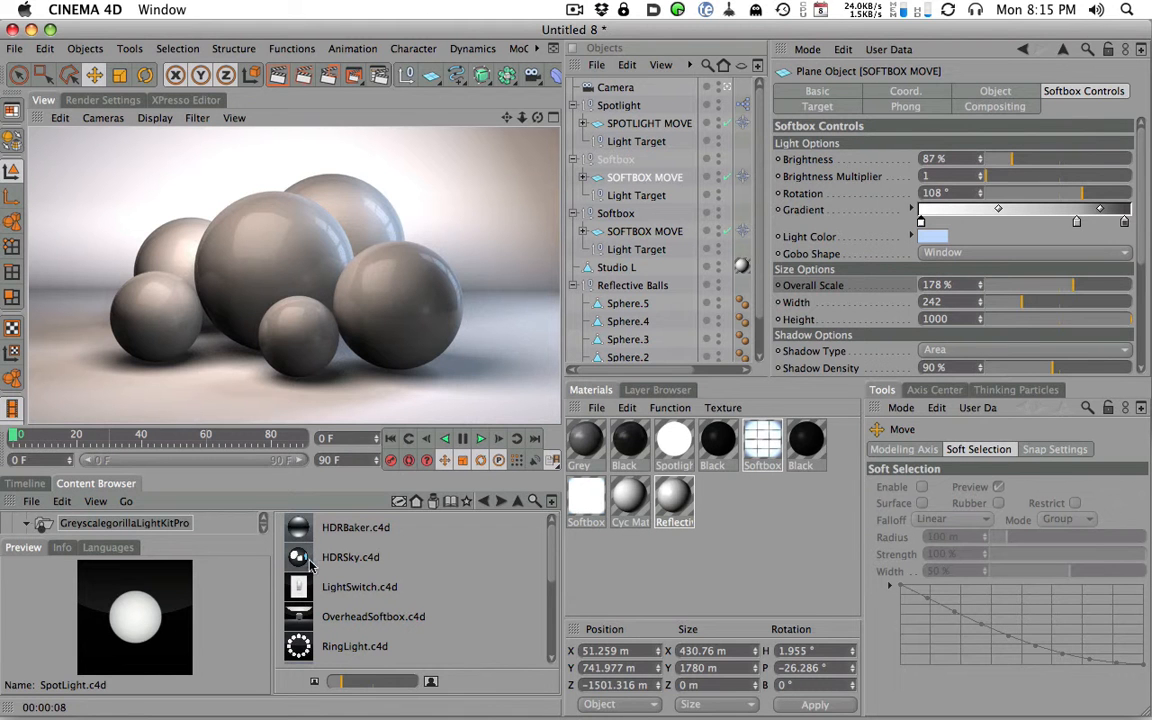
pyautogui.moveTo(303, 587)
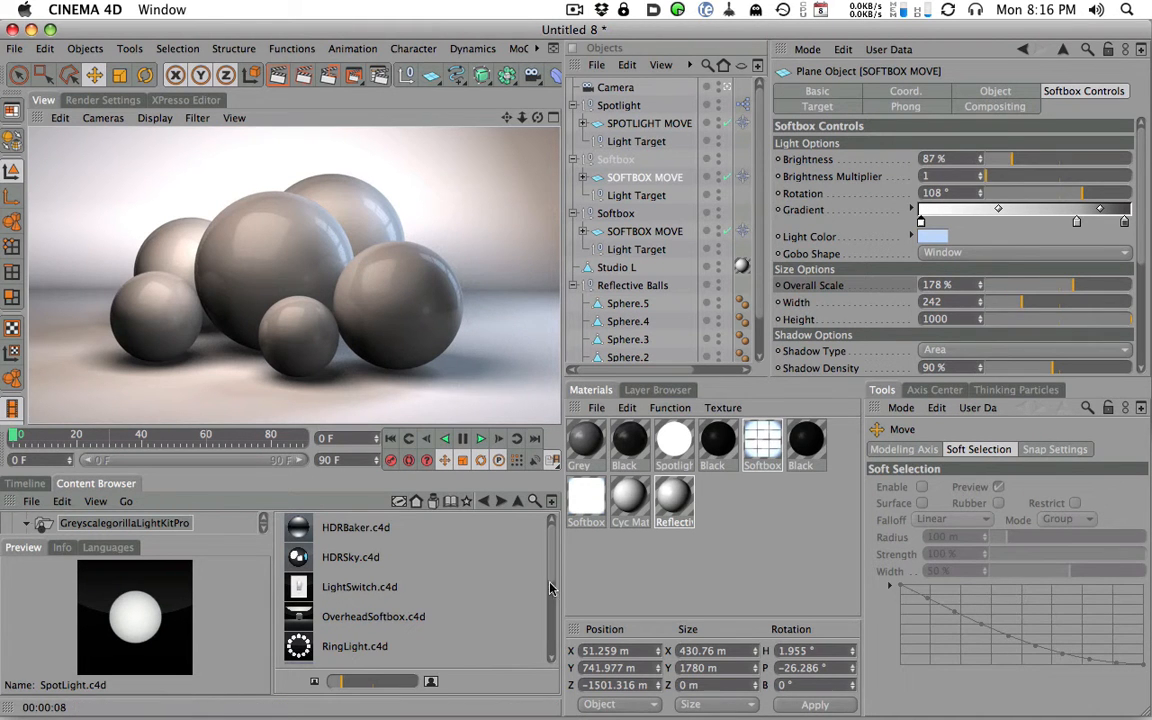
pyautogui.scroll(-3)
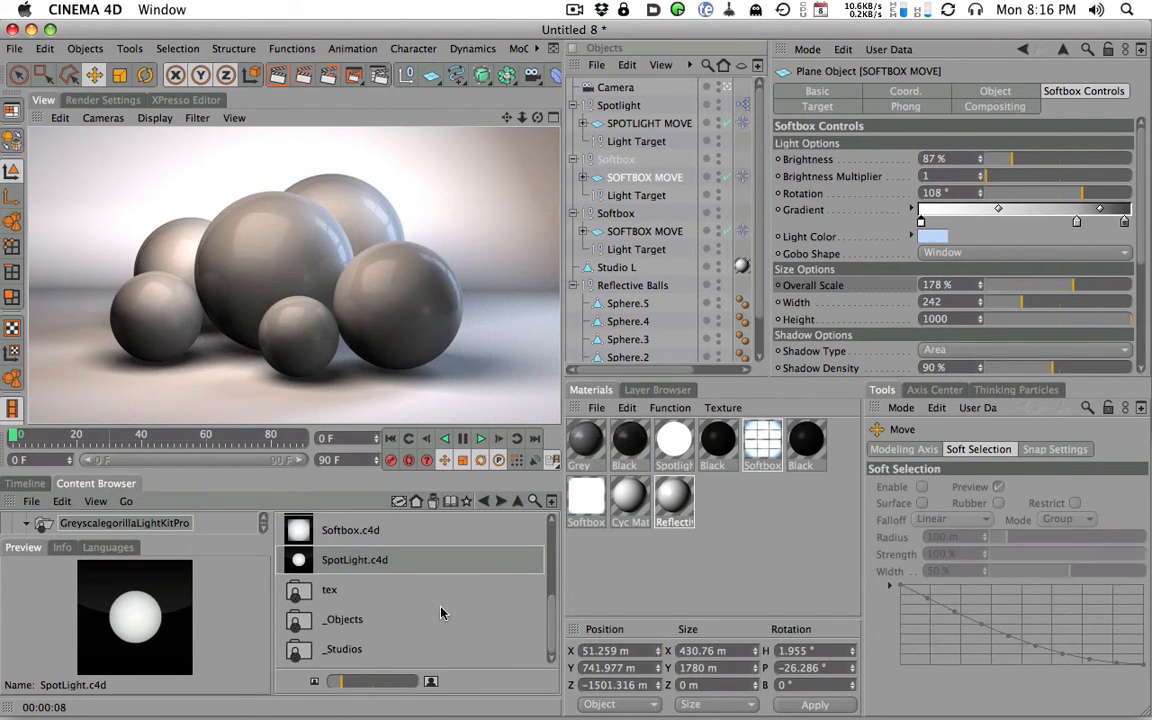
pyautogui.scroll(-3)
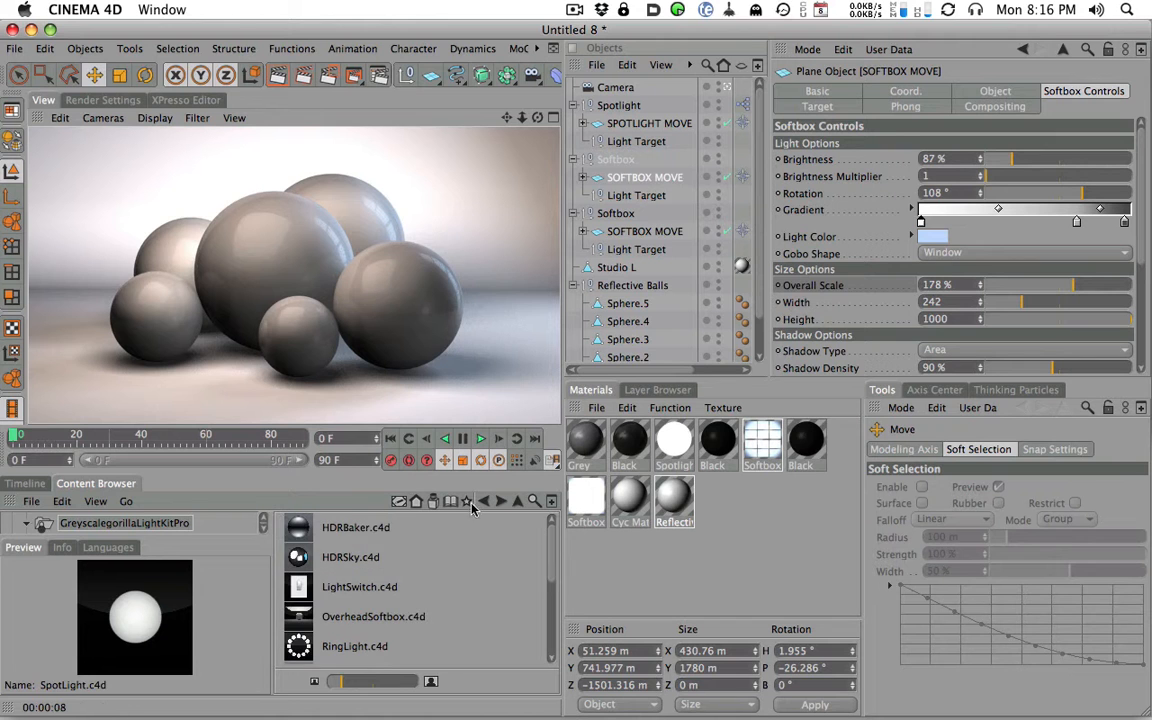
pyautogui.moveTo(541, 613)
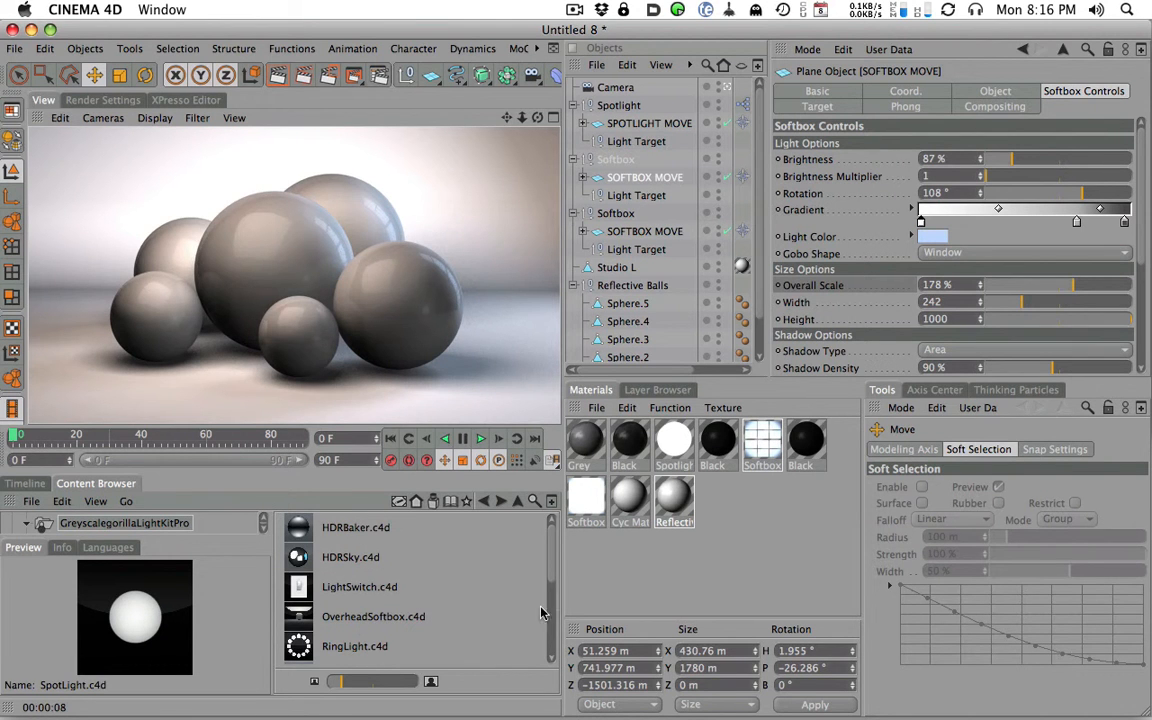